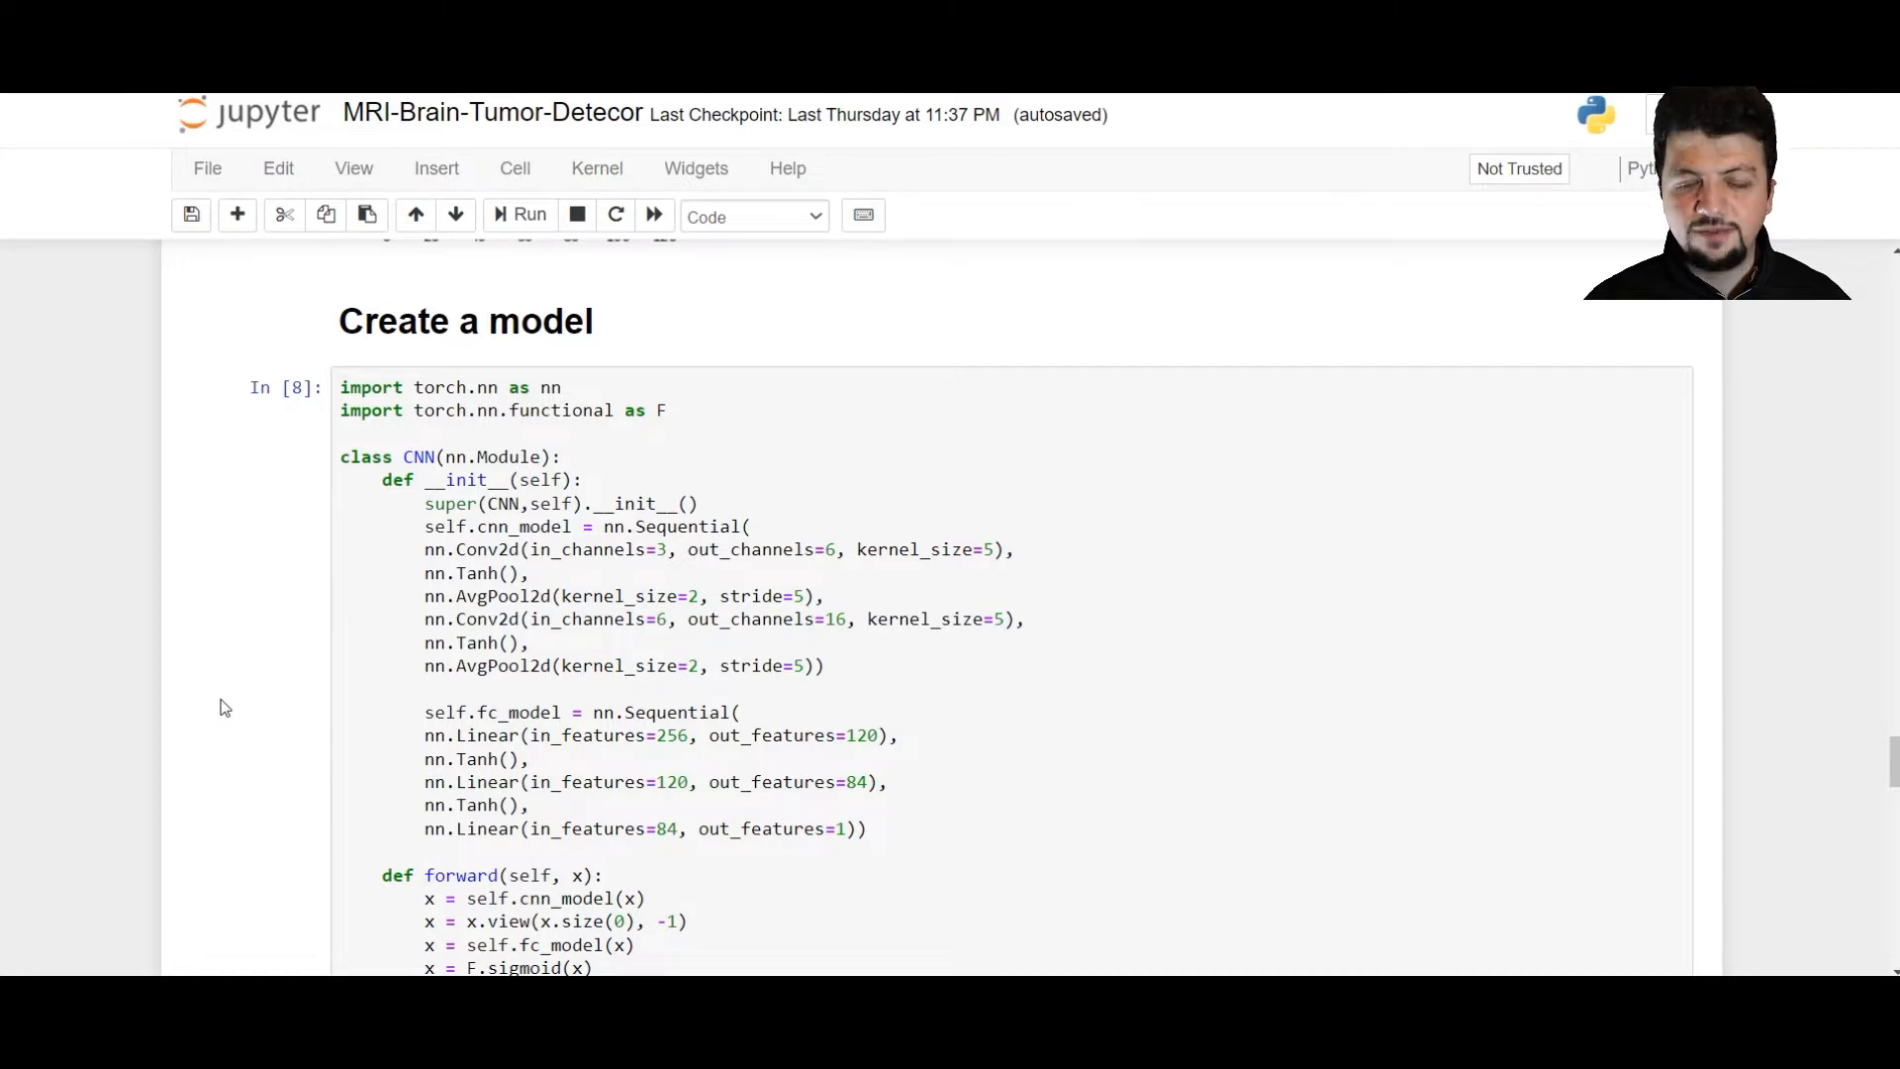
Scroll down past the CNN model code to the model.eval() training and evaluation notes.
scroll("down", 3)
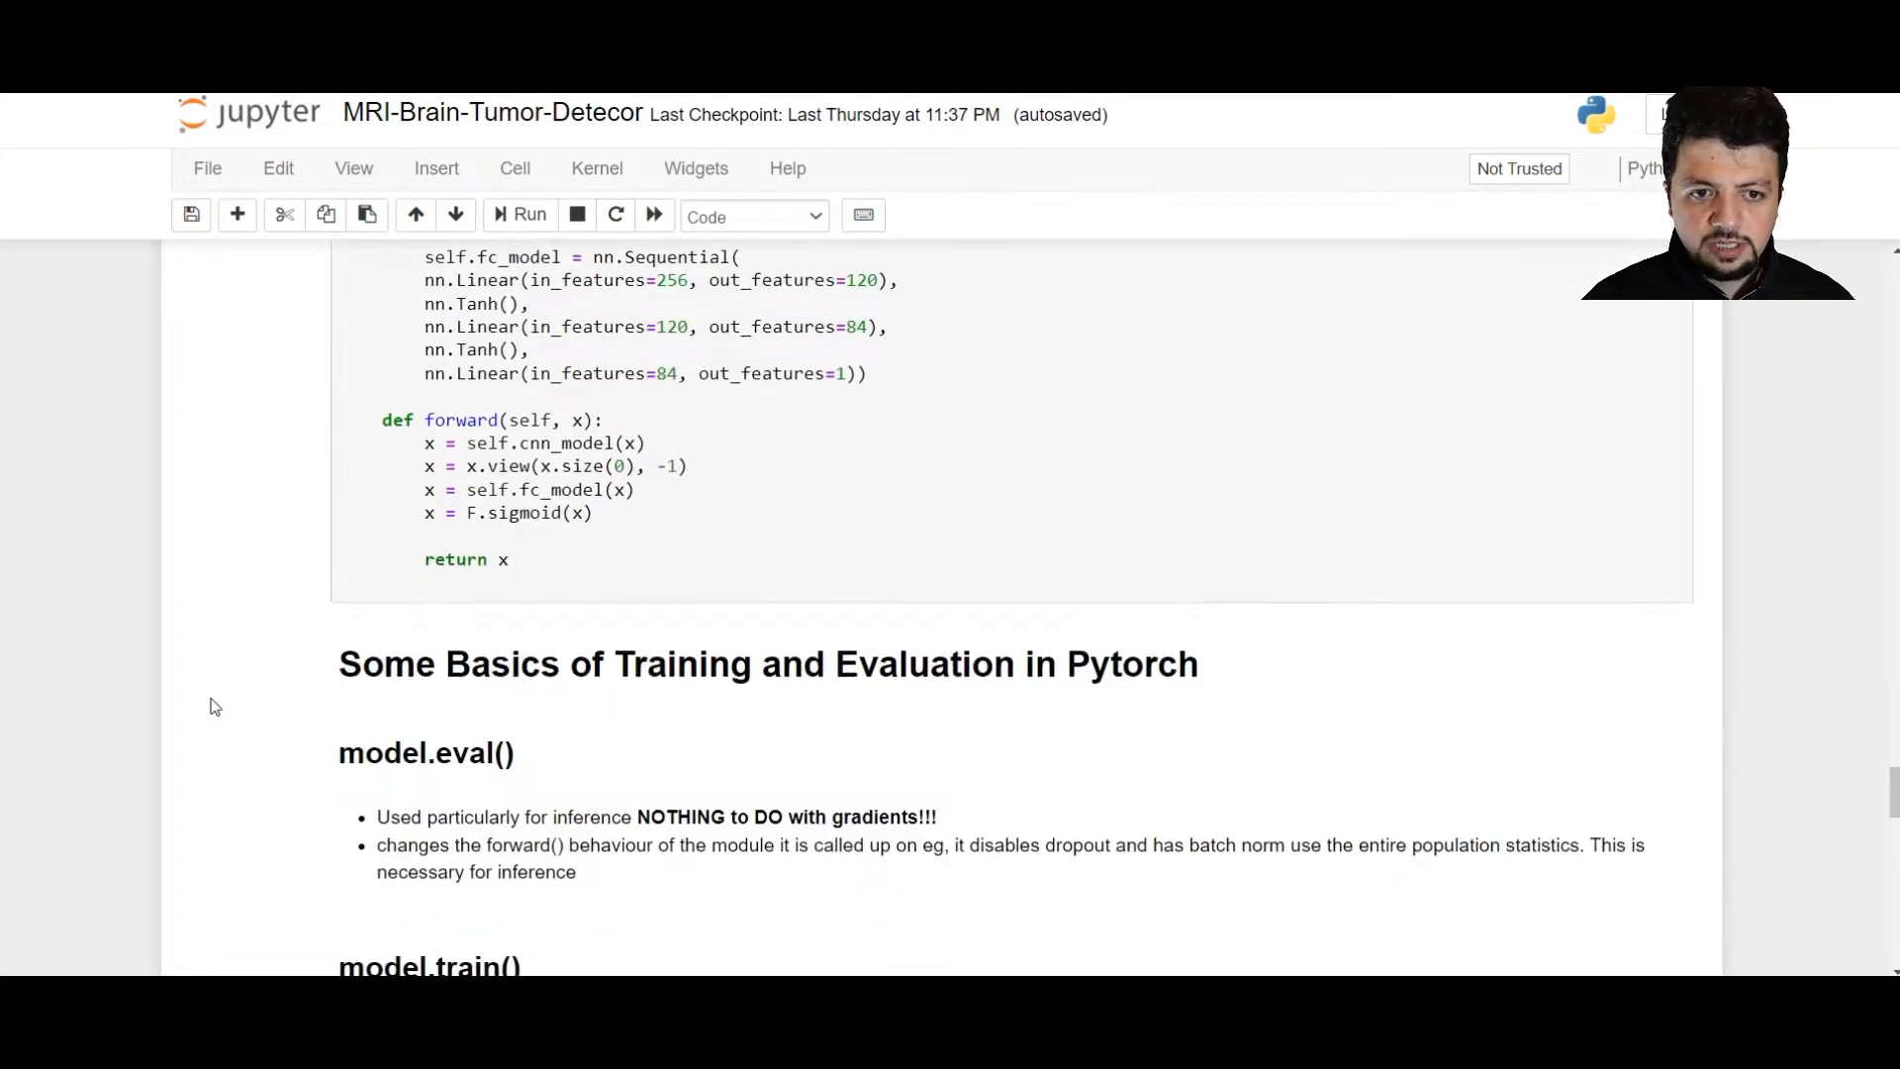
mouse_move(1879, 819)
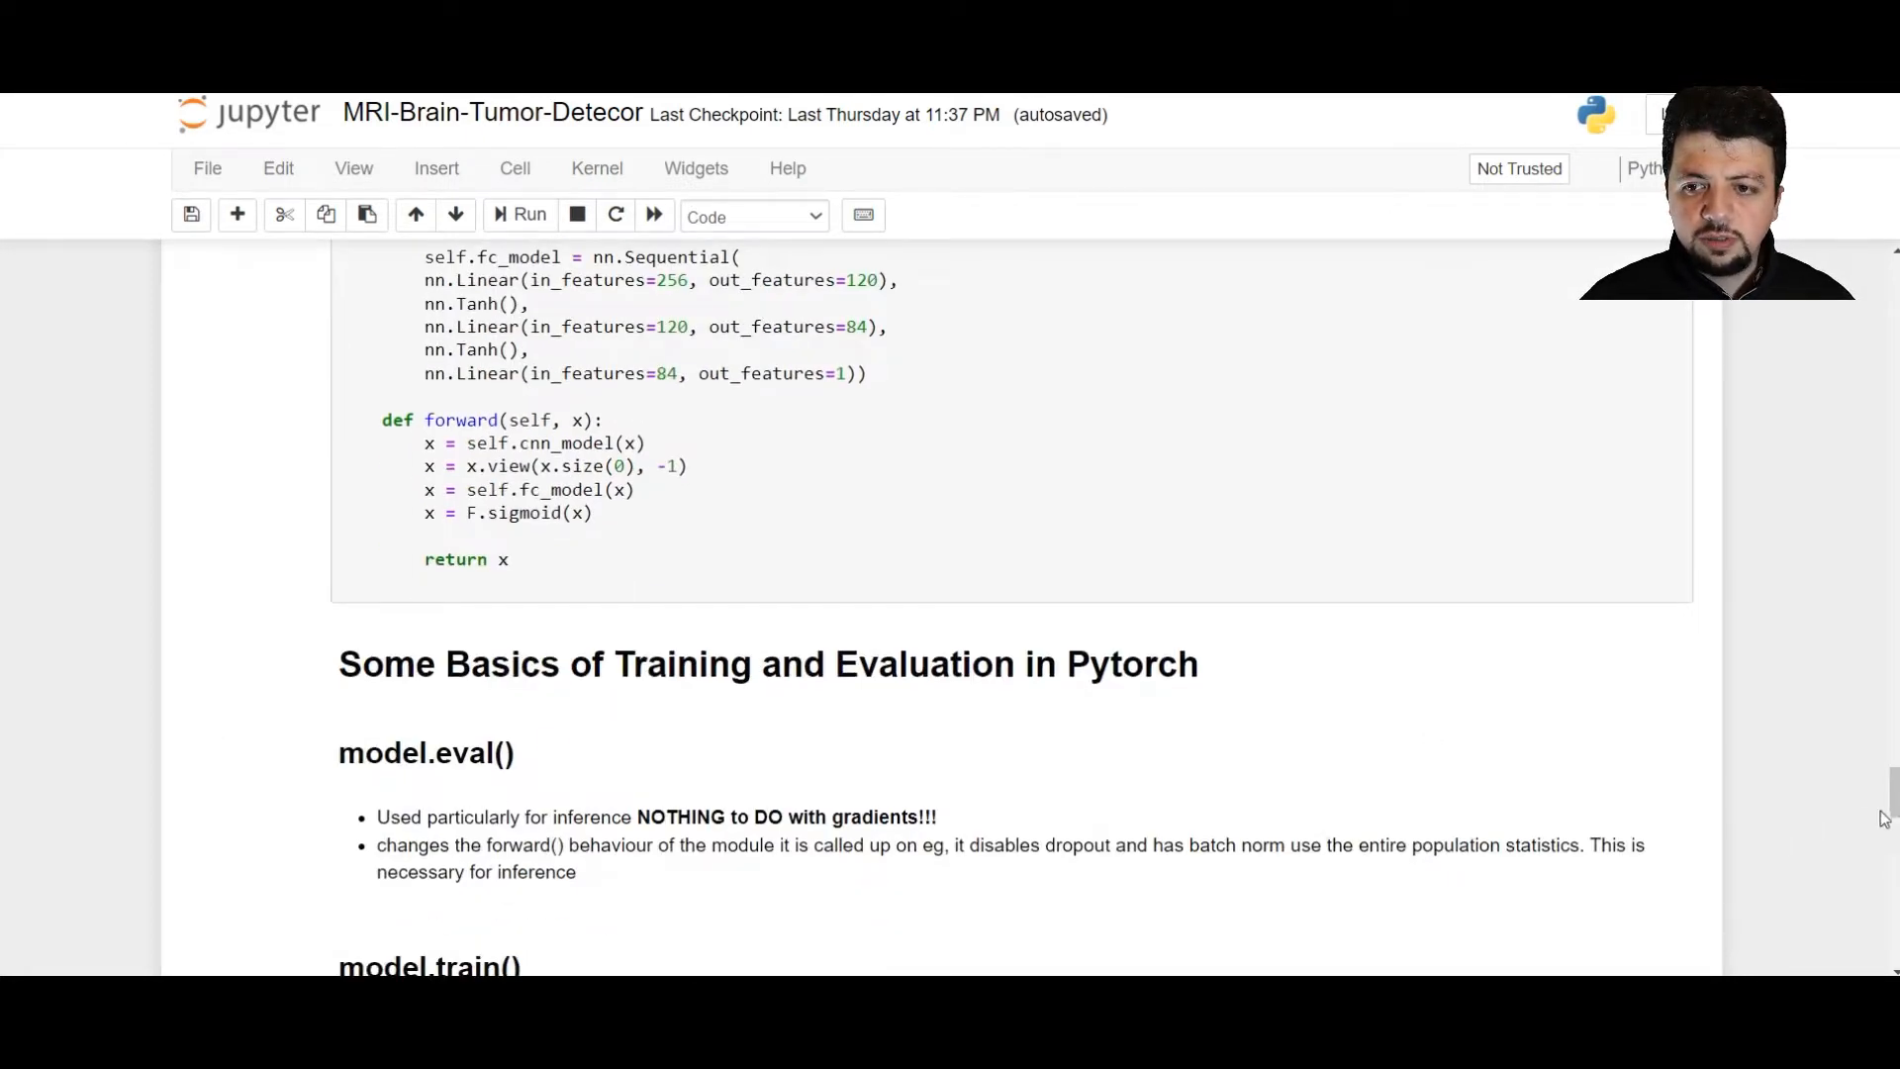
scroll("down", 3)
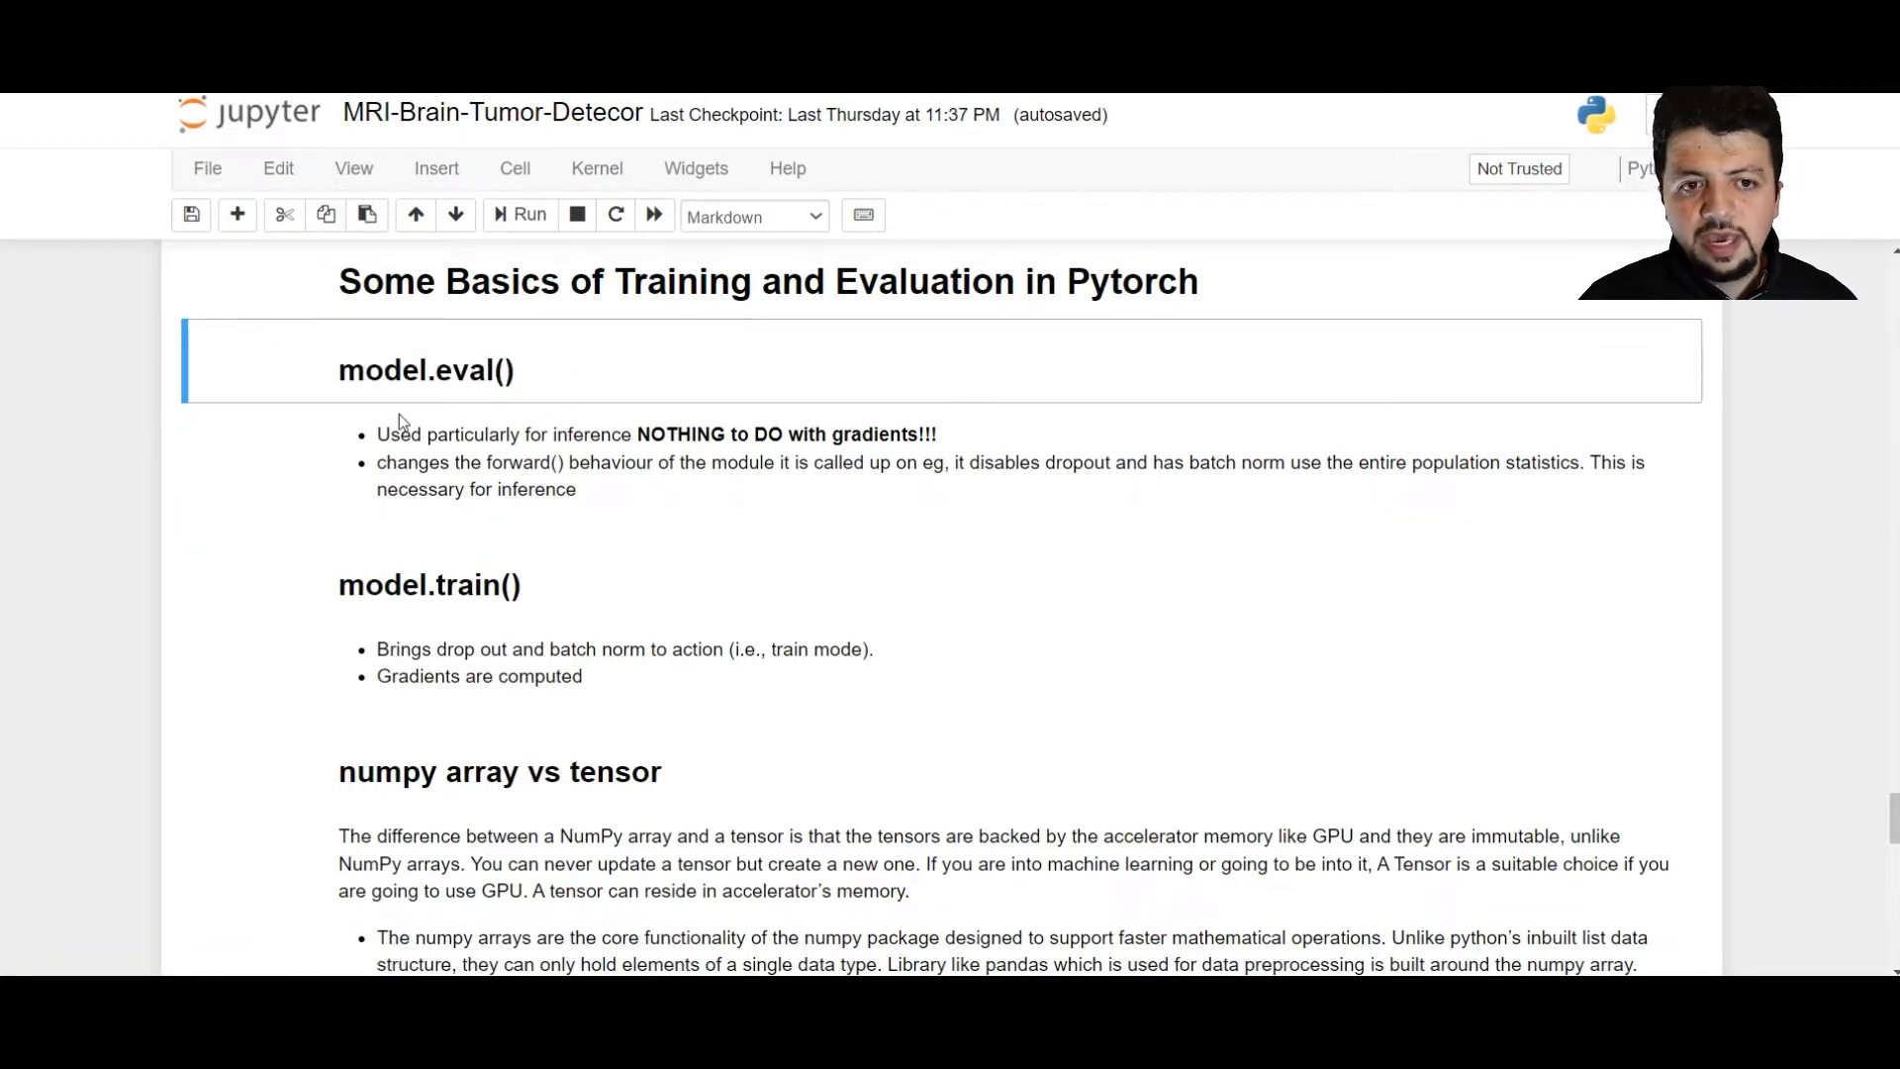
mouse_move(425, 369)
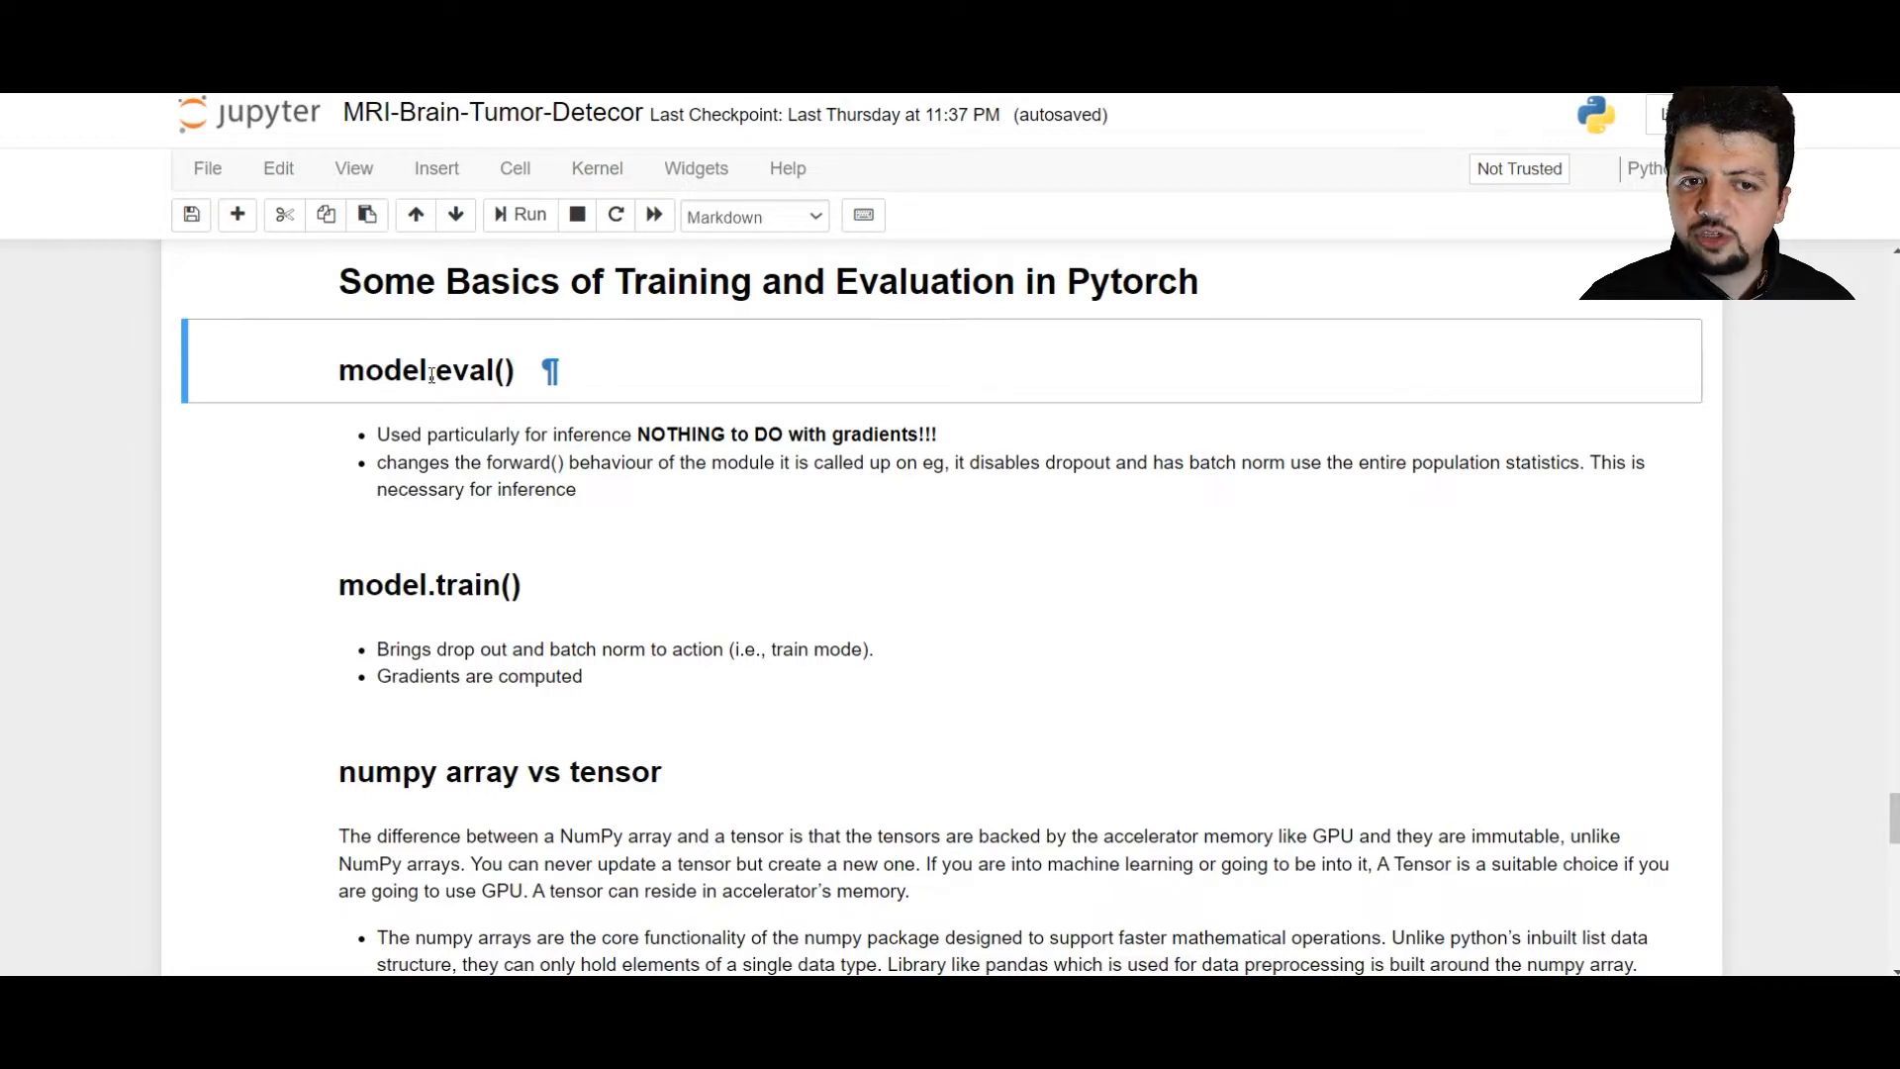
double_click(464, 369)
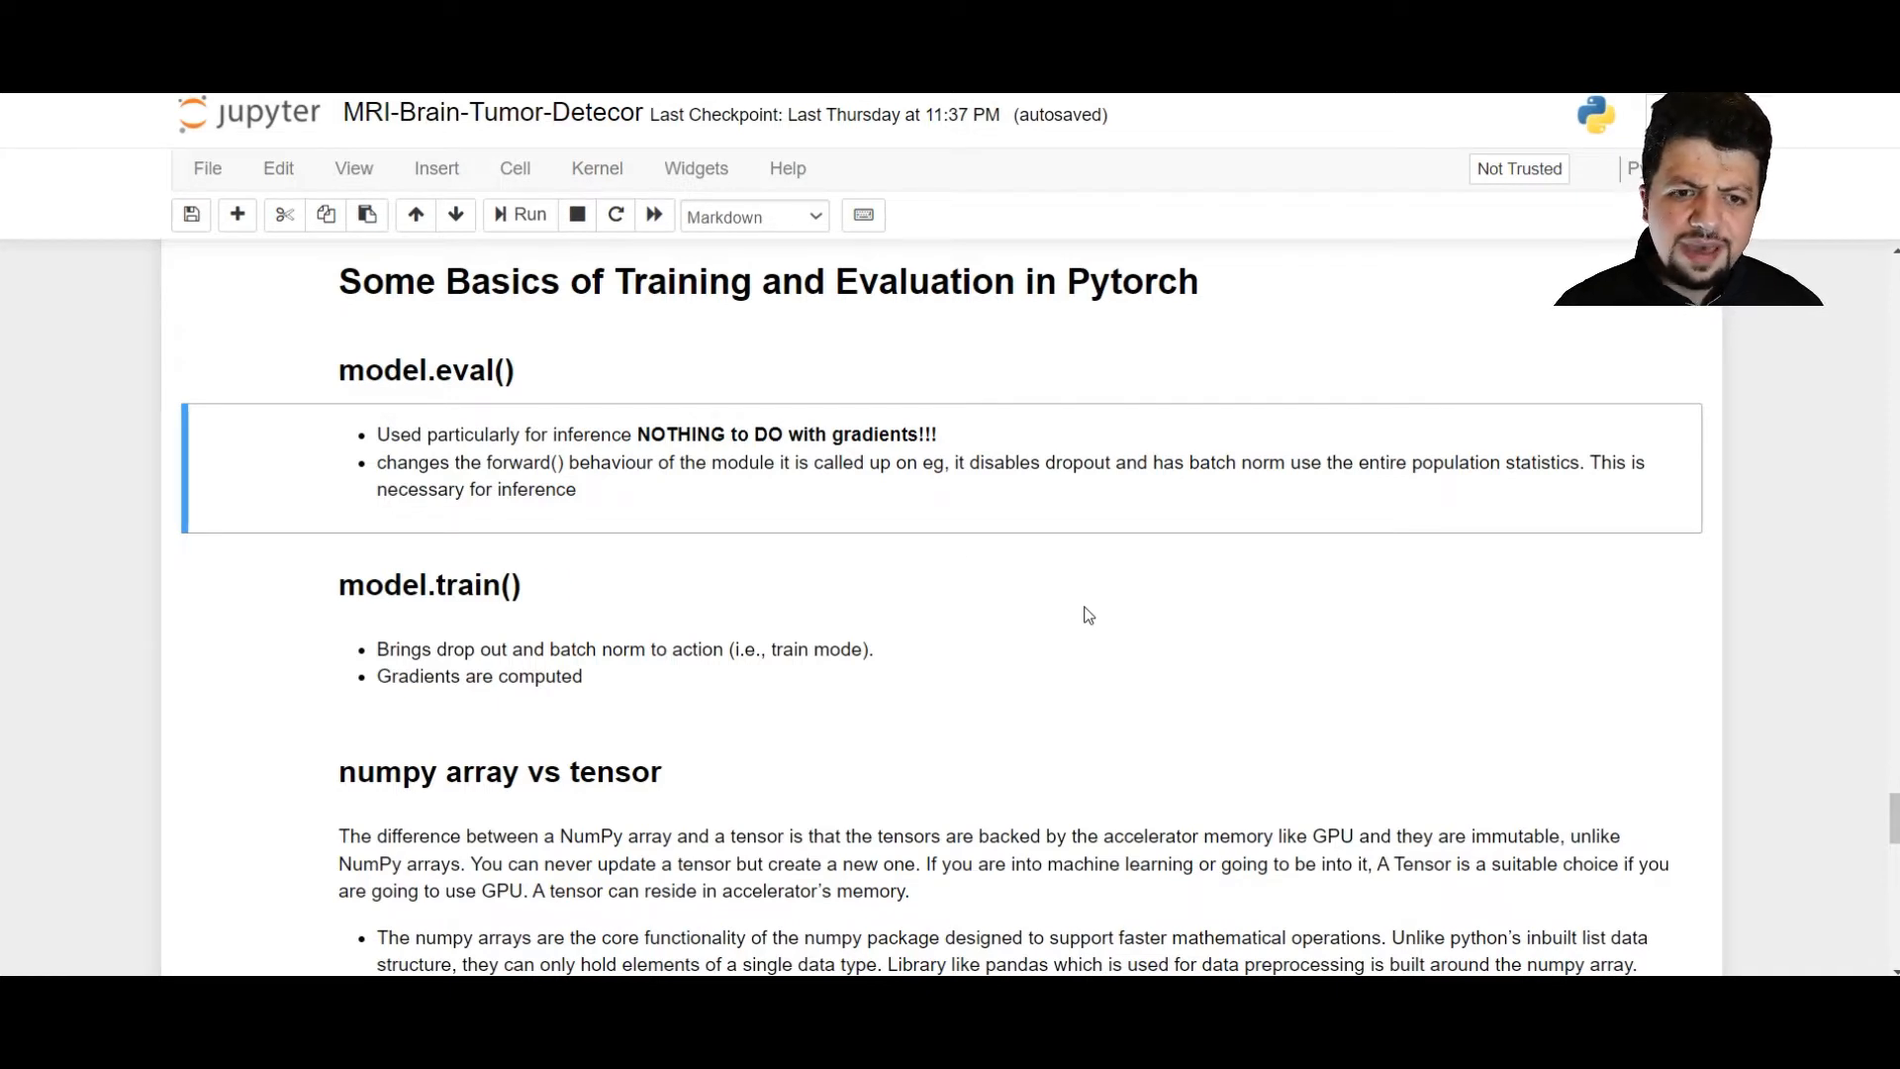
left_click(429, 584)
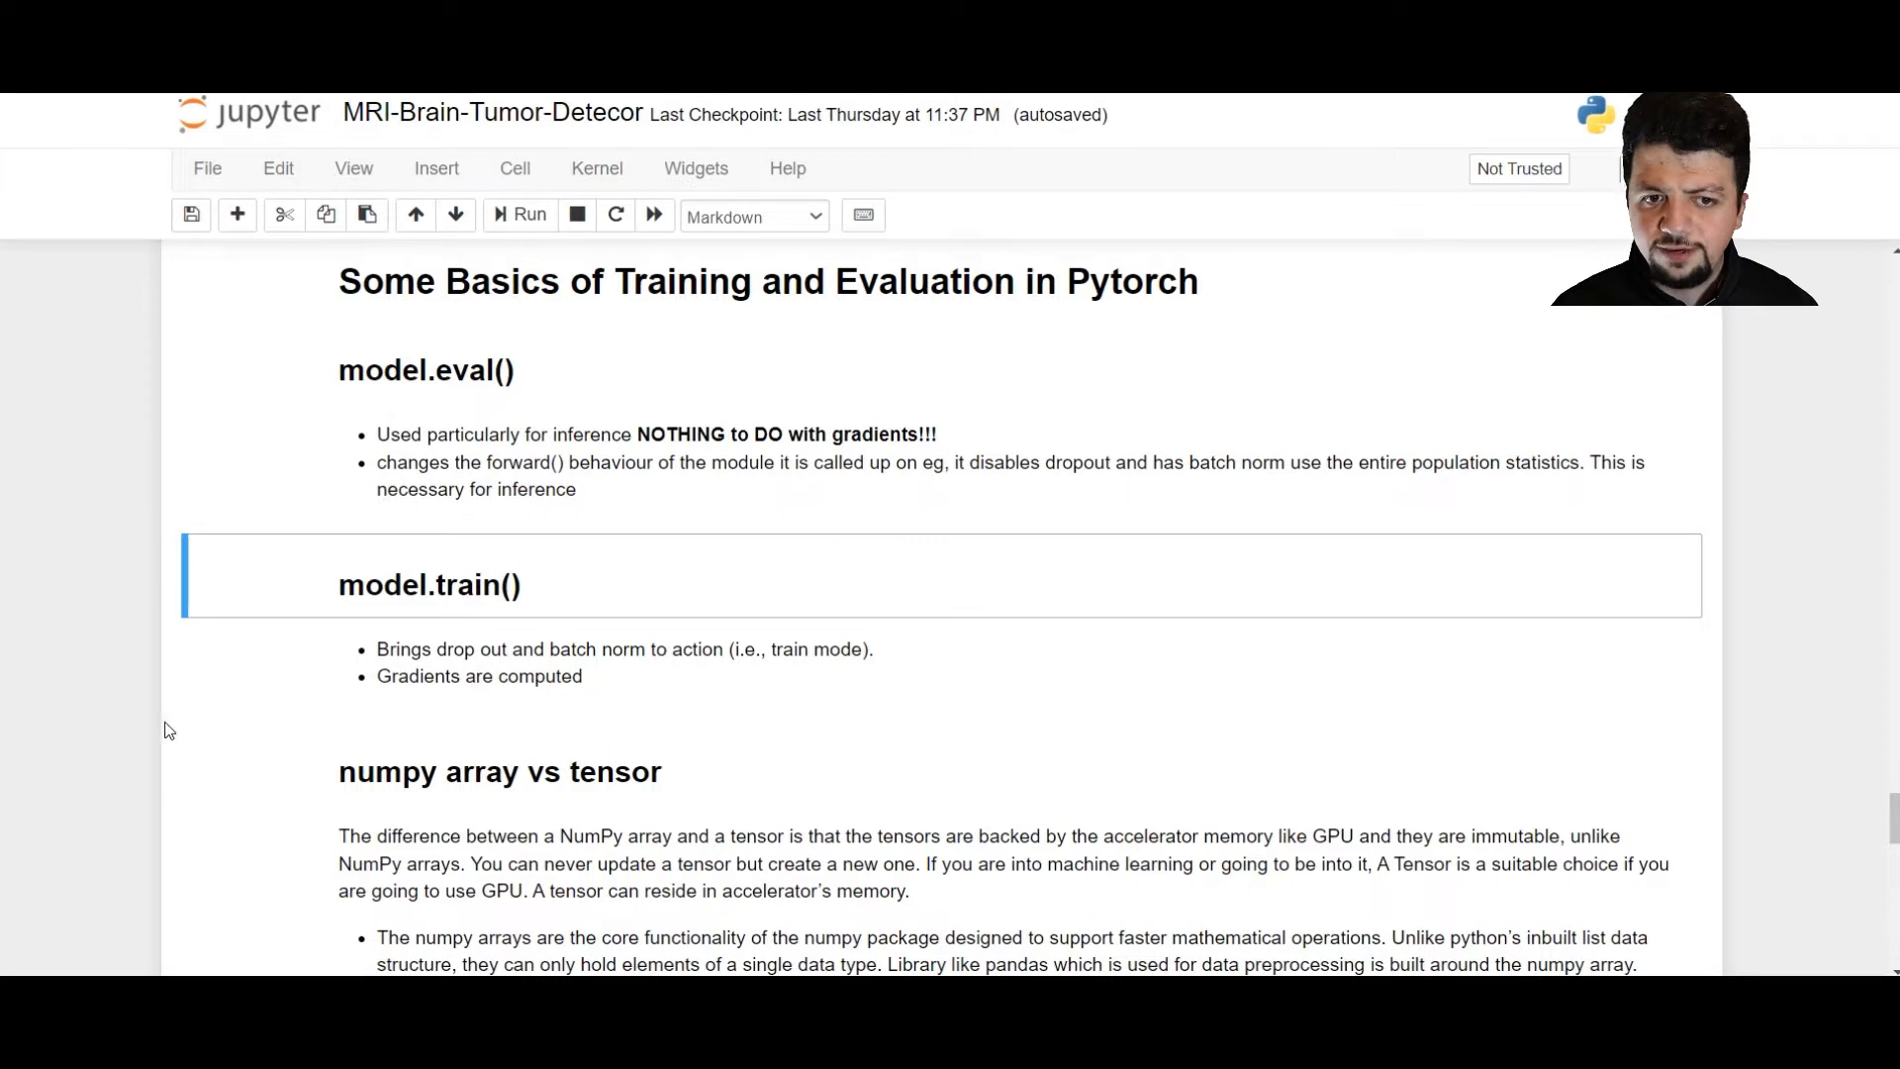
mouse_move(162, 729)
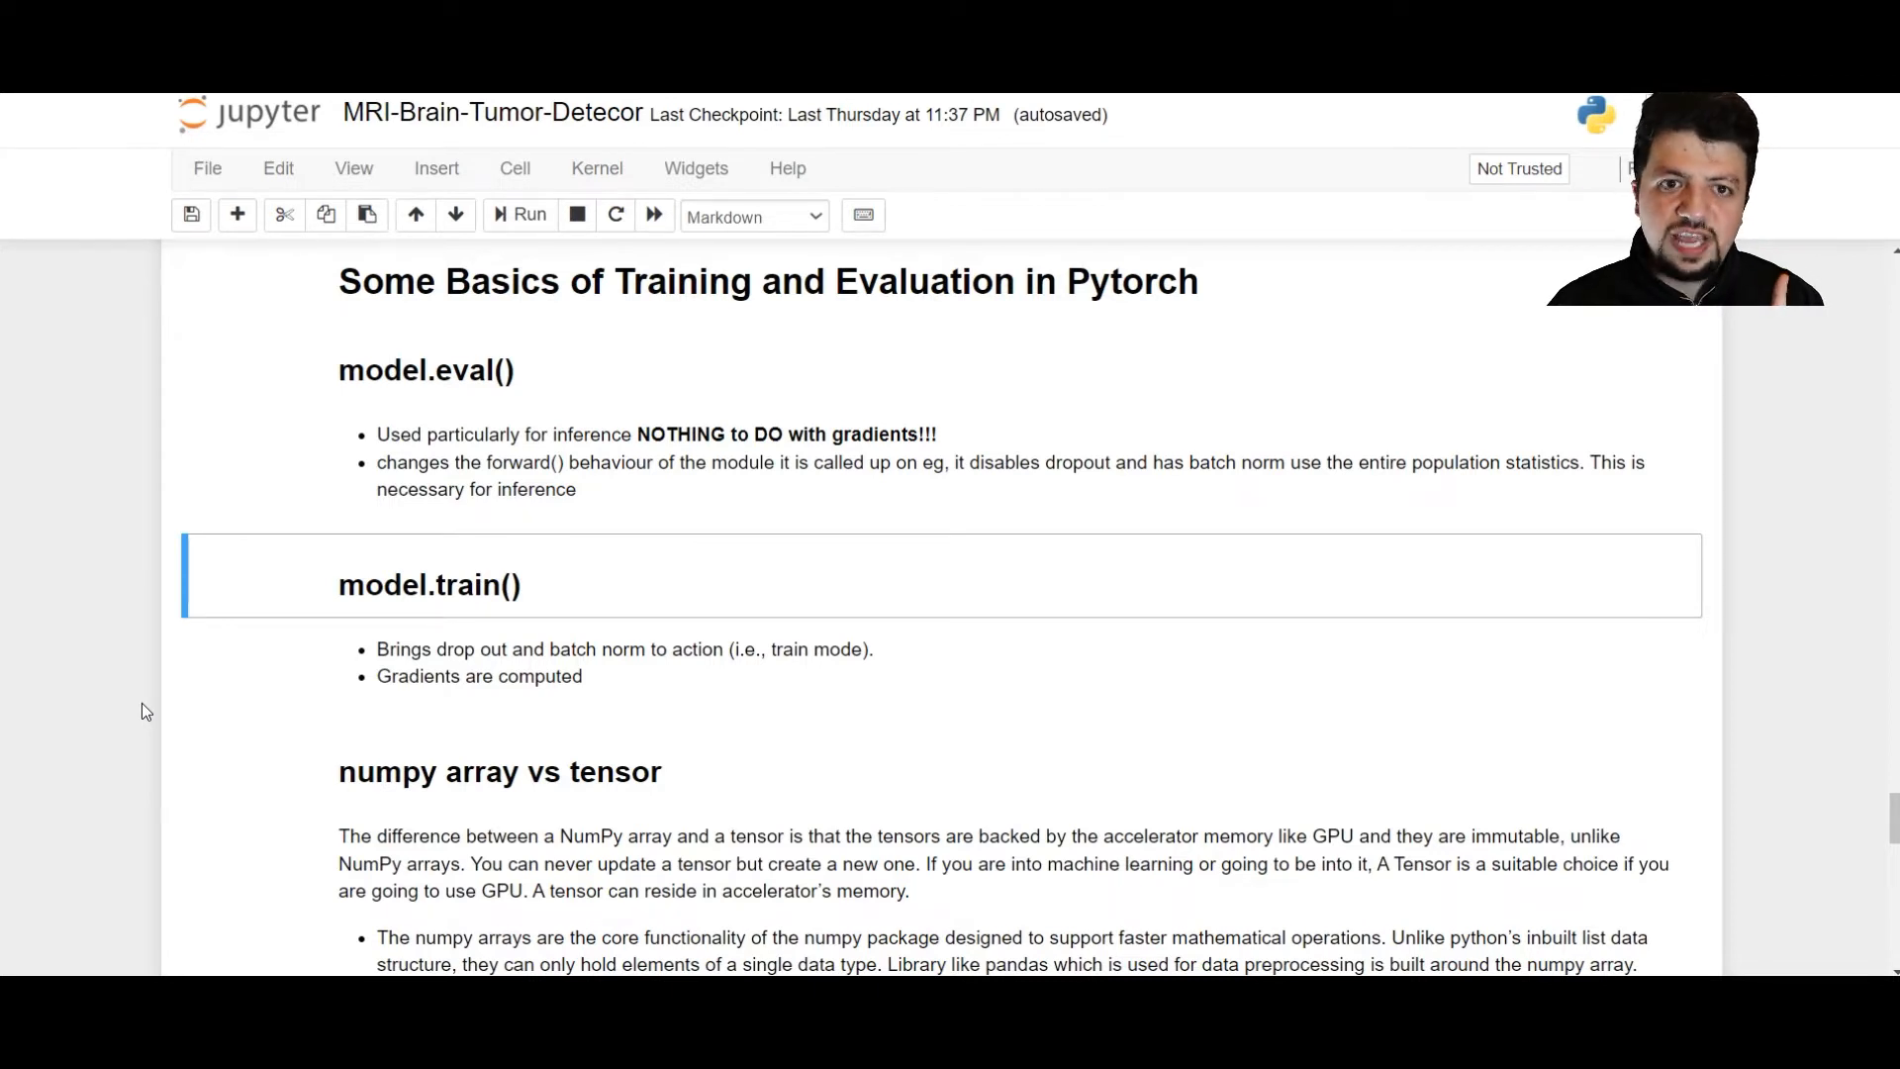
double_click(369, 369)
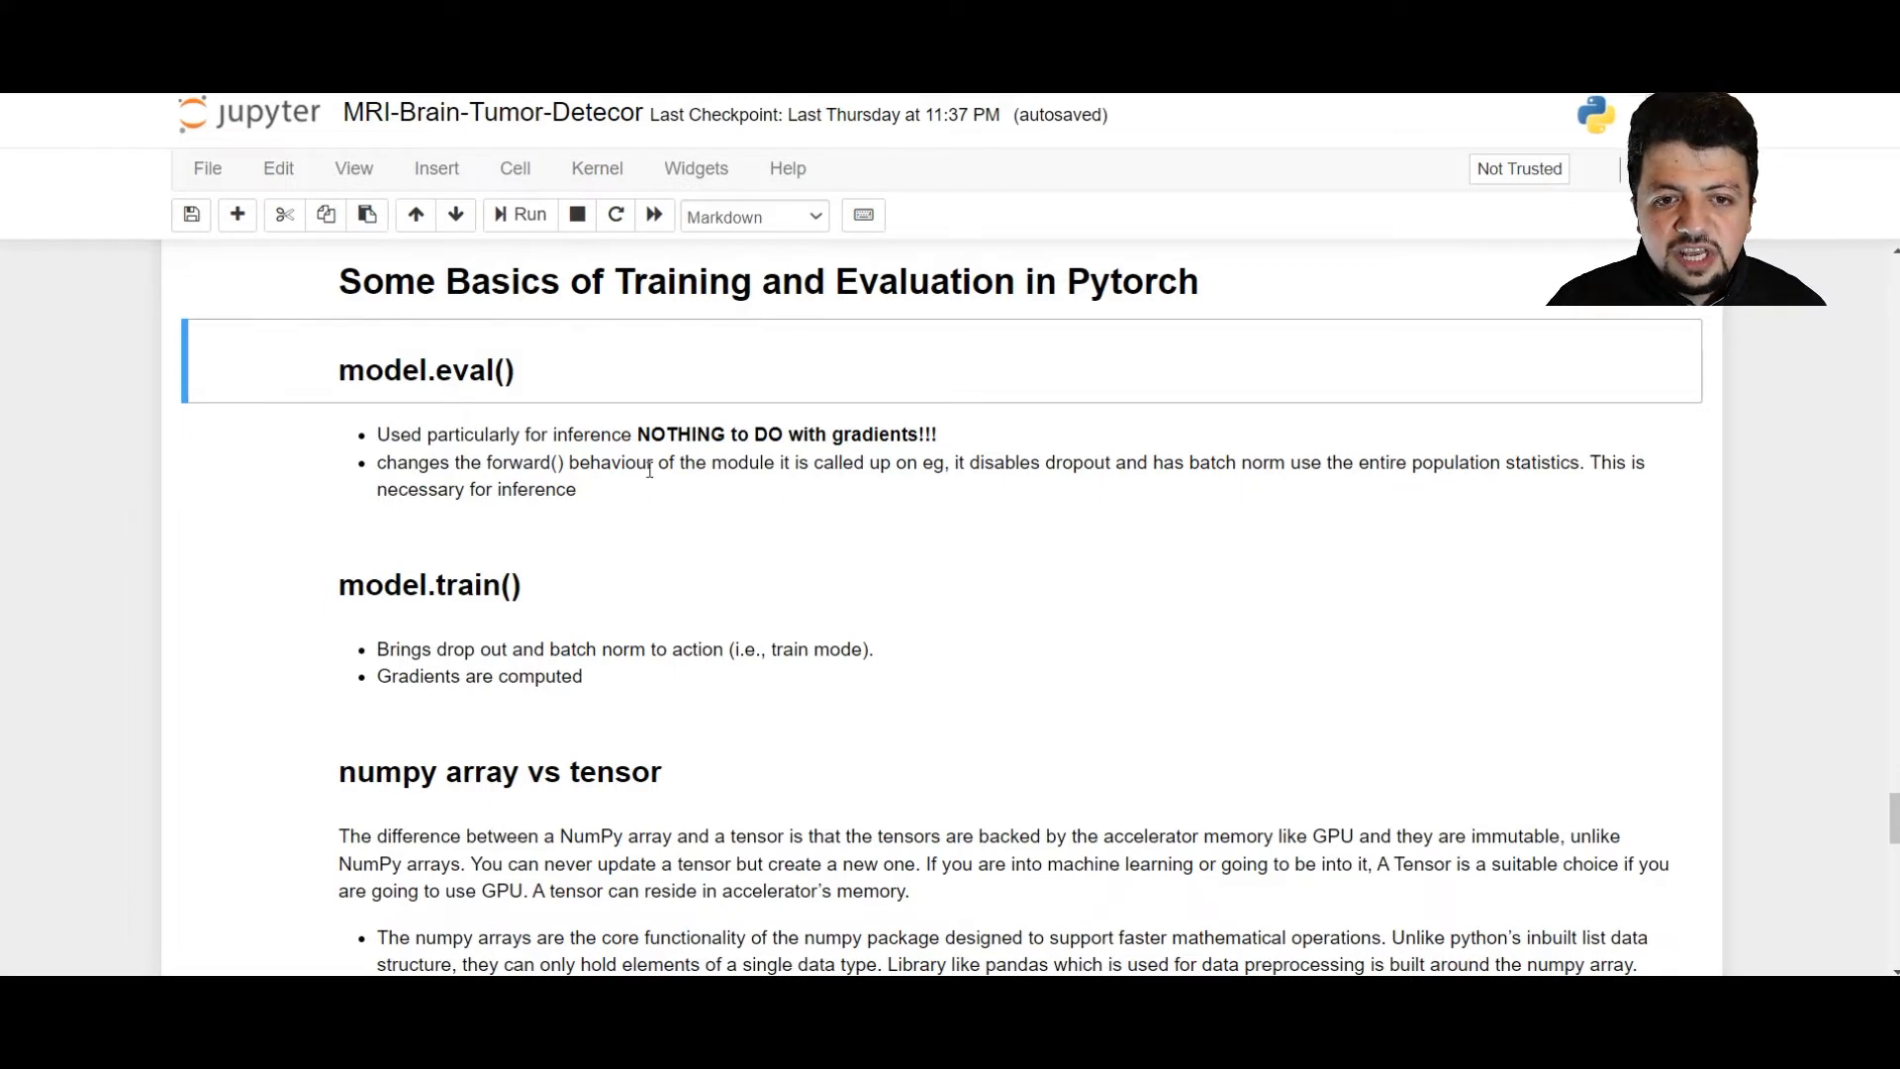
Highlight 'NOTHING to DO with gradients!!!' under the model.eval() notes.
left_click_drag(636, 433, 921, 433)
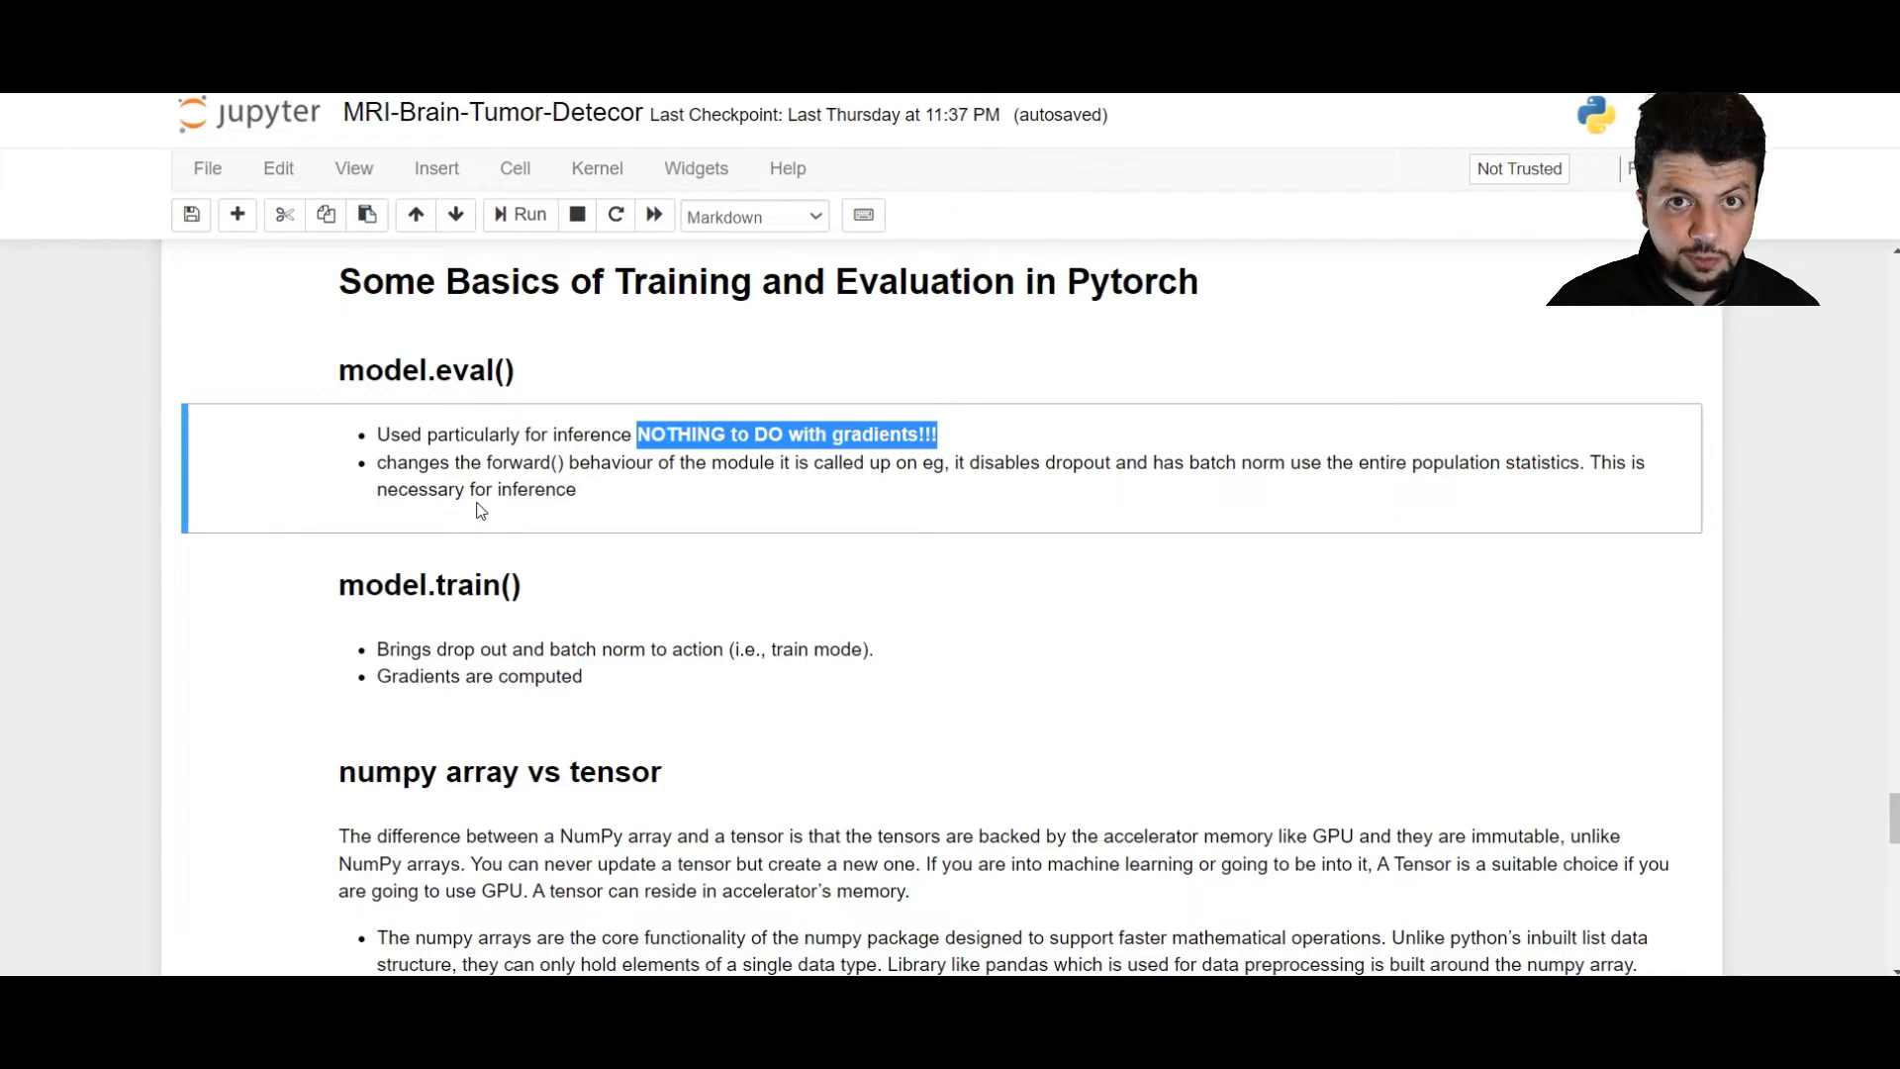
mouse_move(230, 534)
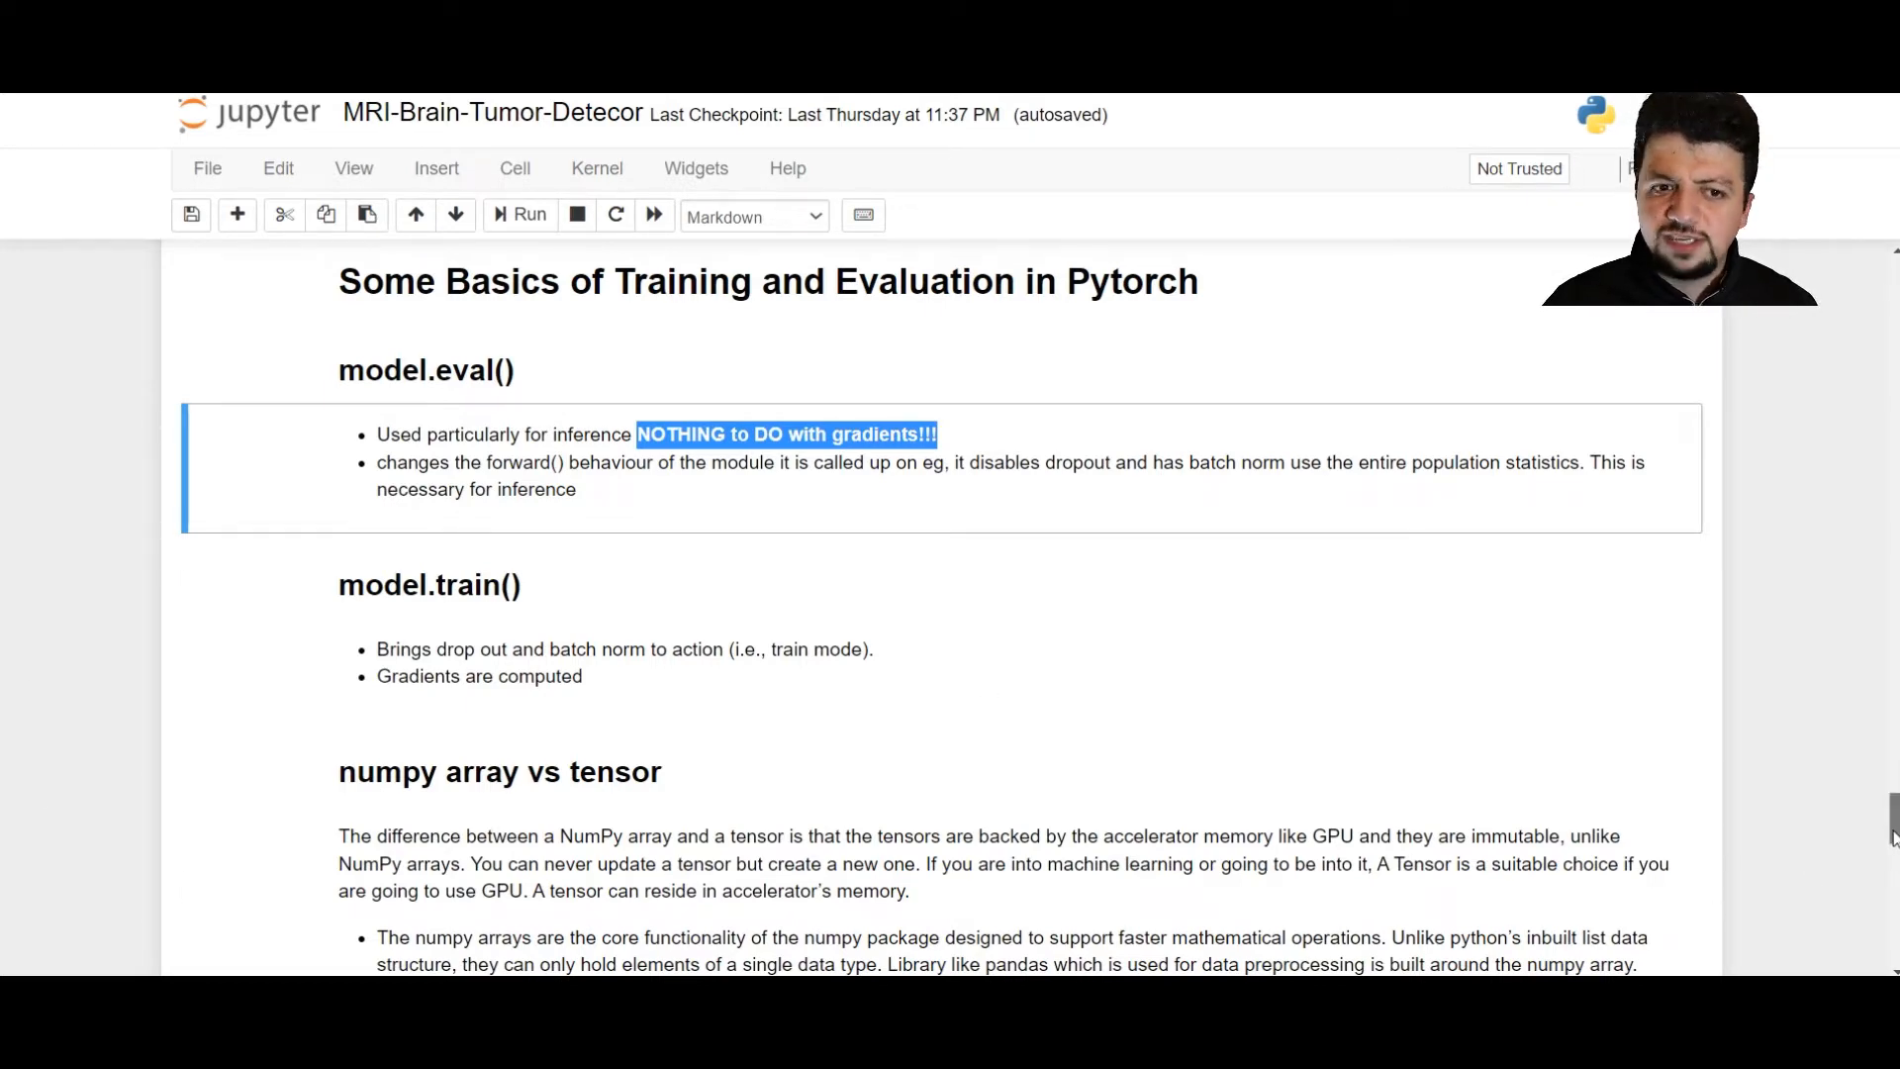
scroll("down", 3)
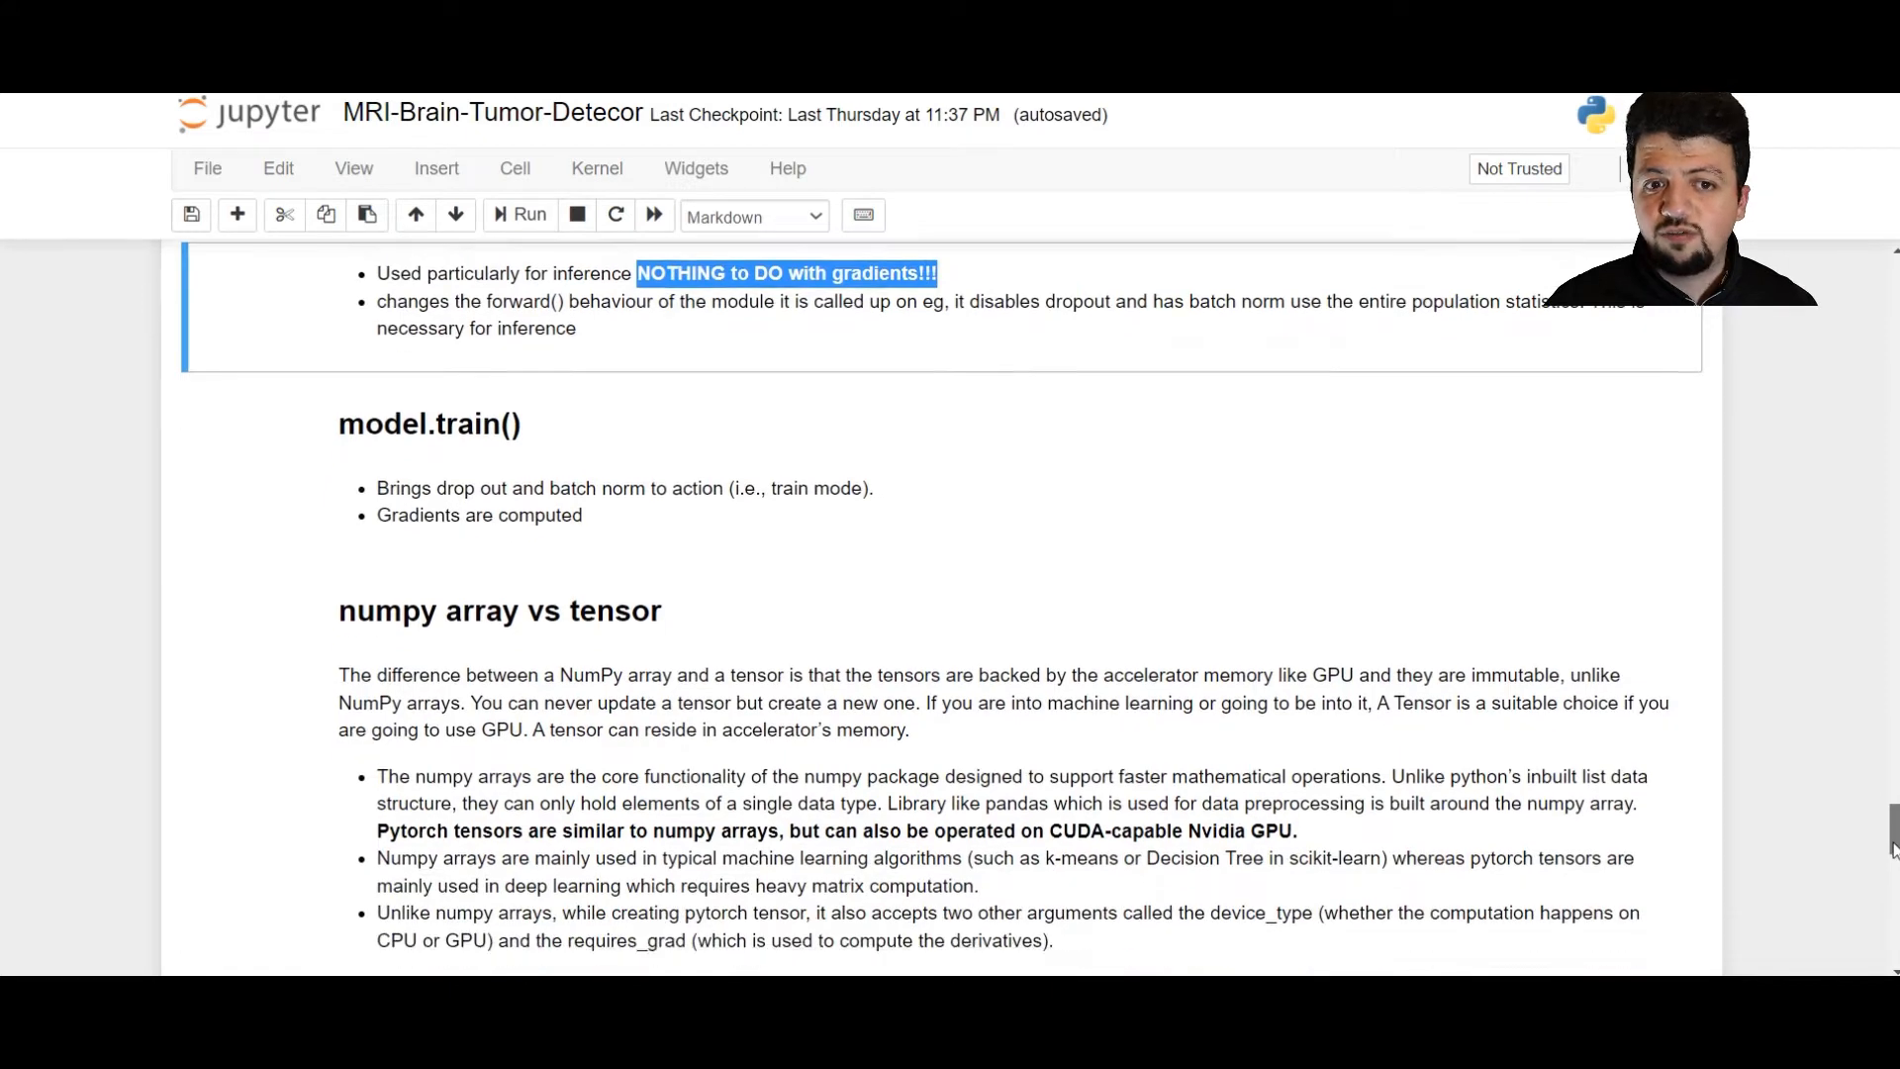
scroll("down", 3)
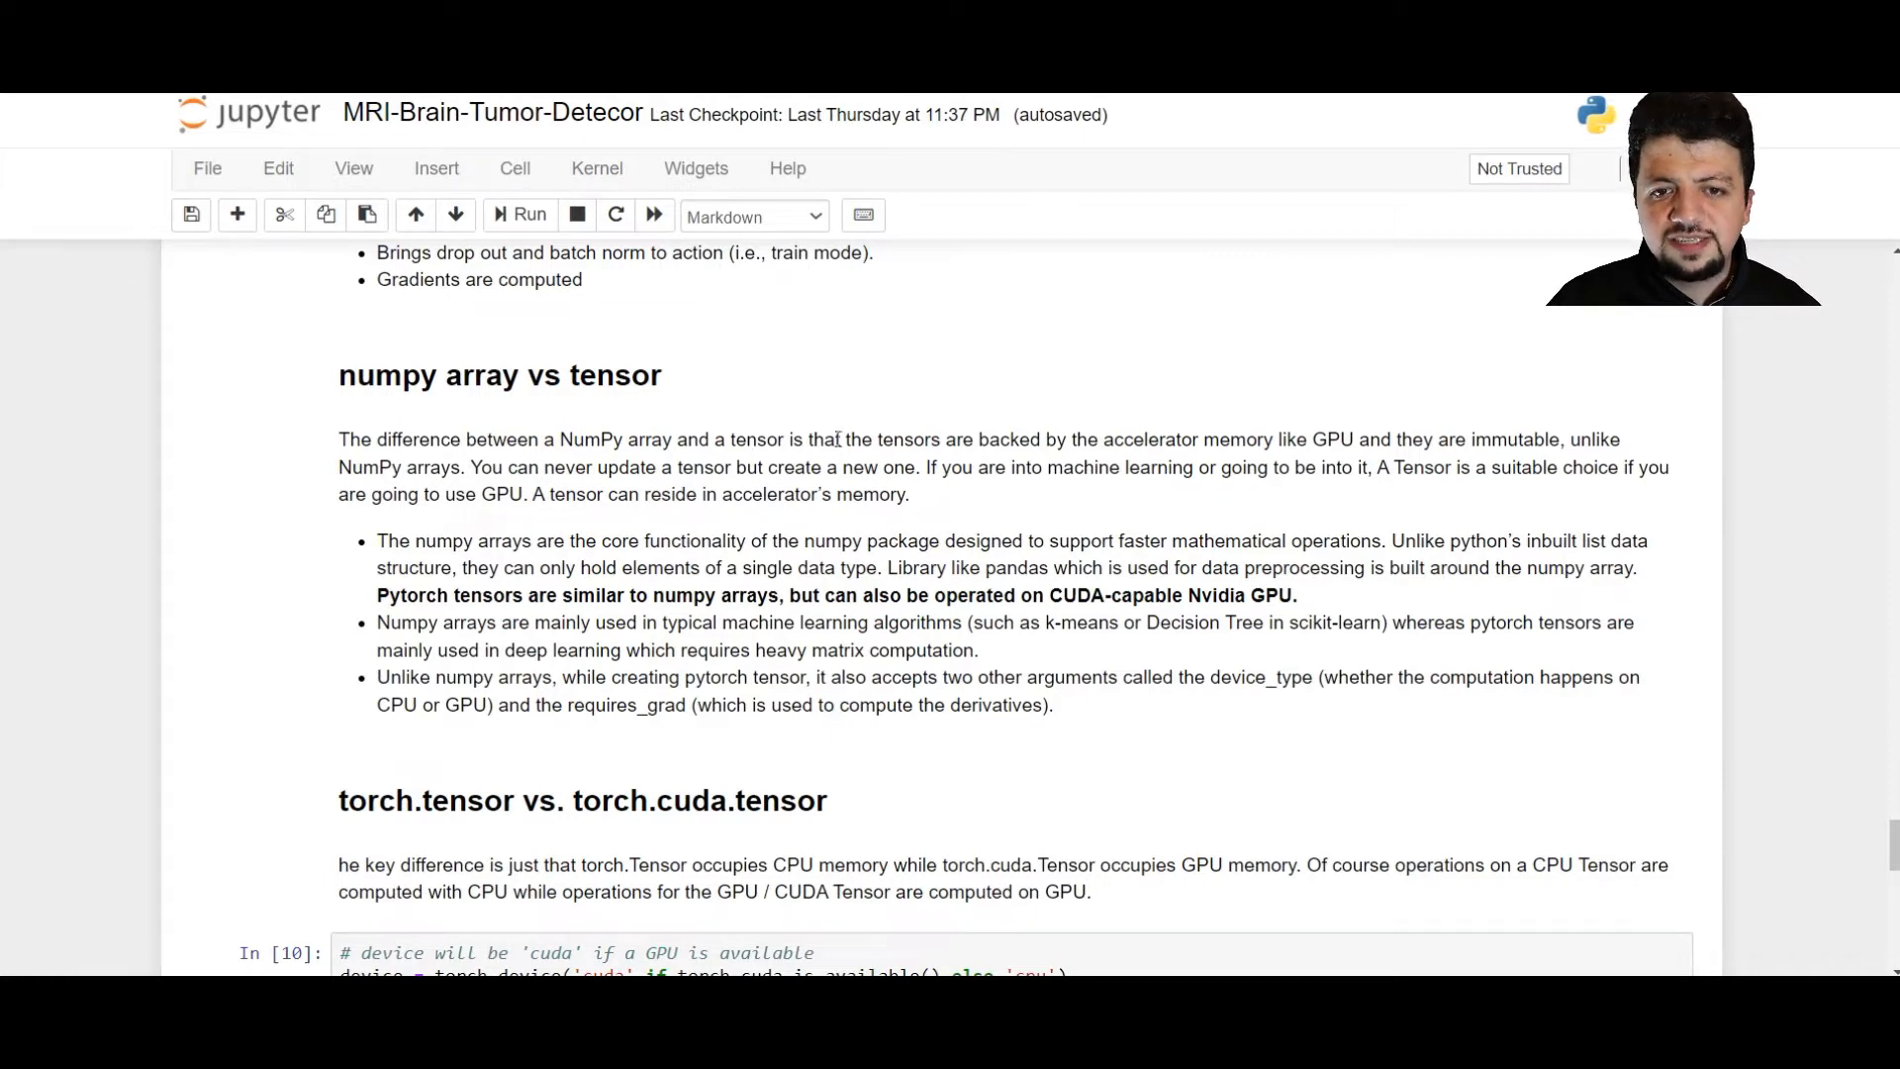
left_click_drag(875, 438, 1182, 438)
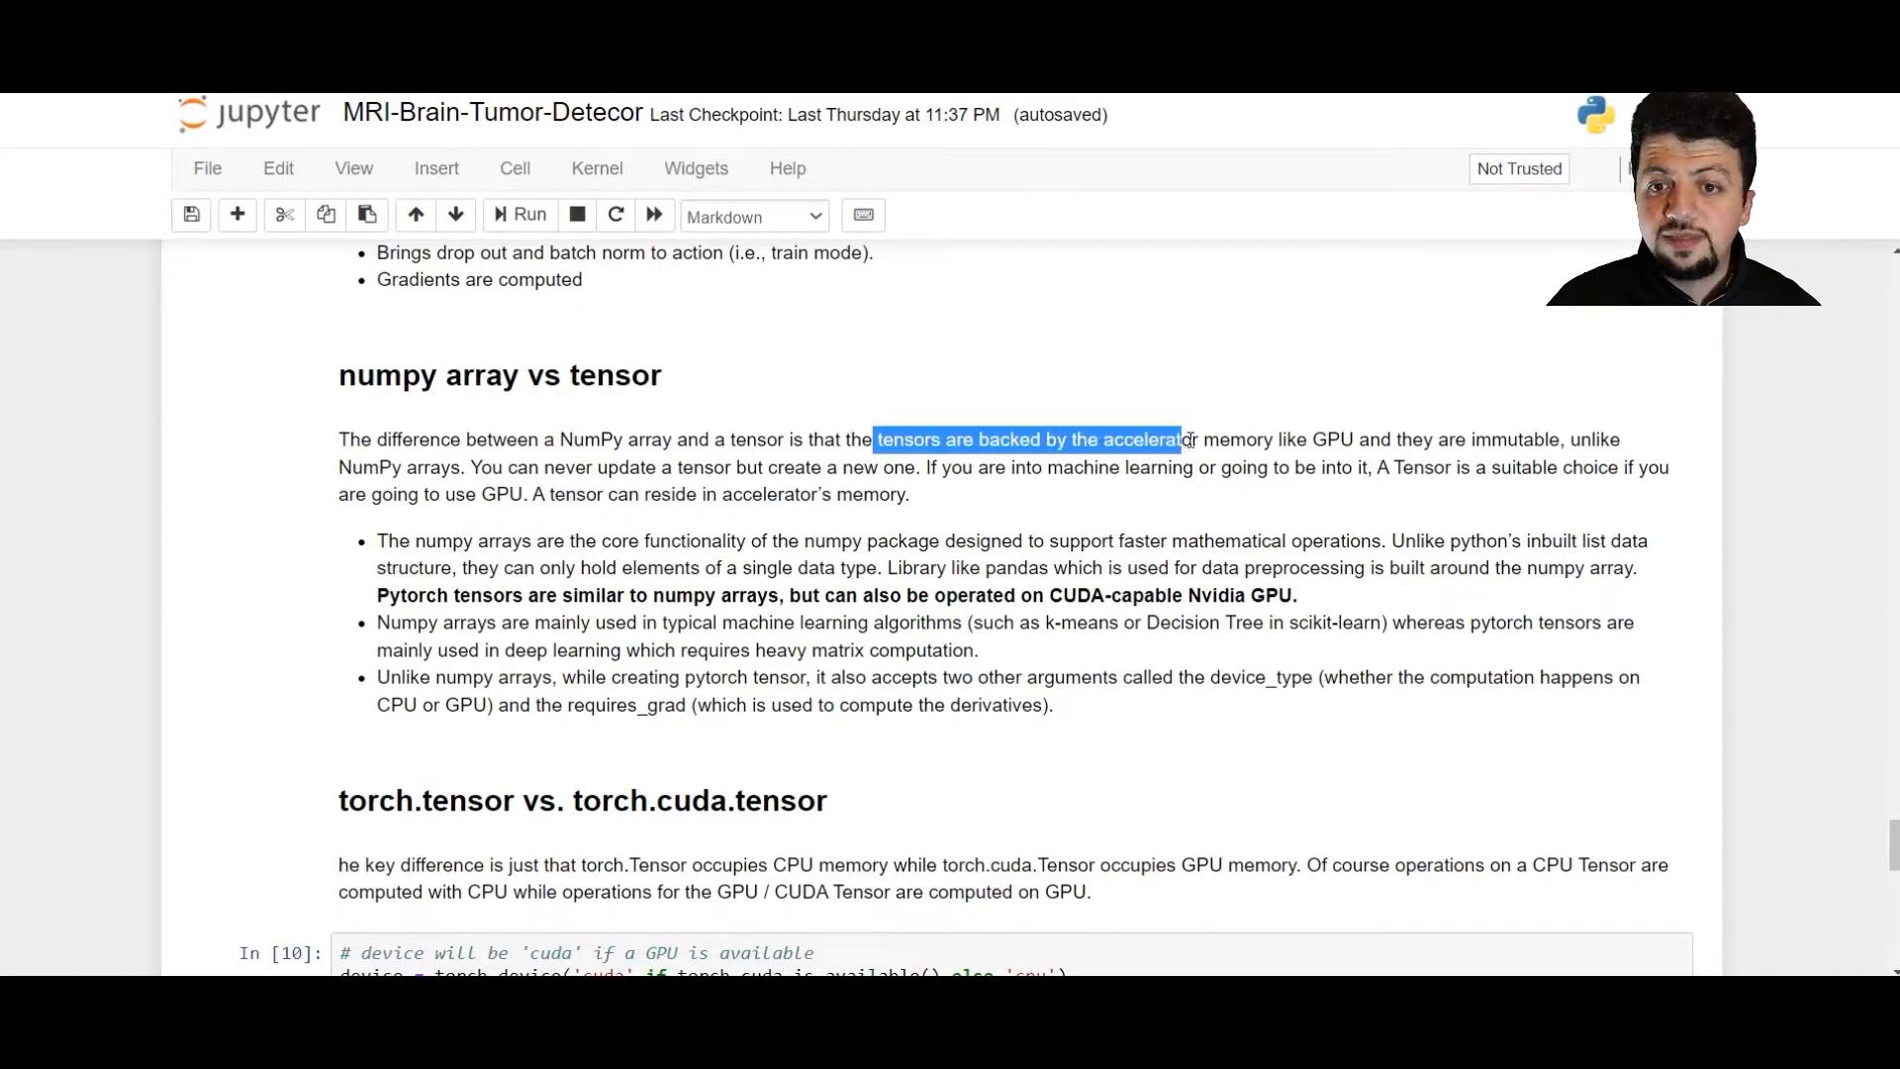
left_click_drag(1181, 438, 1355, 438)
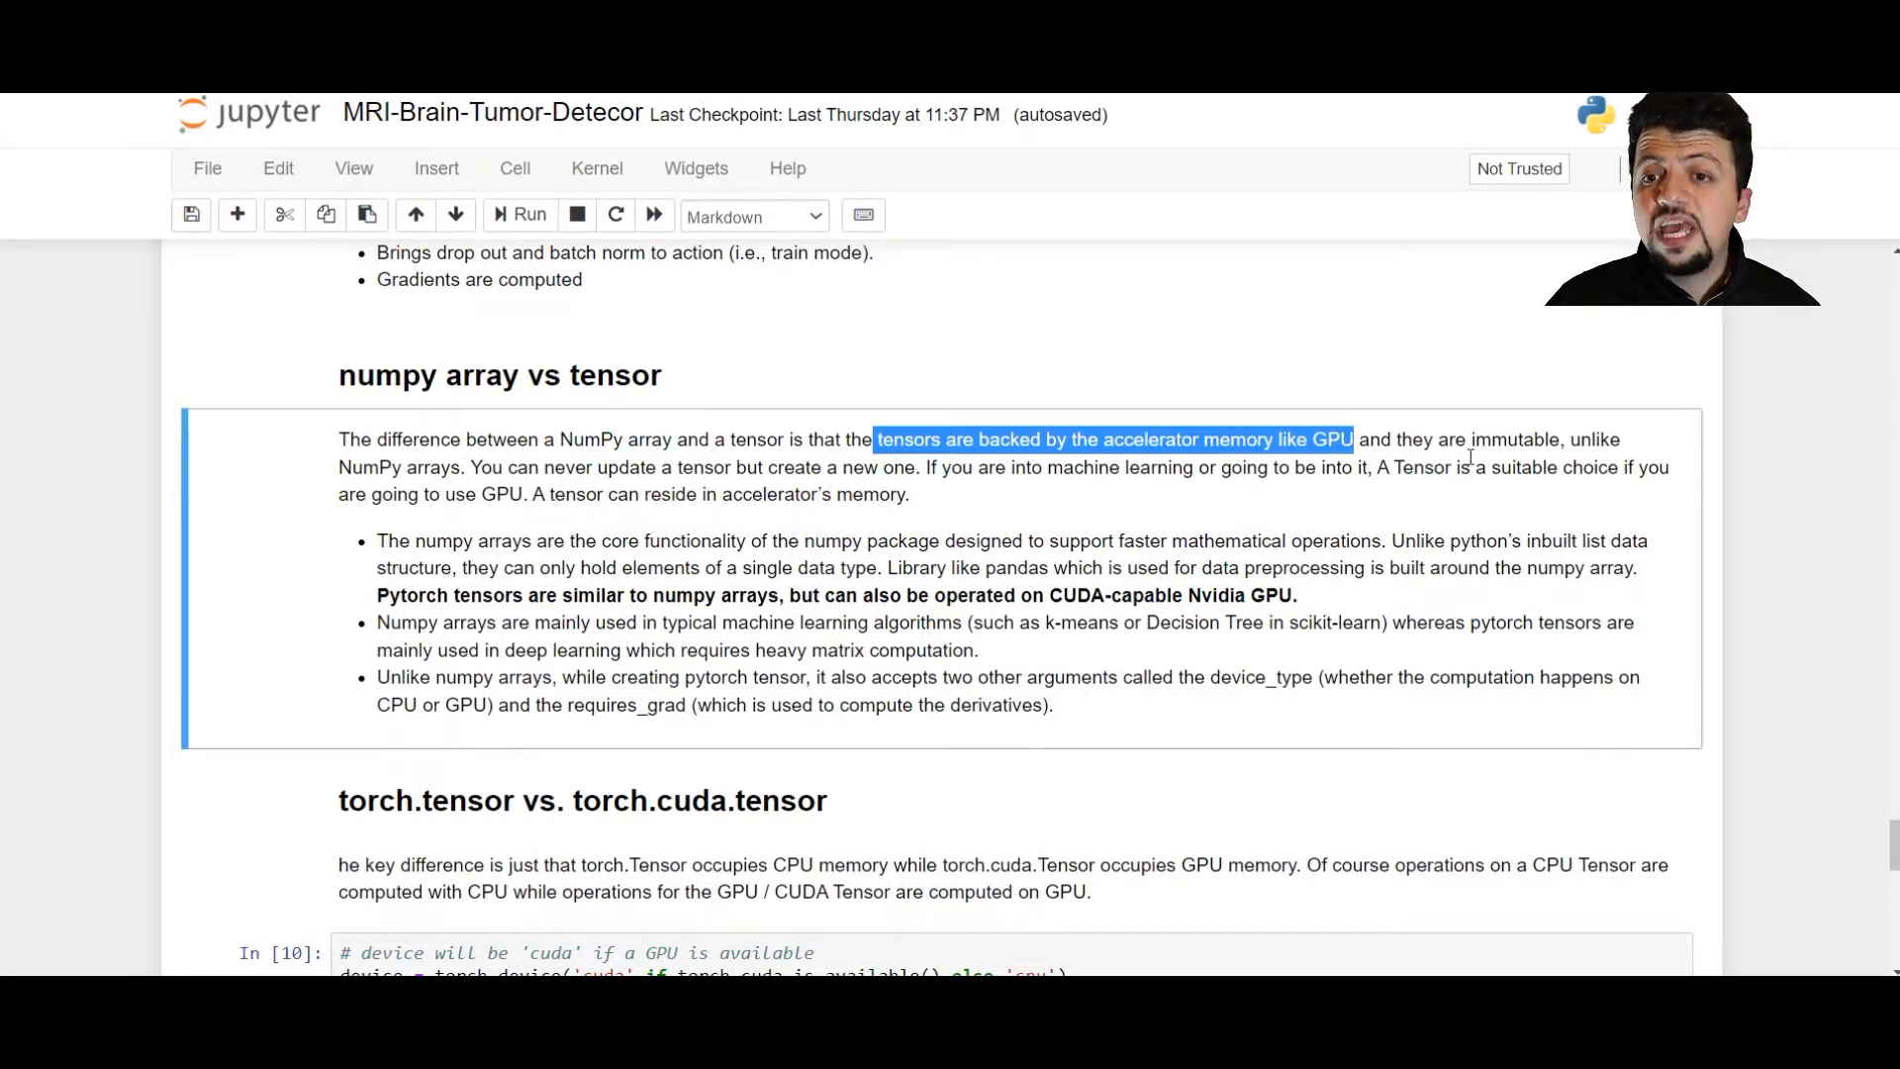
left_click(1502, 467)
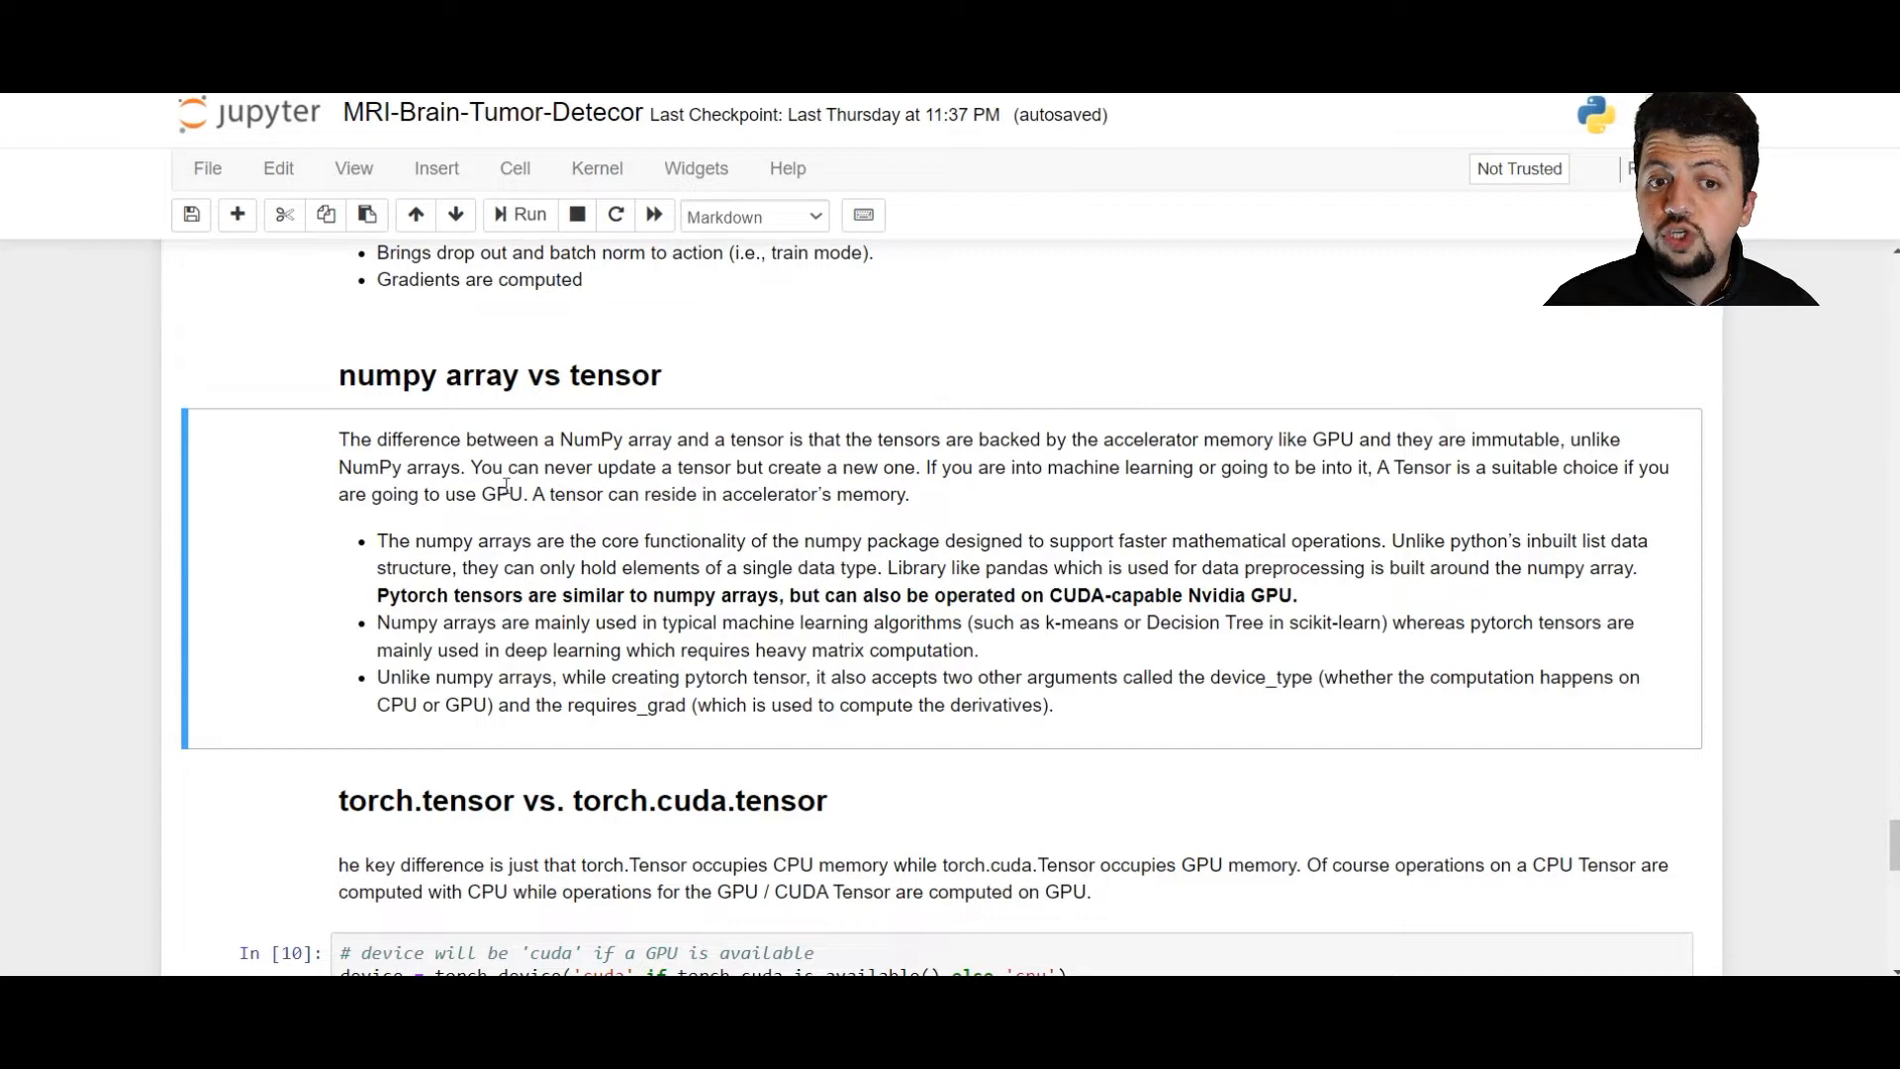
mouse_move(572, 523)
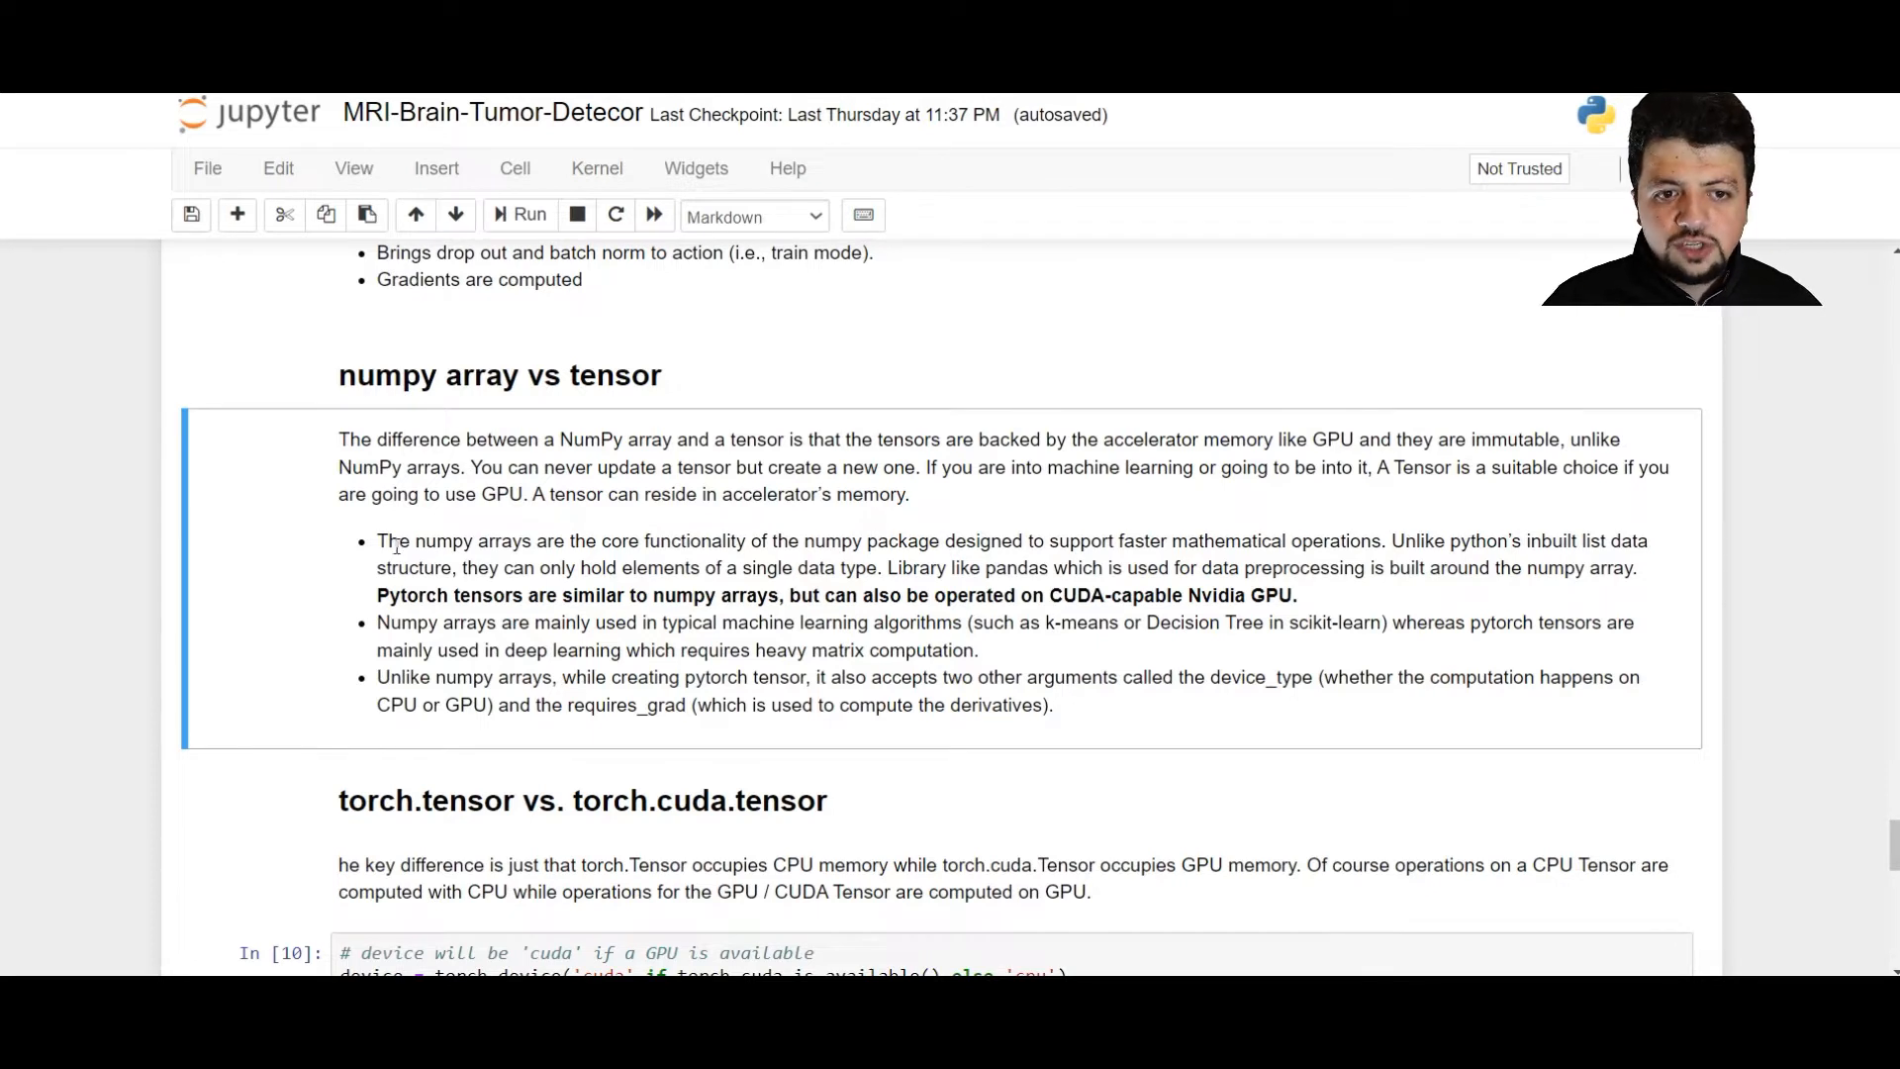
mouse_move(741, 748)
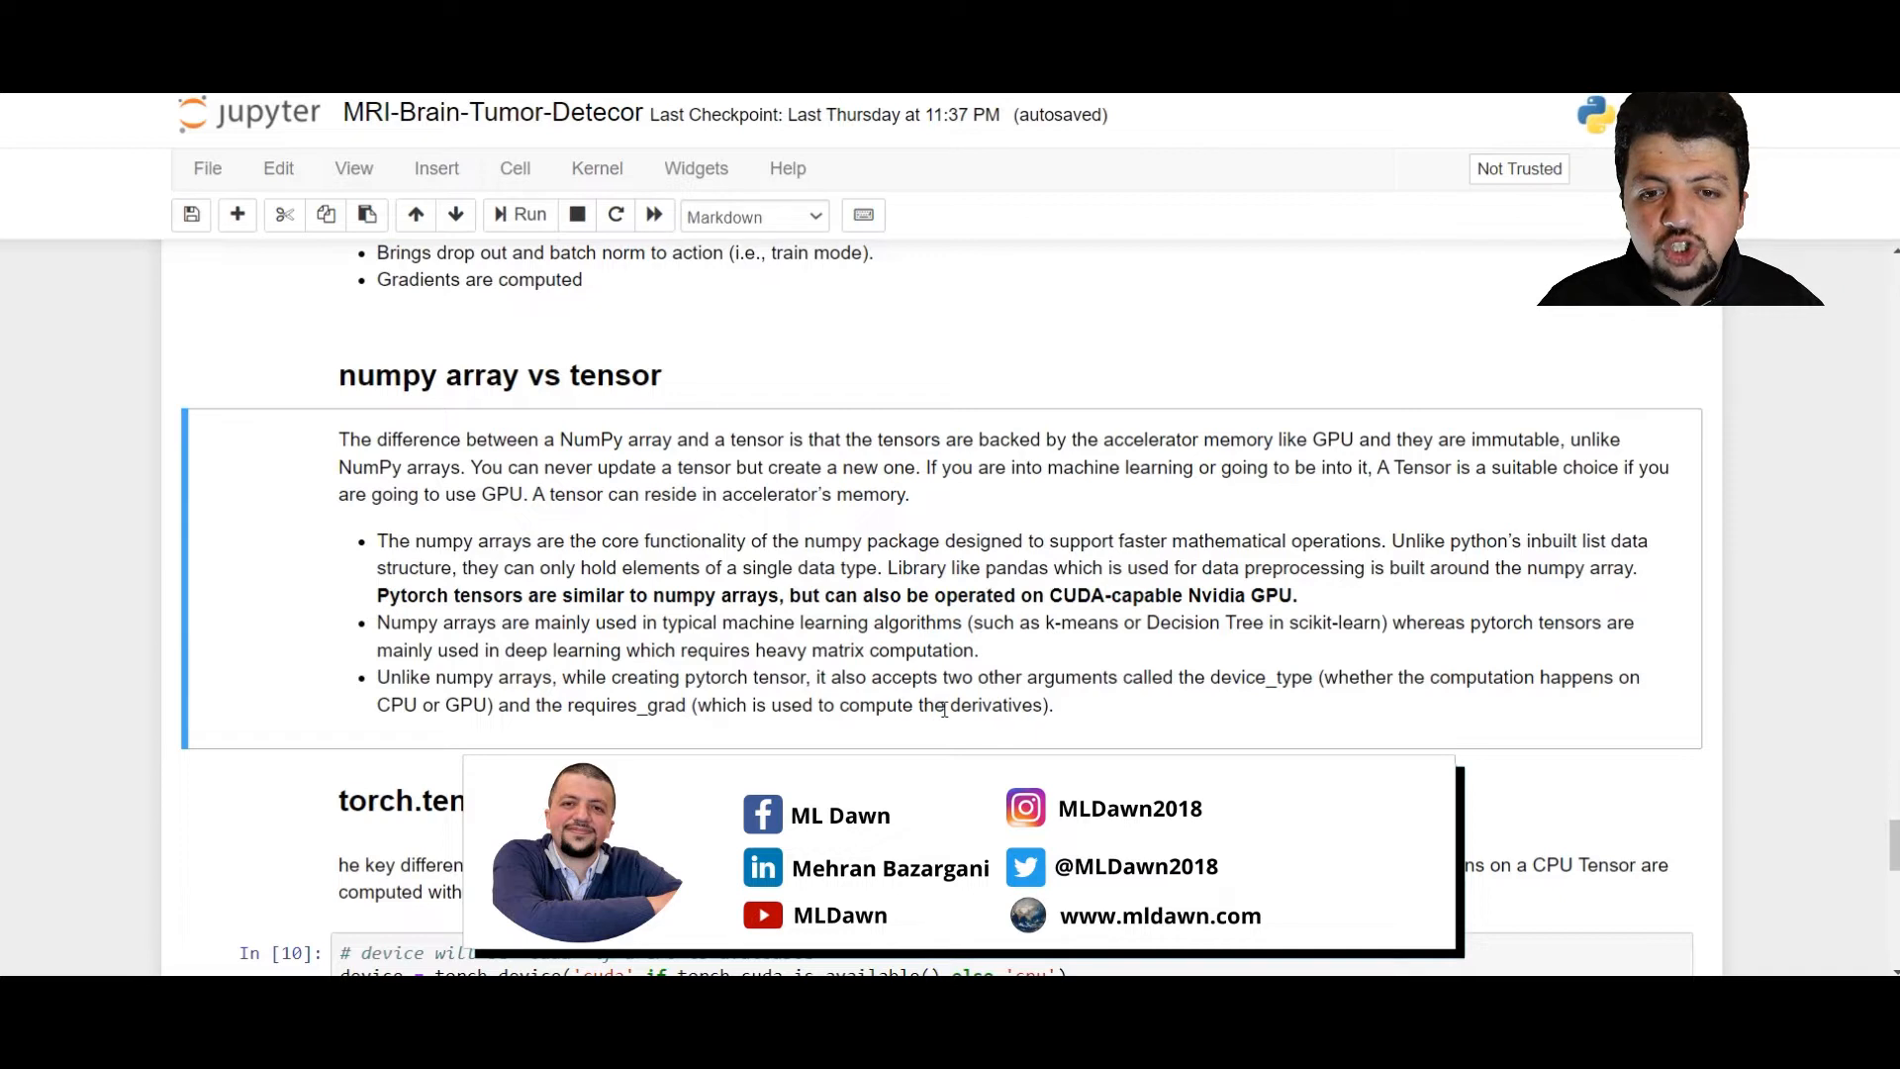
mouse_move(1267, 695)
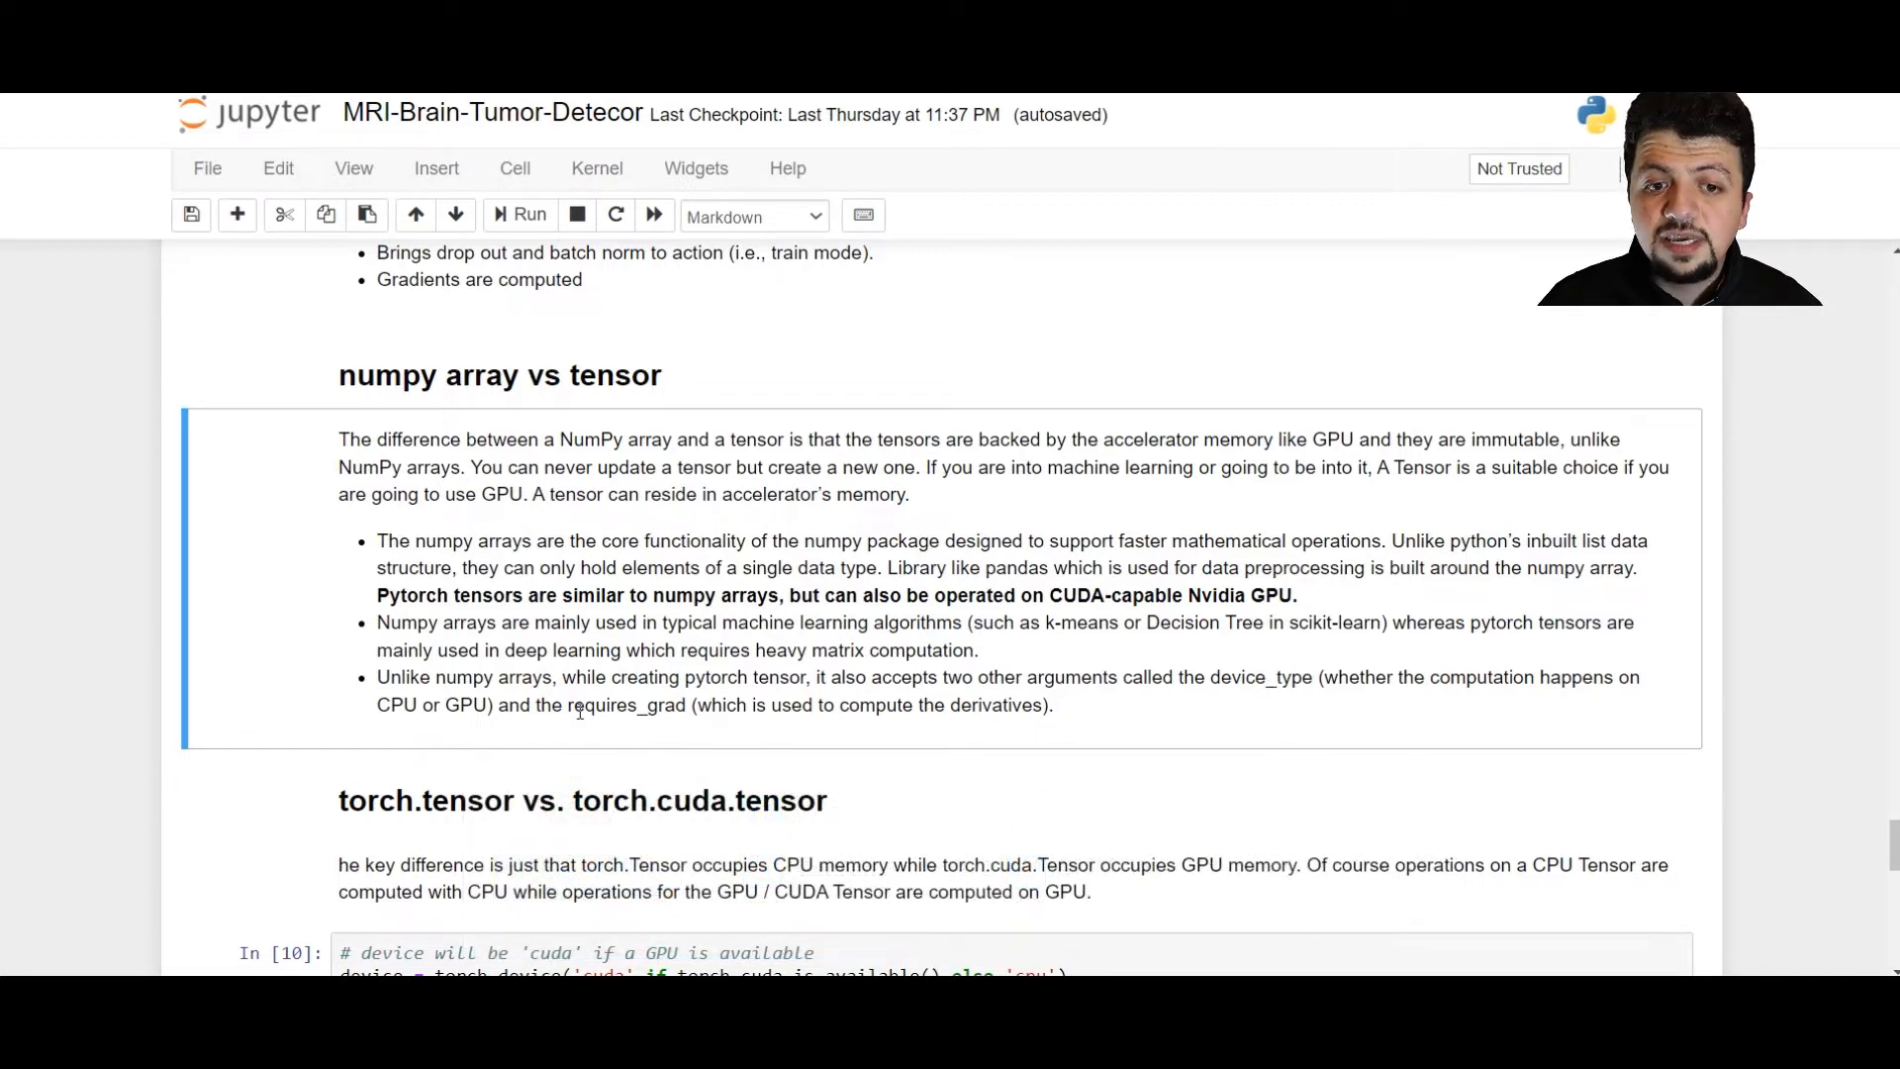
double_click(622, 705)
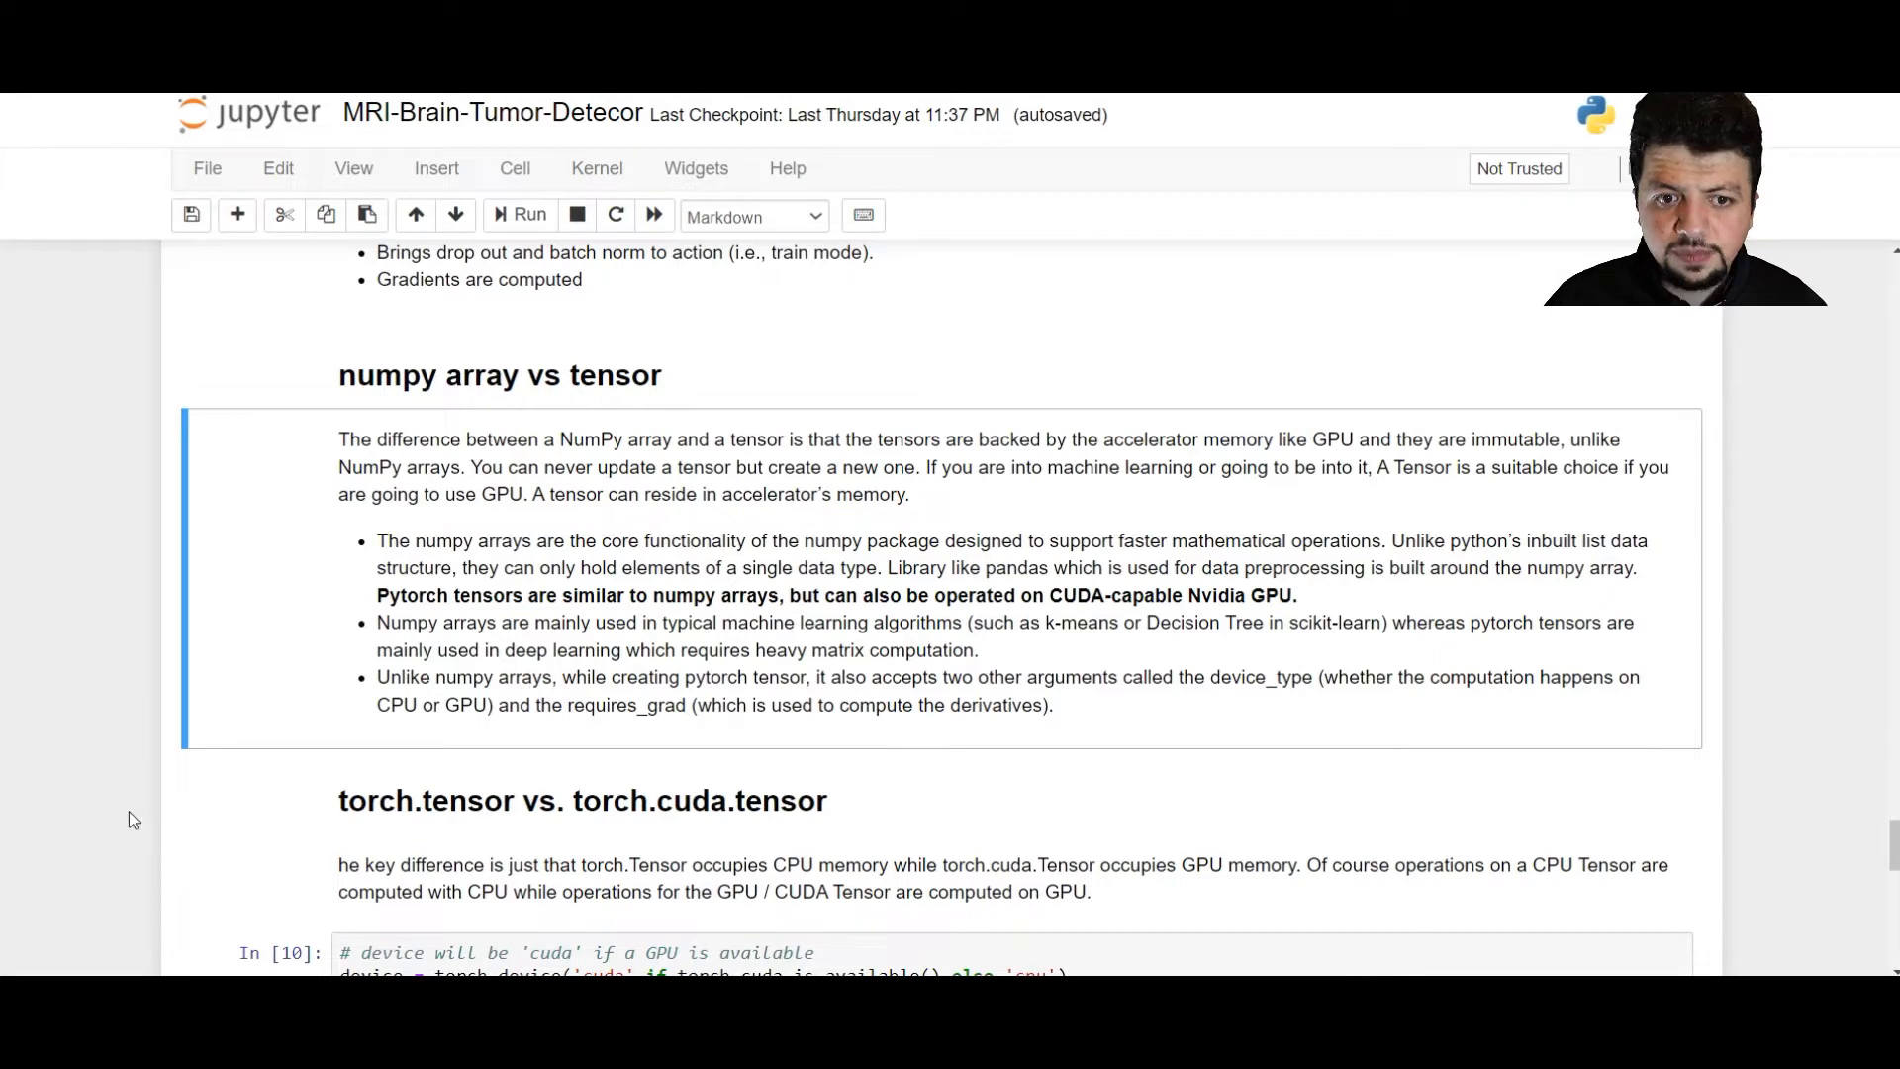
scroll("down", 3)
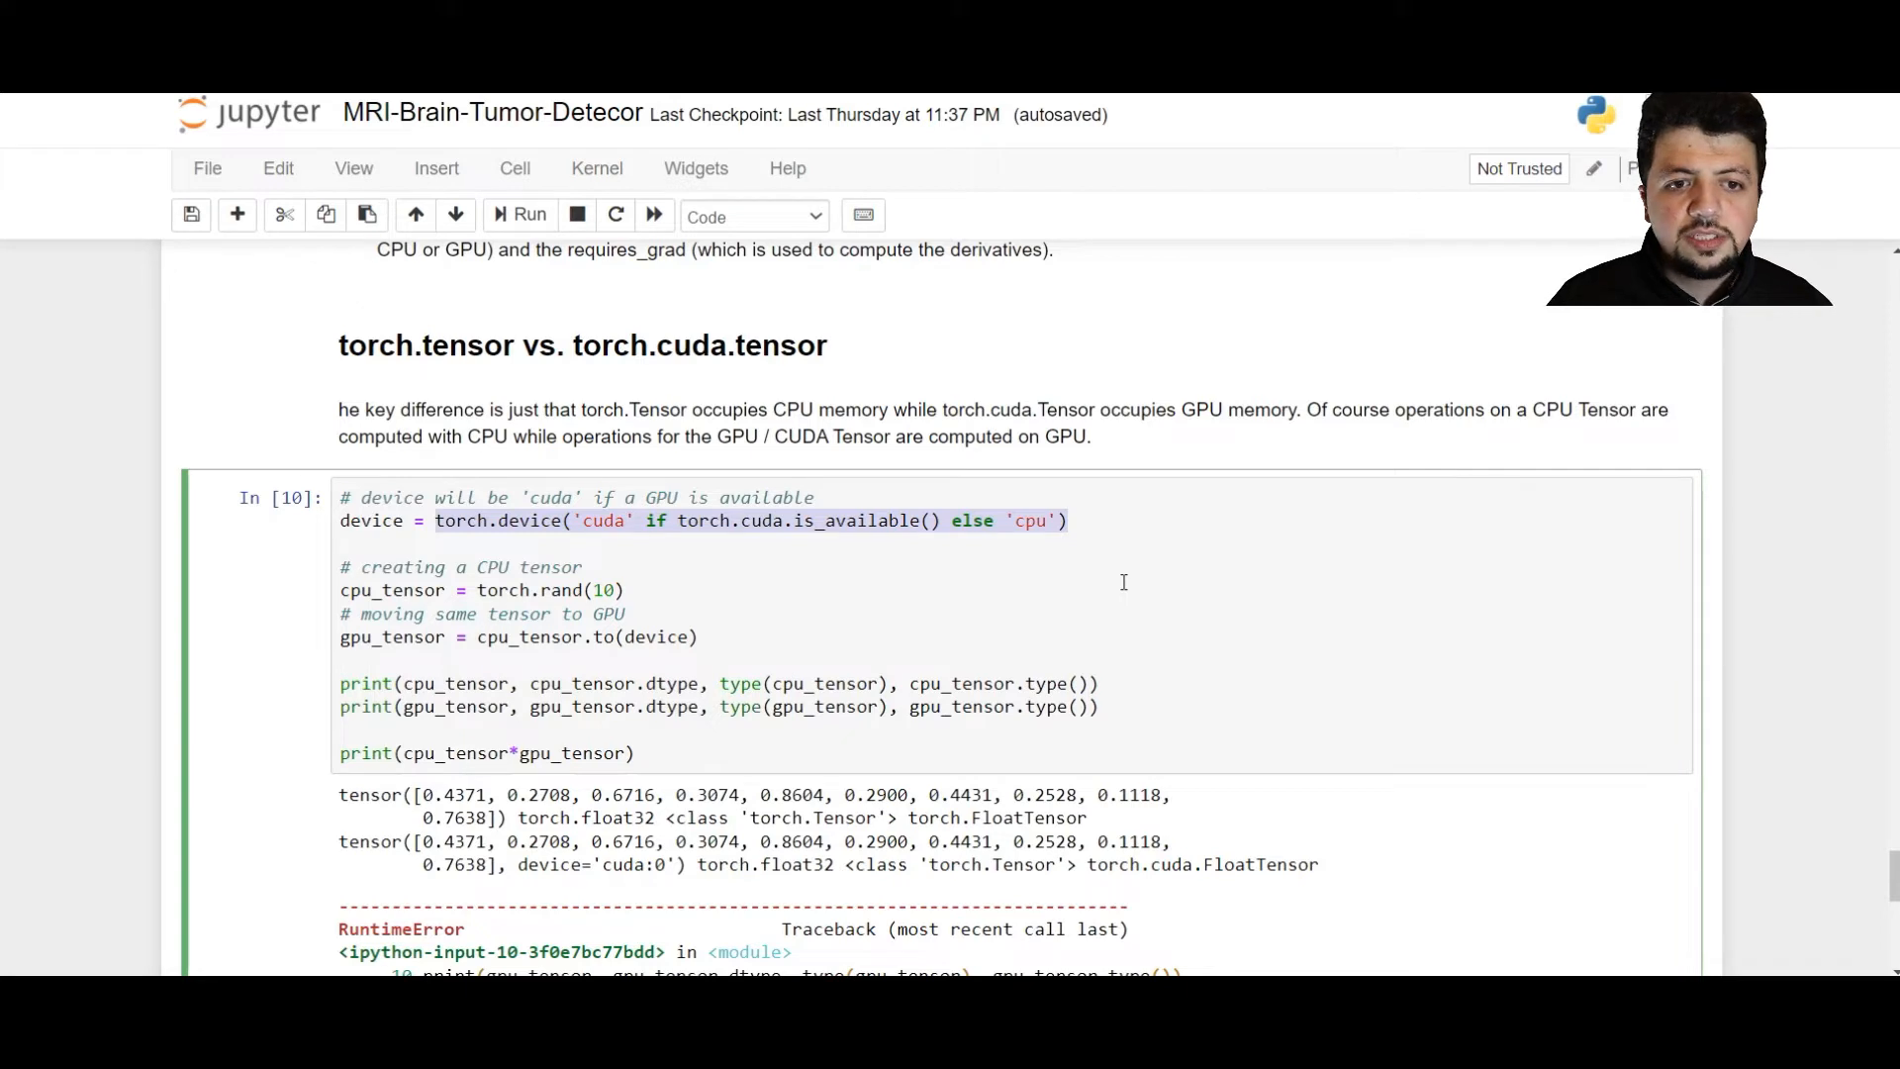
Re-run the CPU versus CUDA tensor cell and highlight the tensor moved to the GPU.
left_click(479, 590)
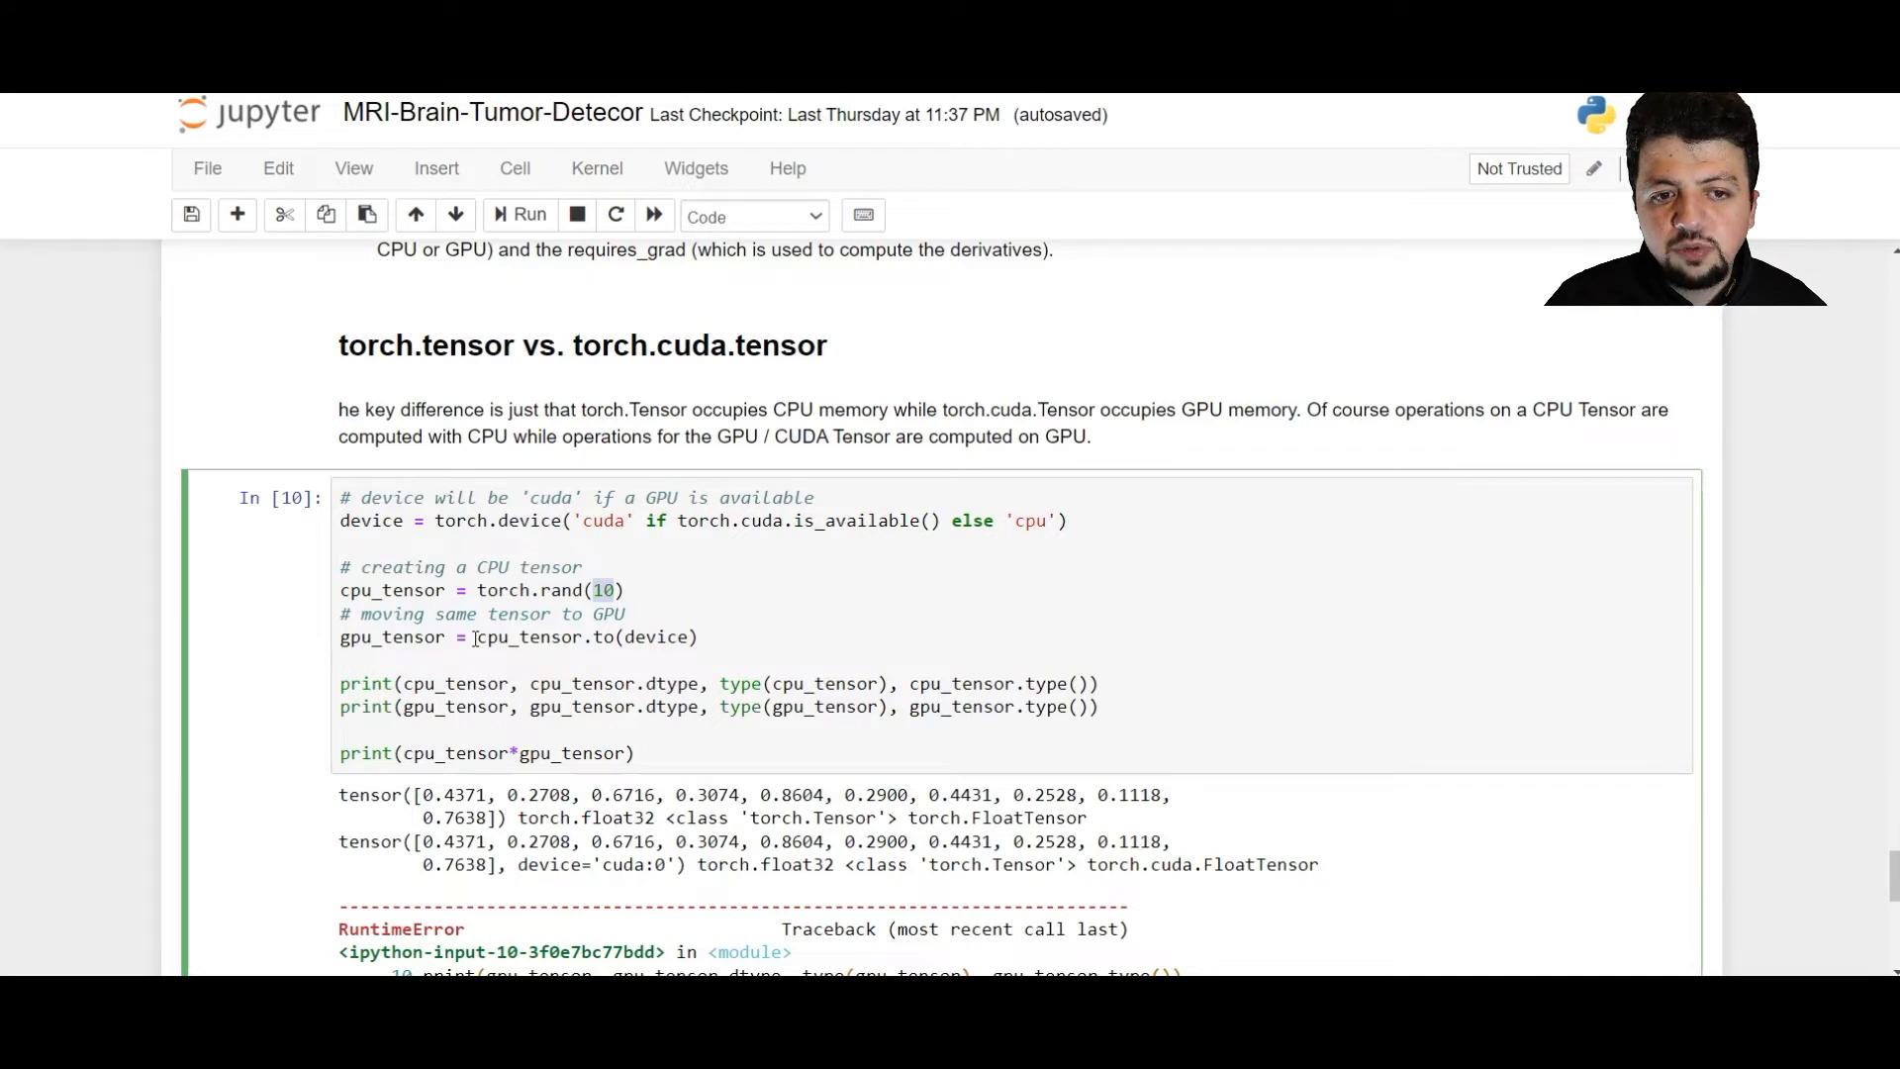
double_click(527, 636)
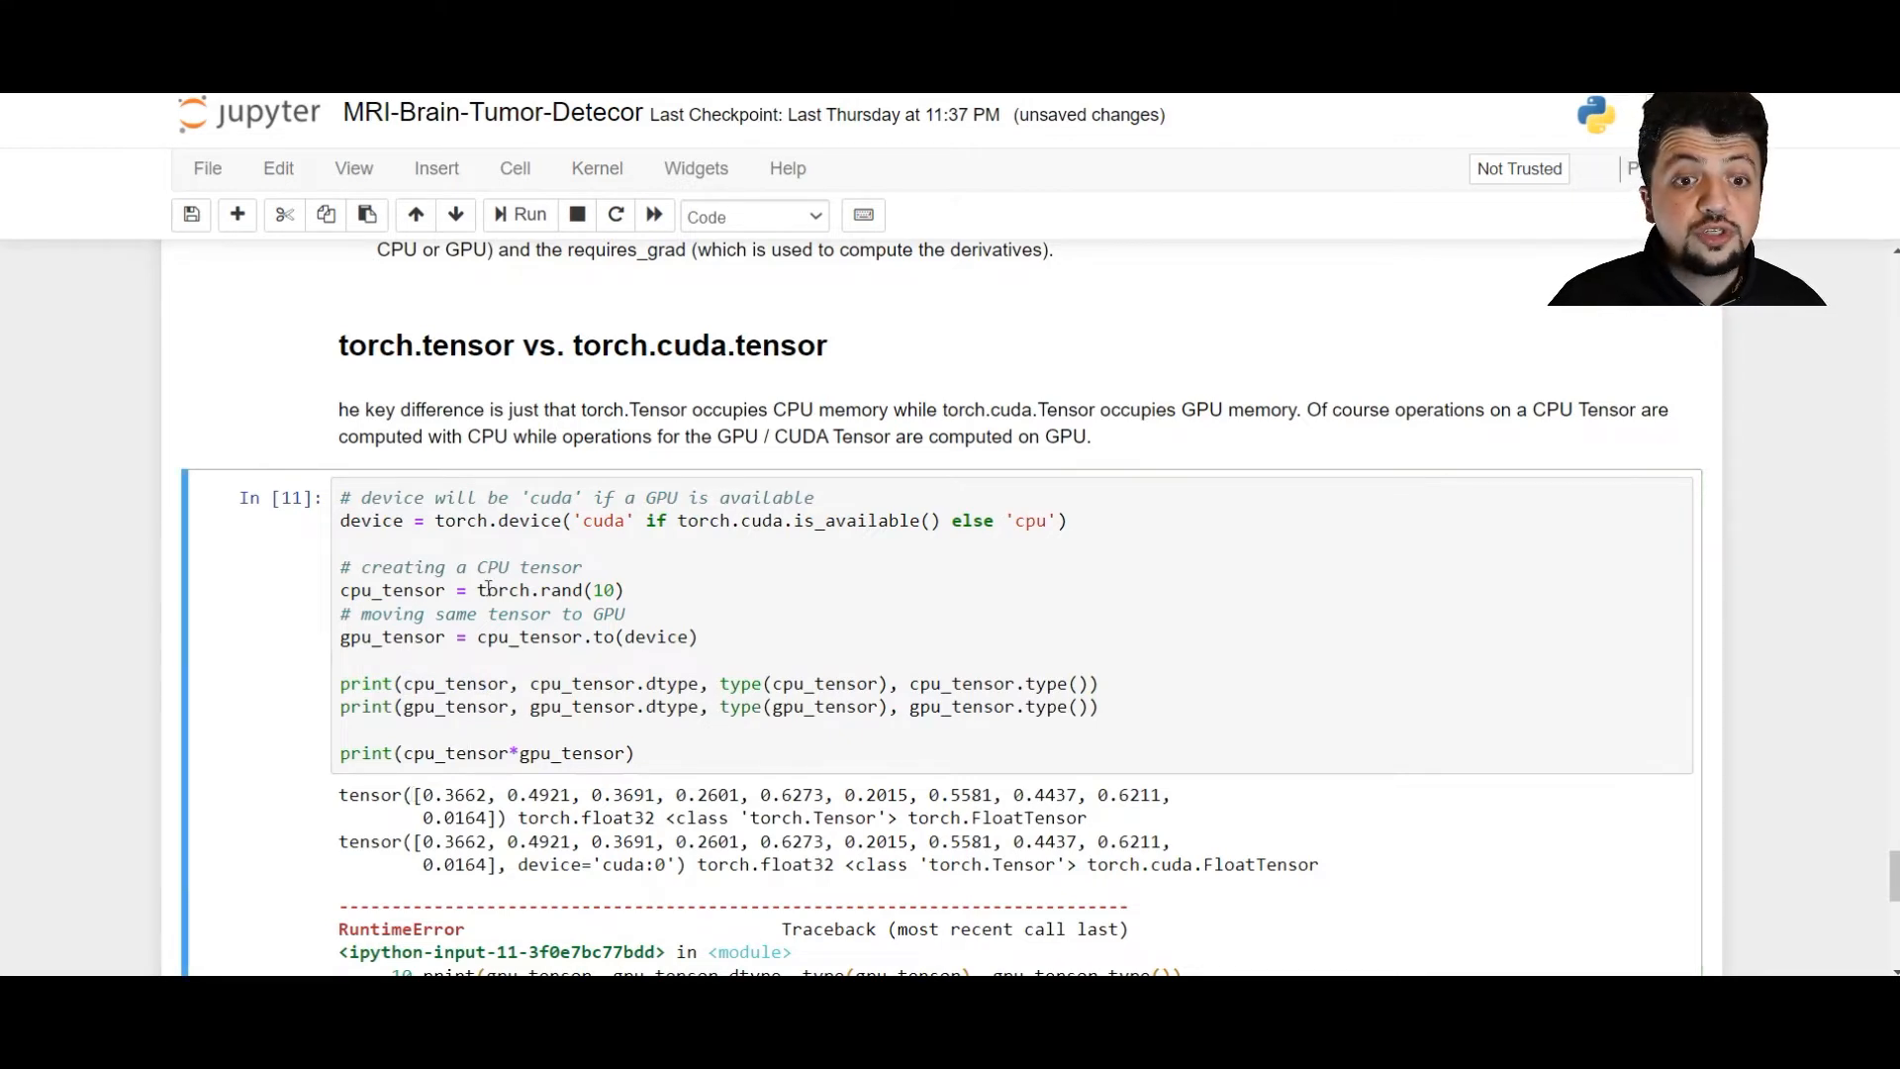
double_click(527, 590)
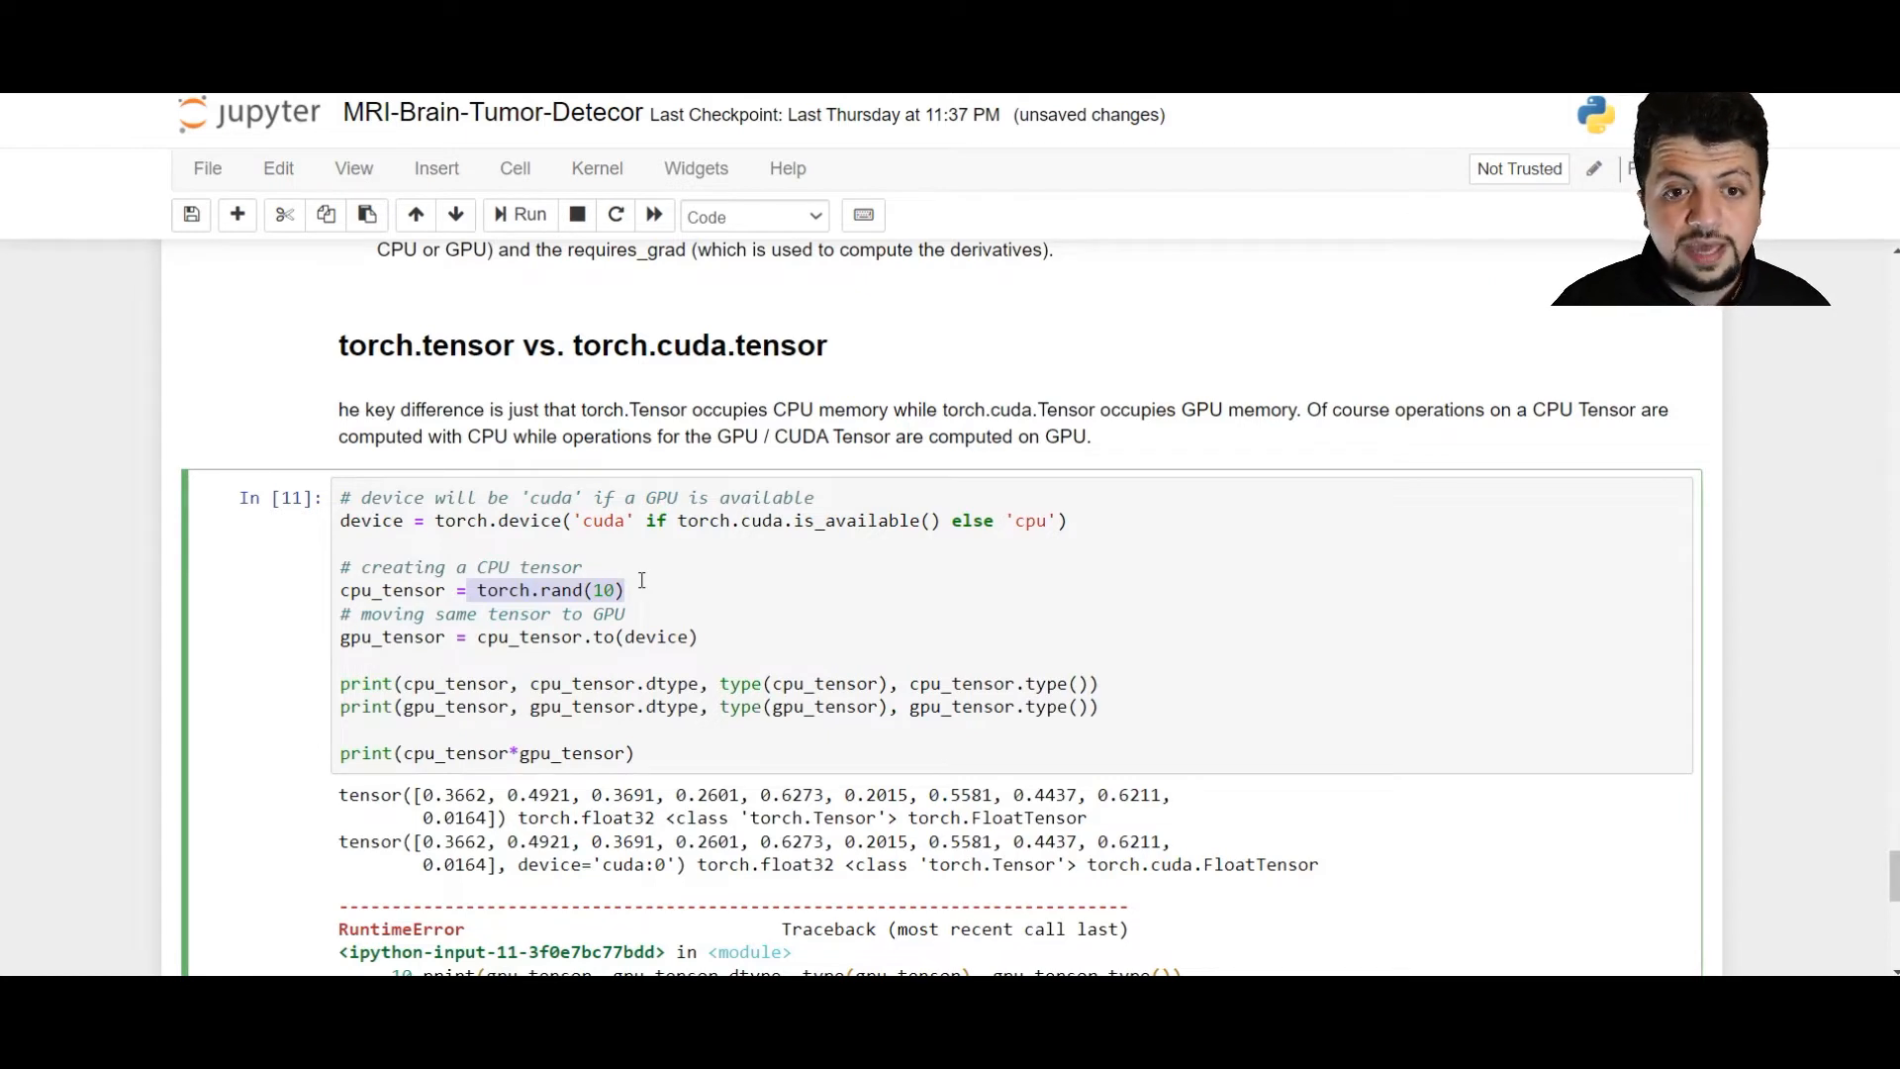
mouse_move(558, 780)
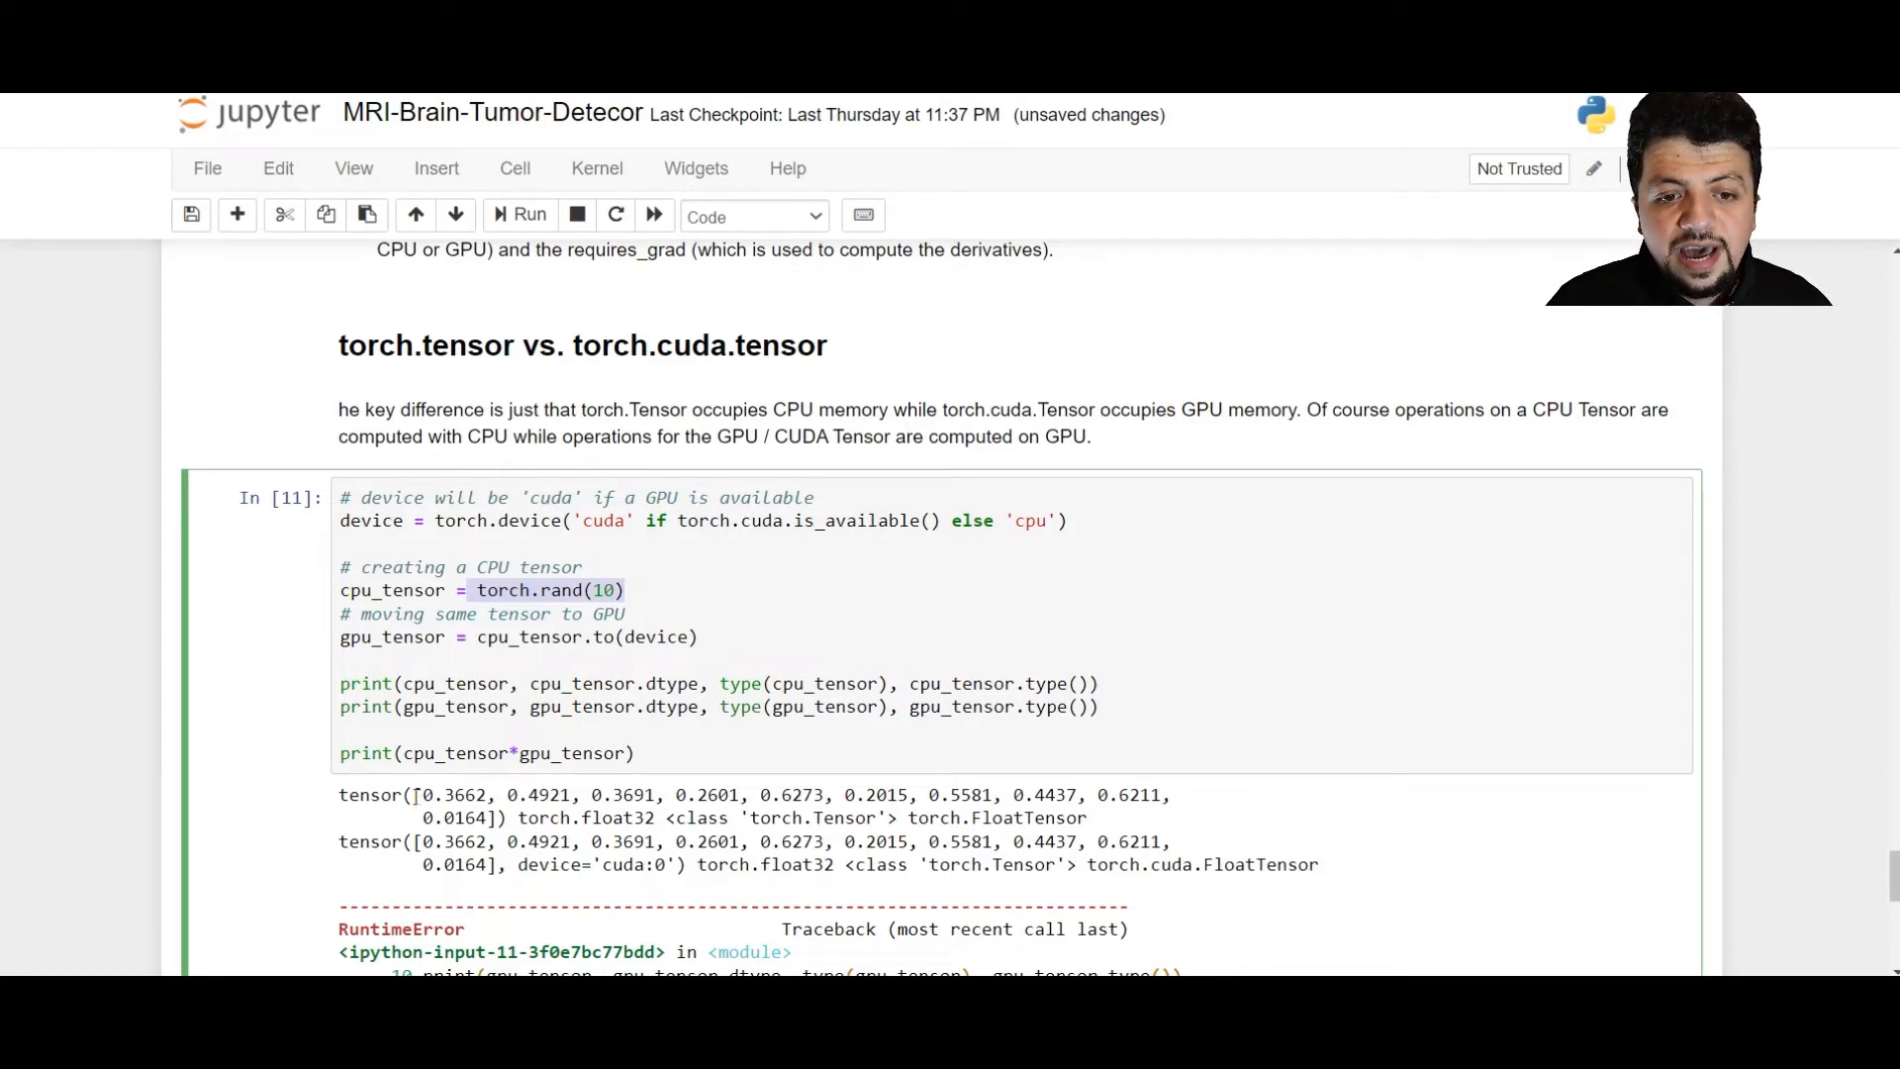
left_click_drag(417, 795, 497, 816)
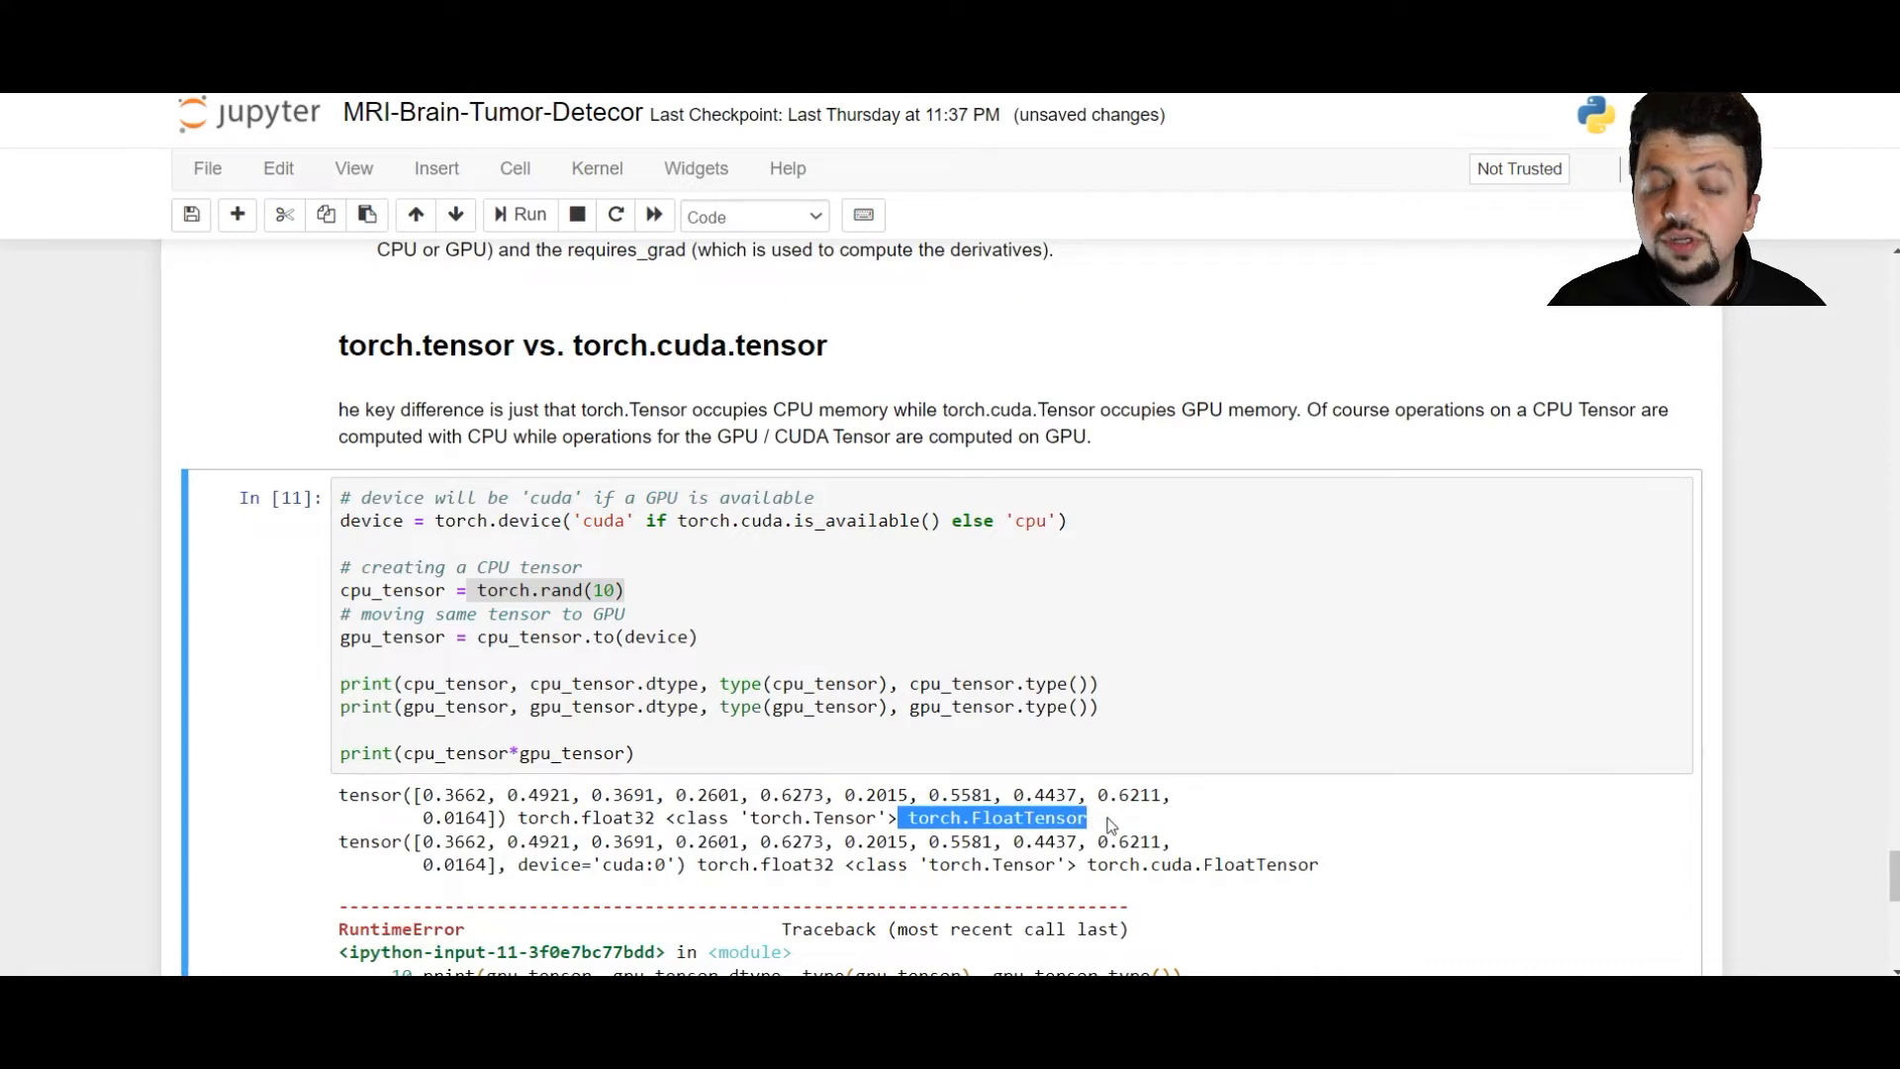
mouse_move(524, 906)
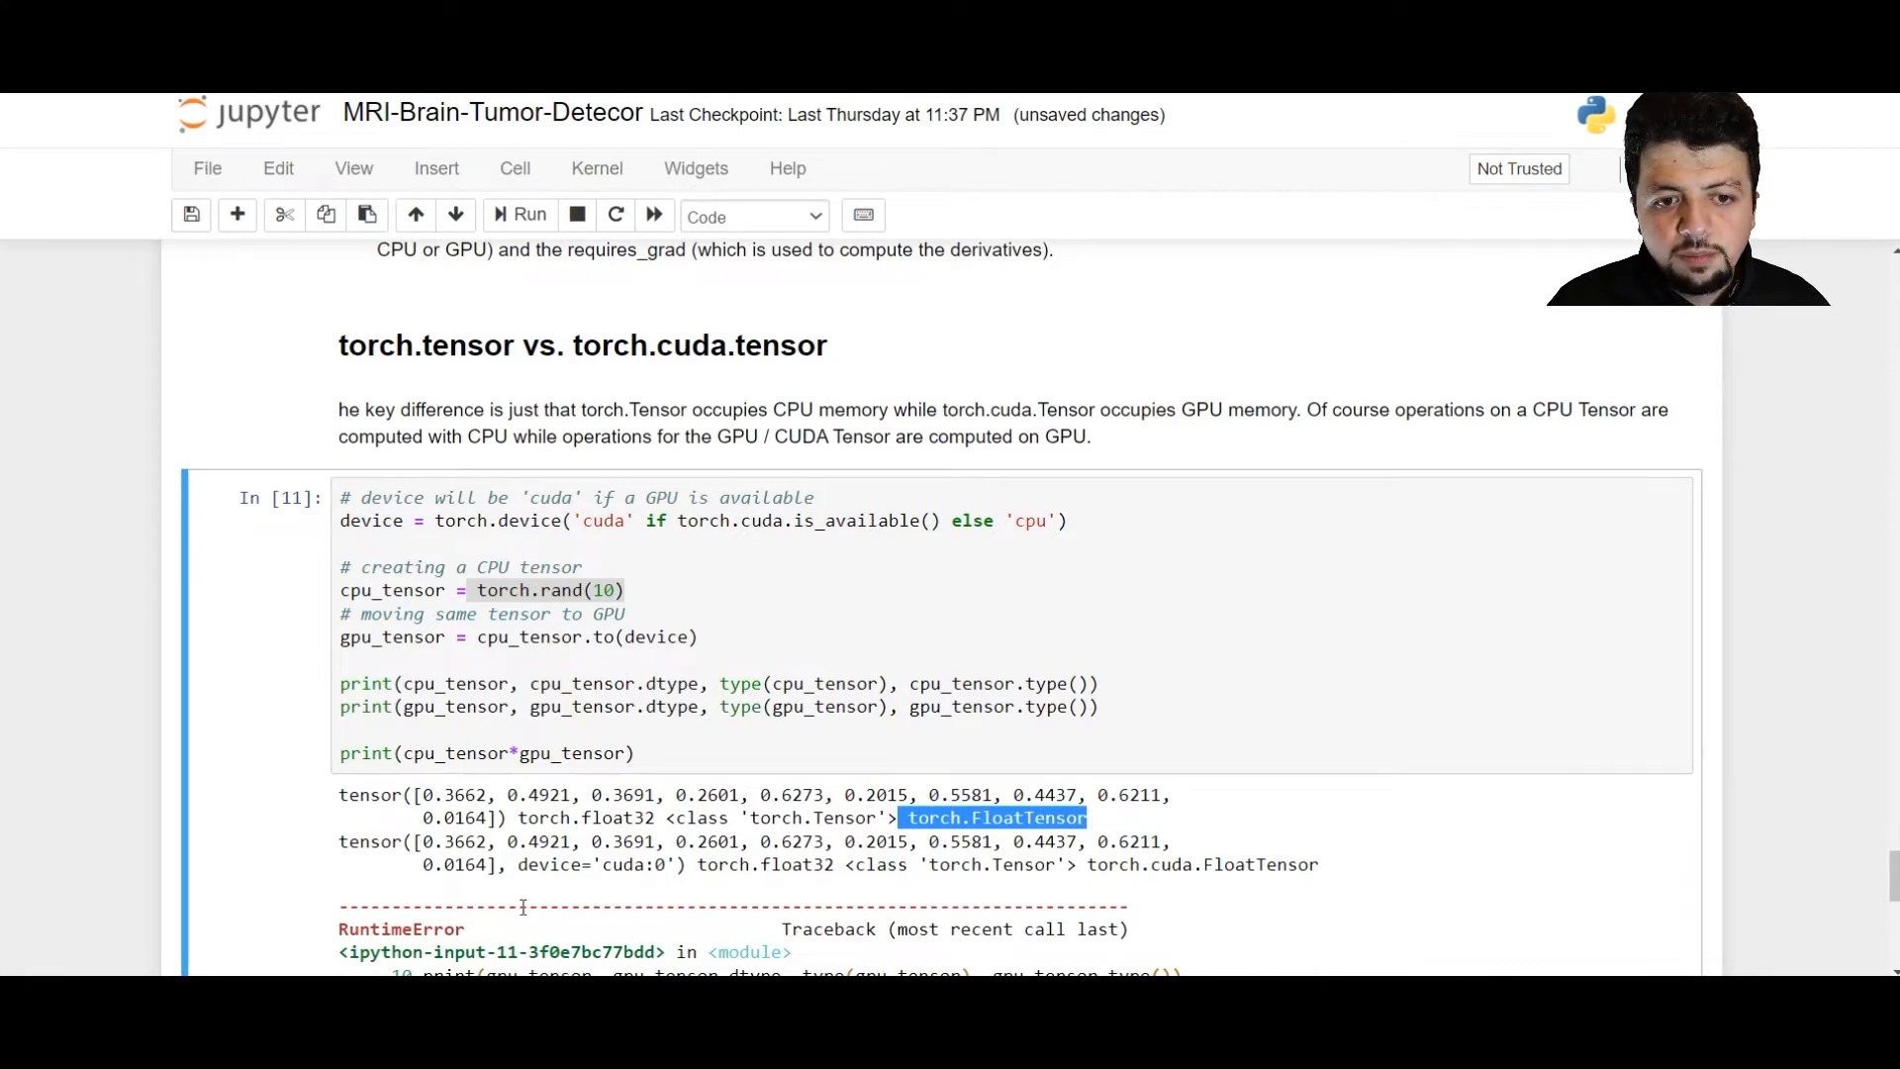
left_click(454, 706)
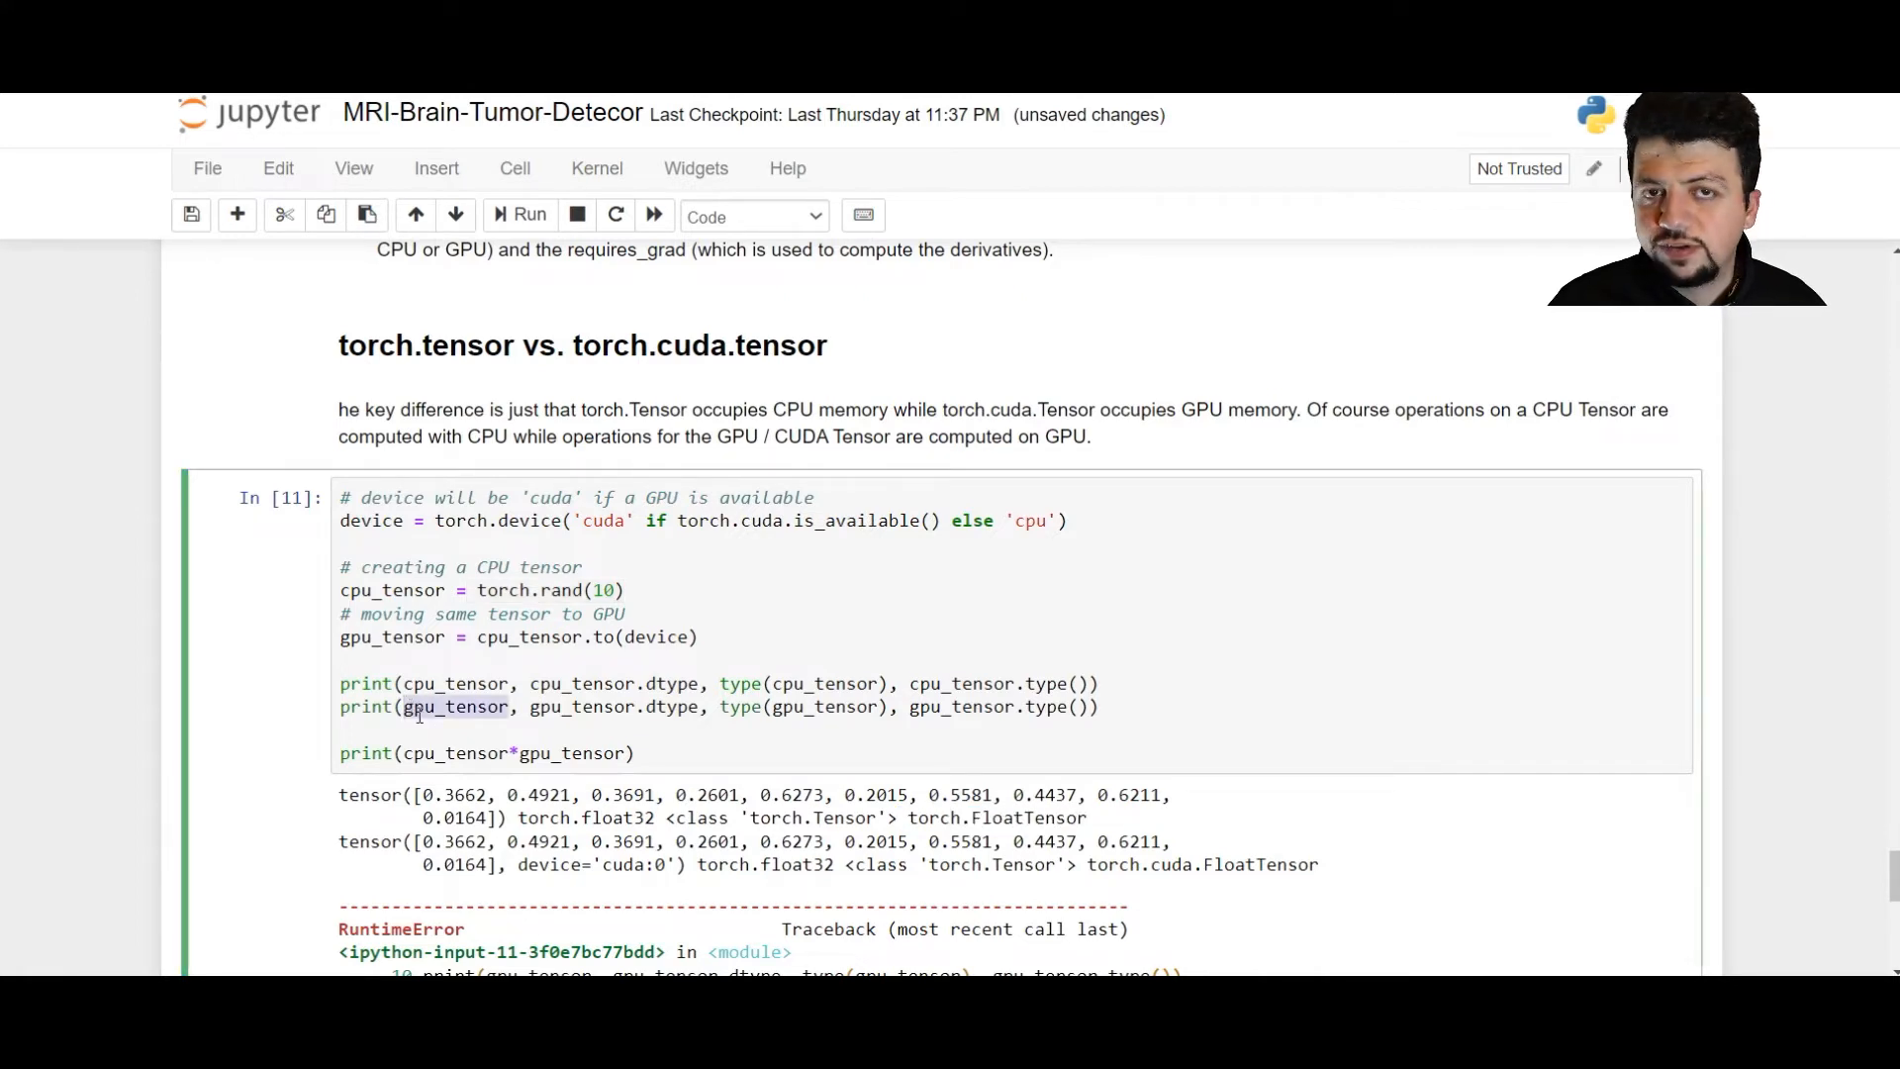
double_click(442, 842)
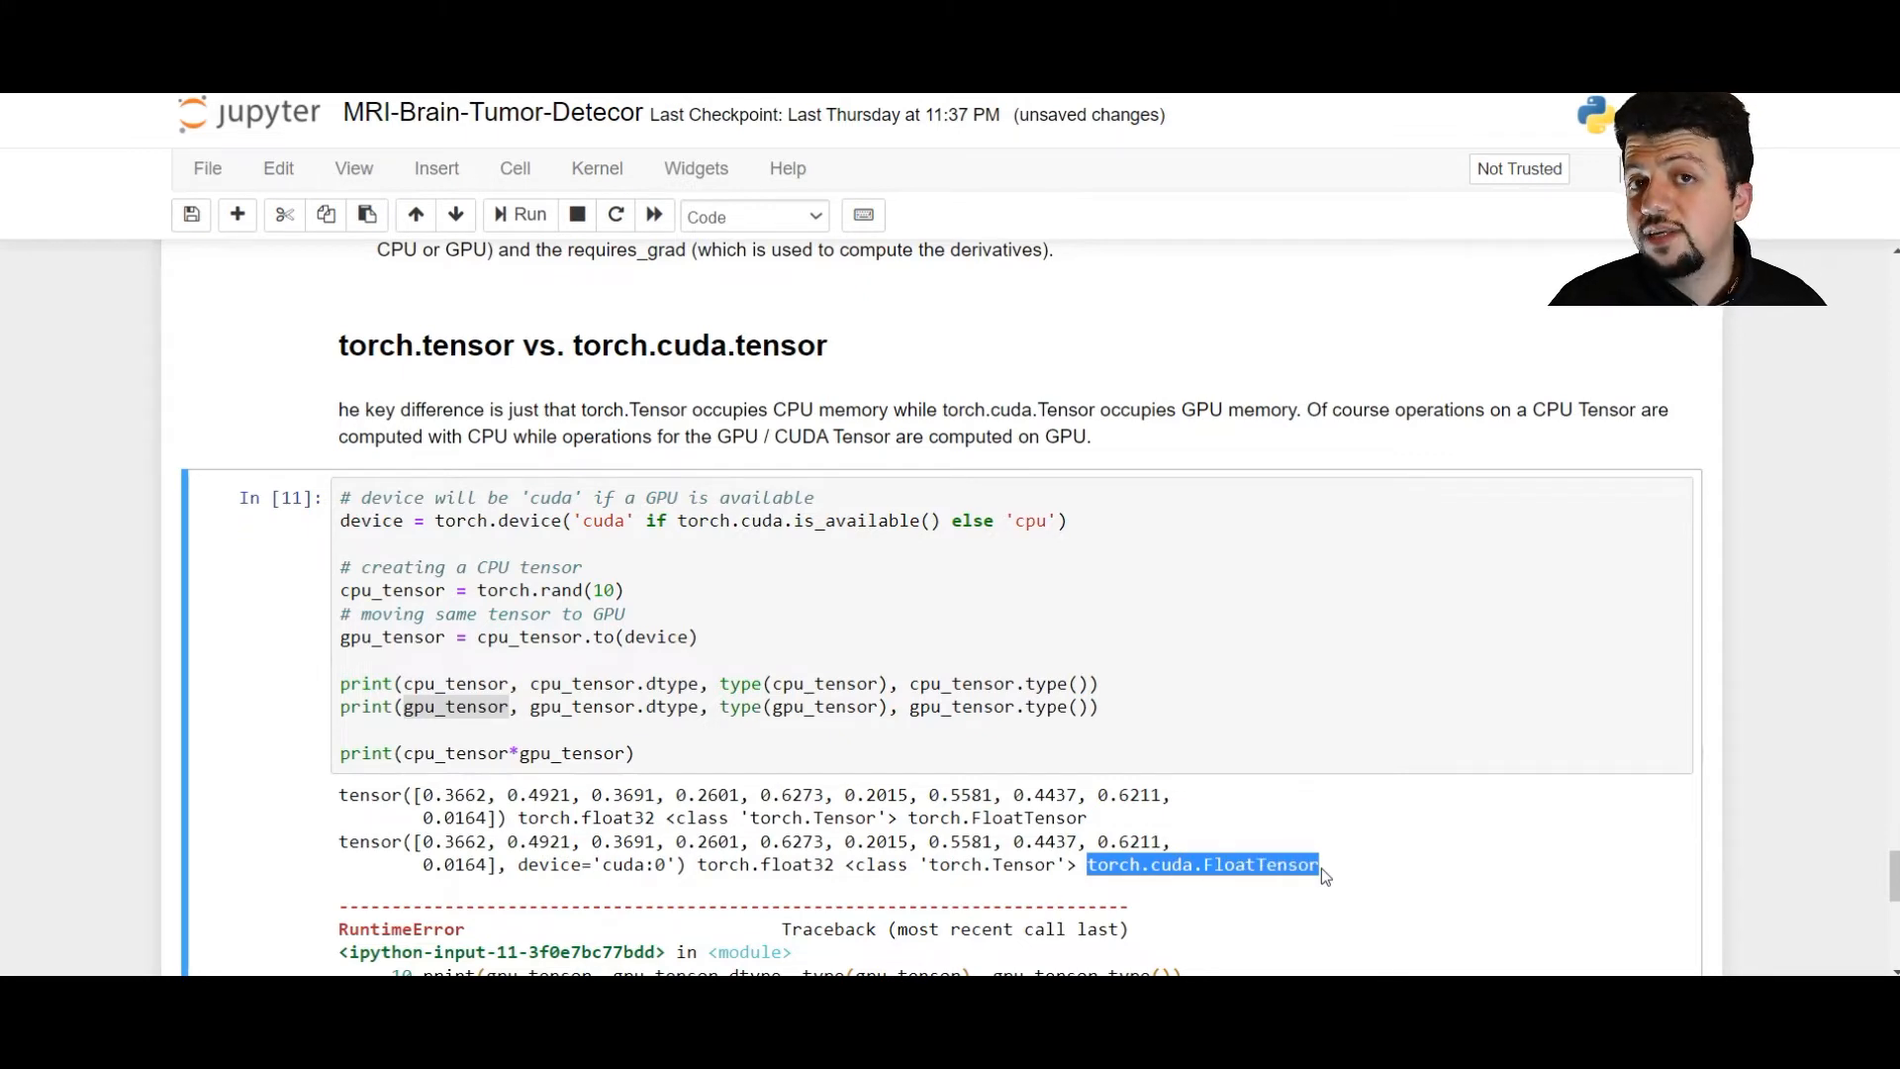
mouse_move(1069, 886)
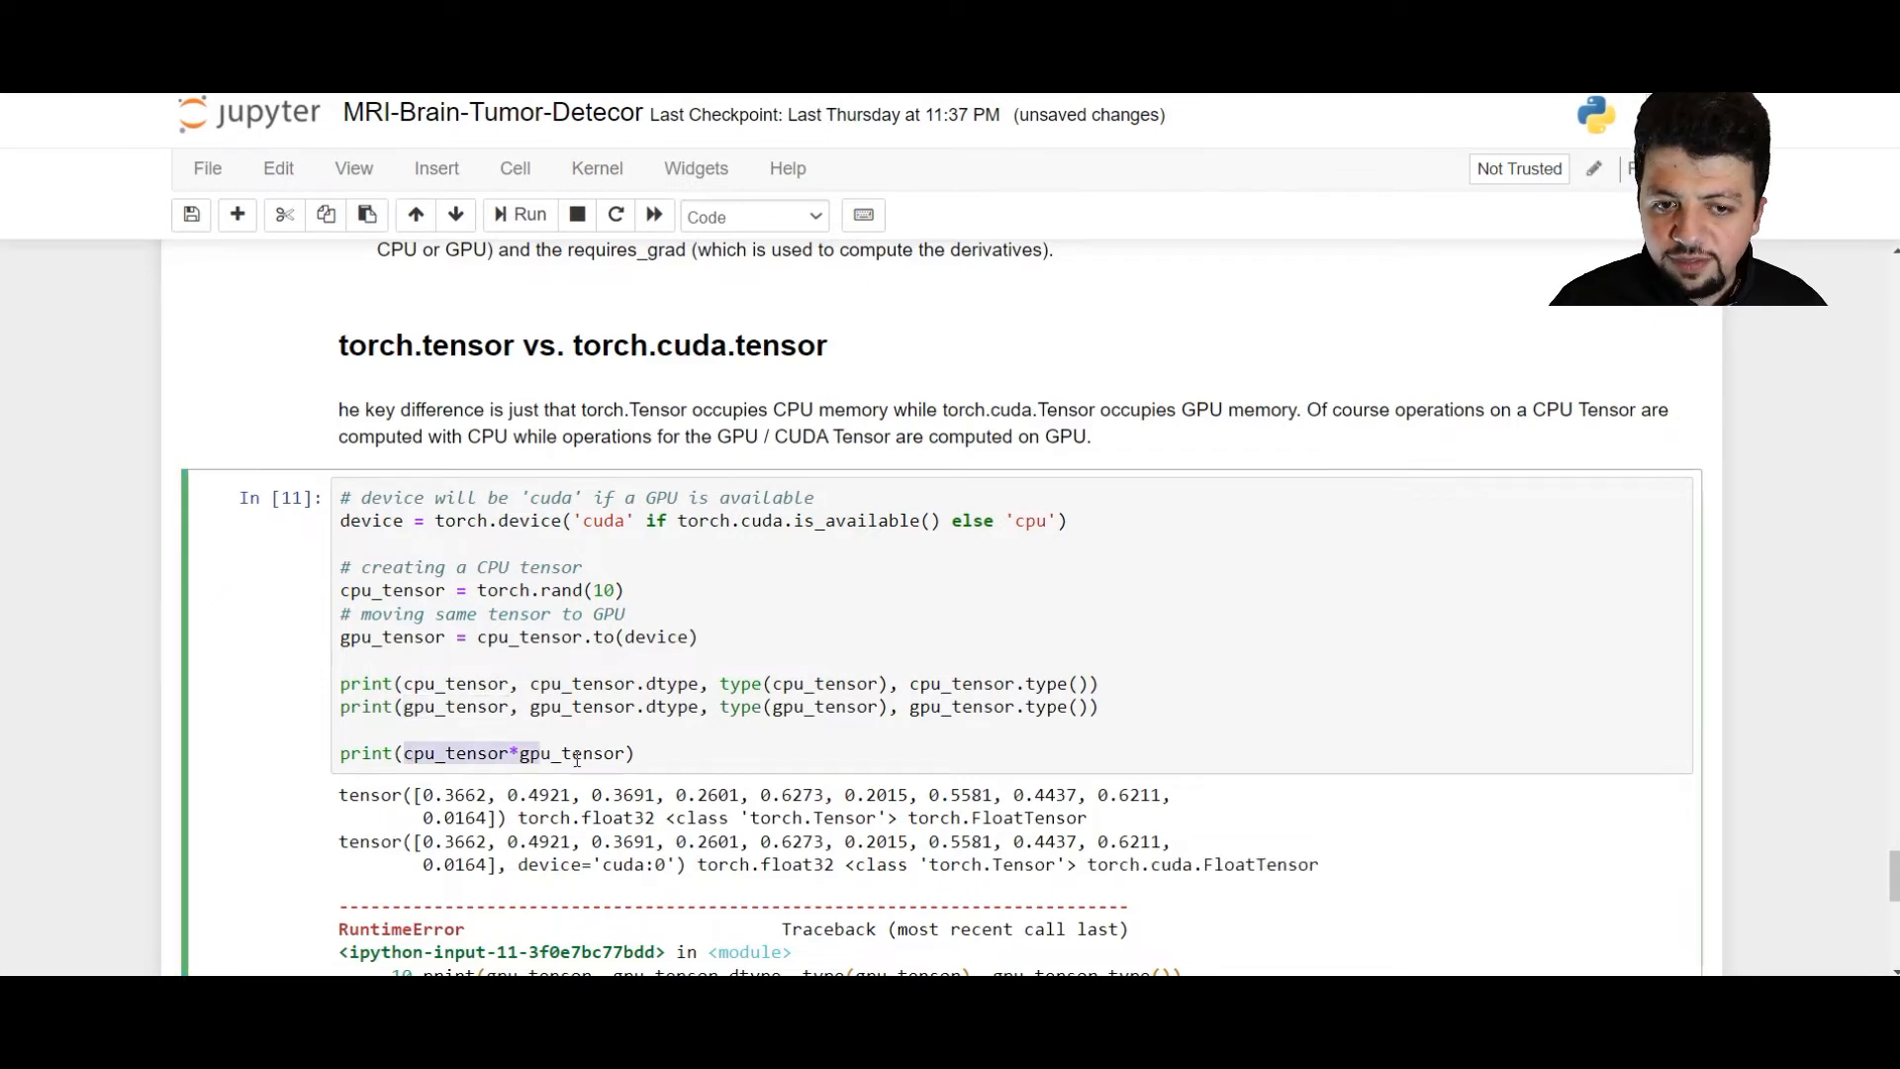
scroll("down", 3)
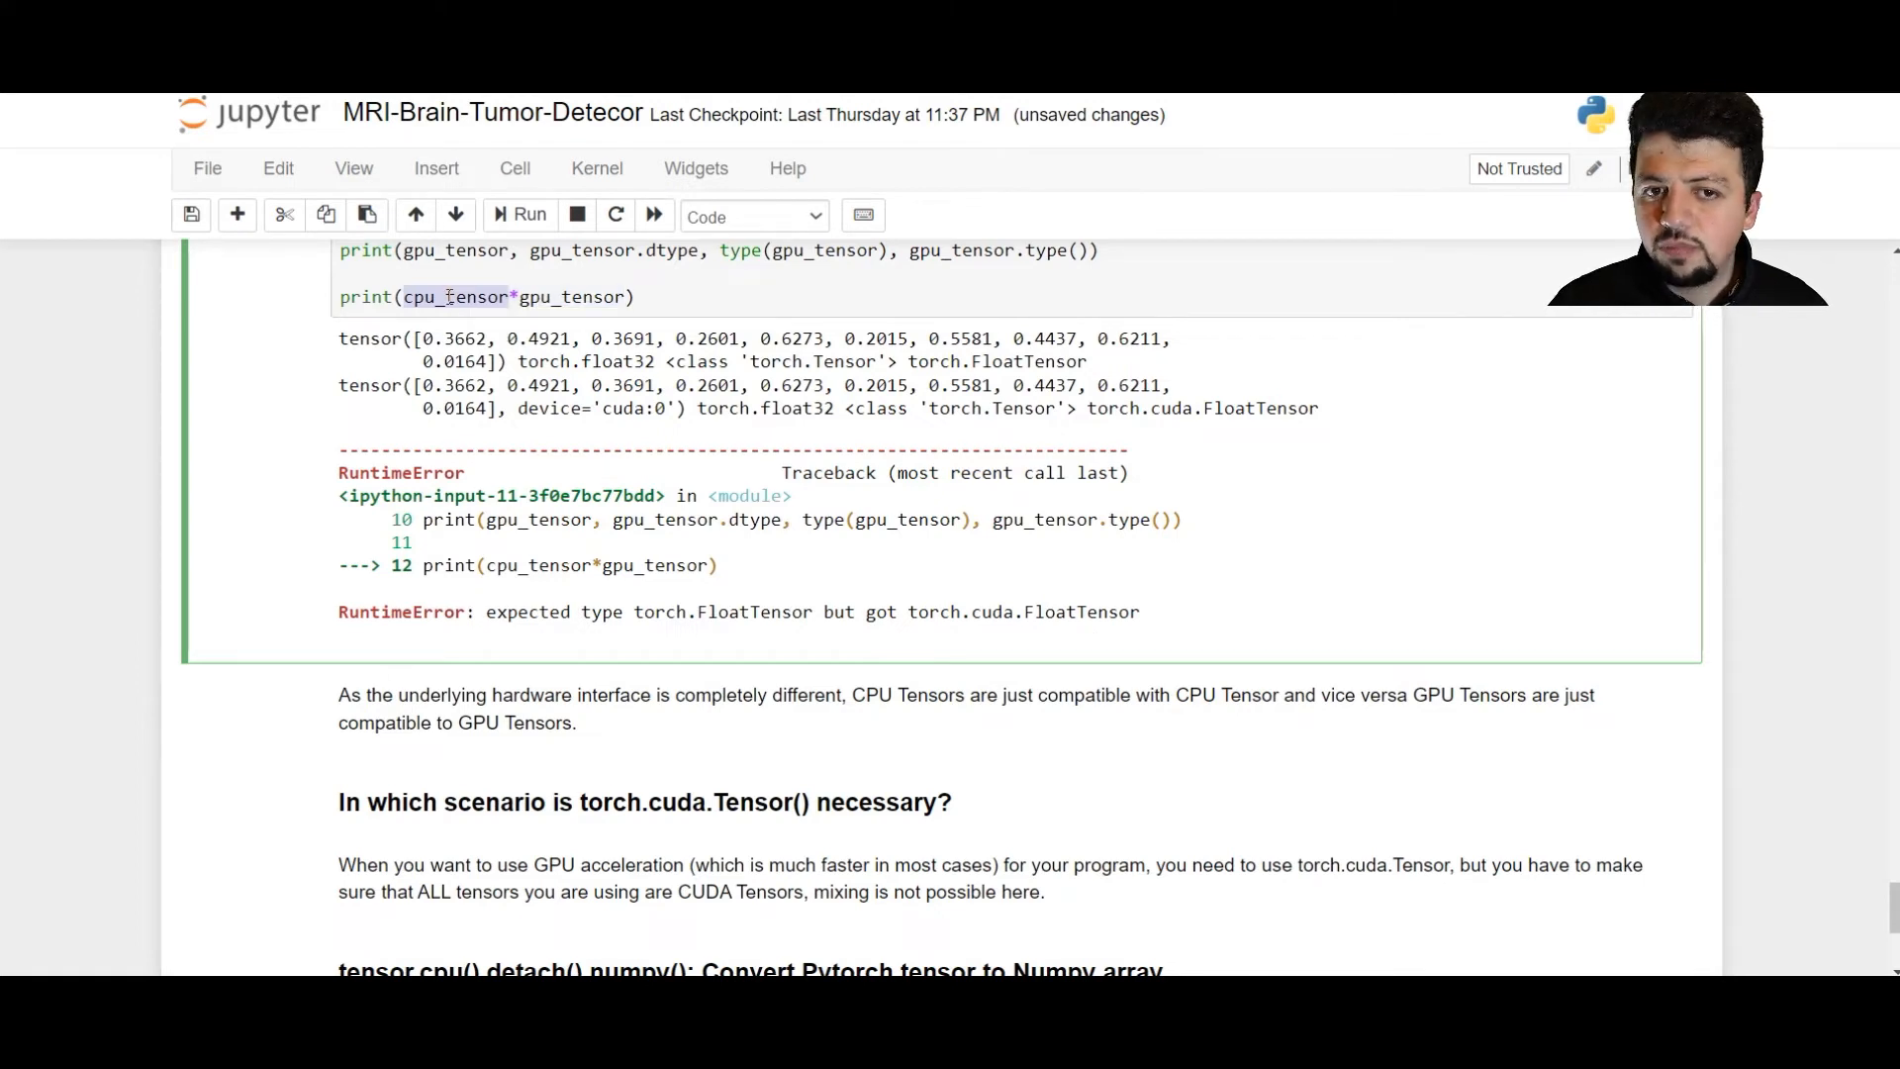
mouse_move(640, 756)
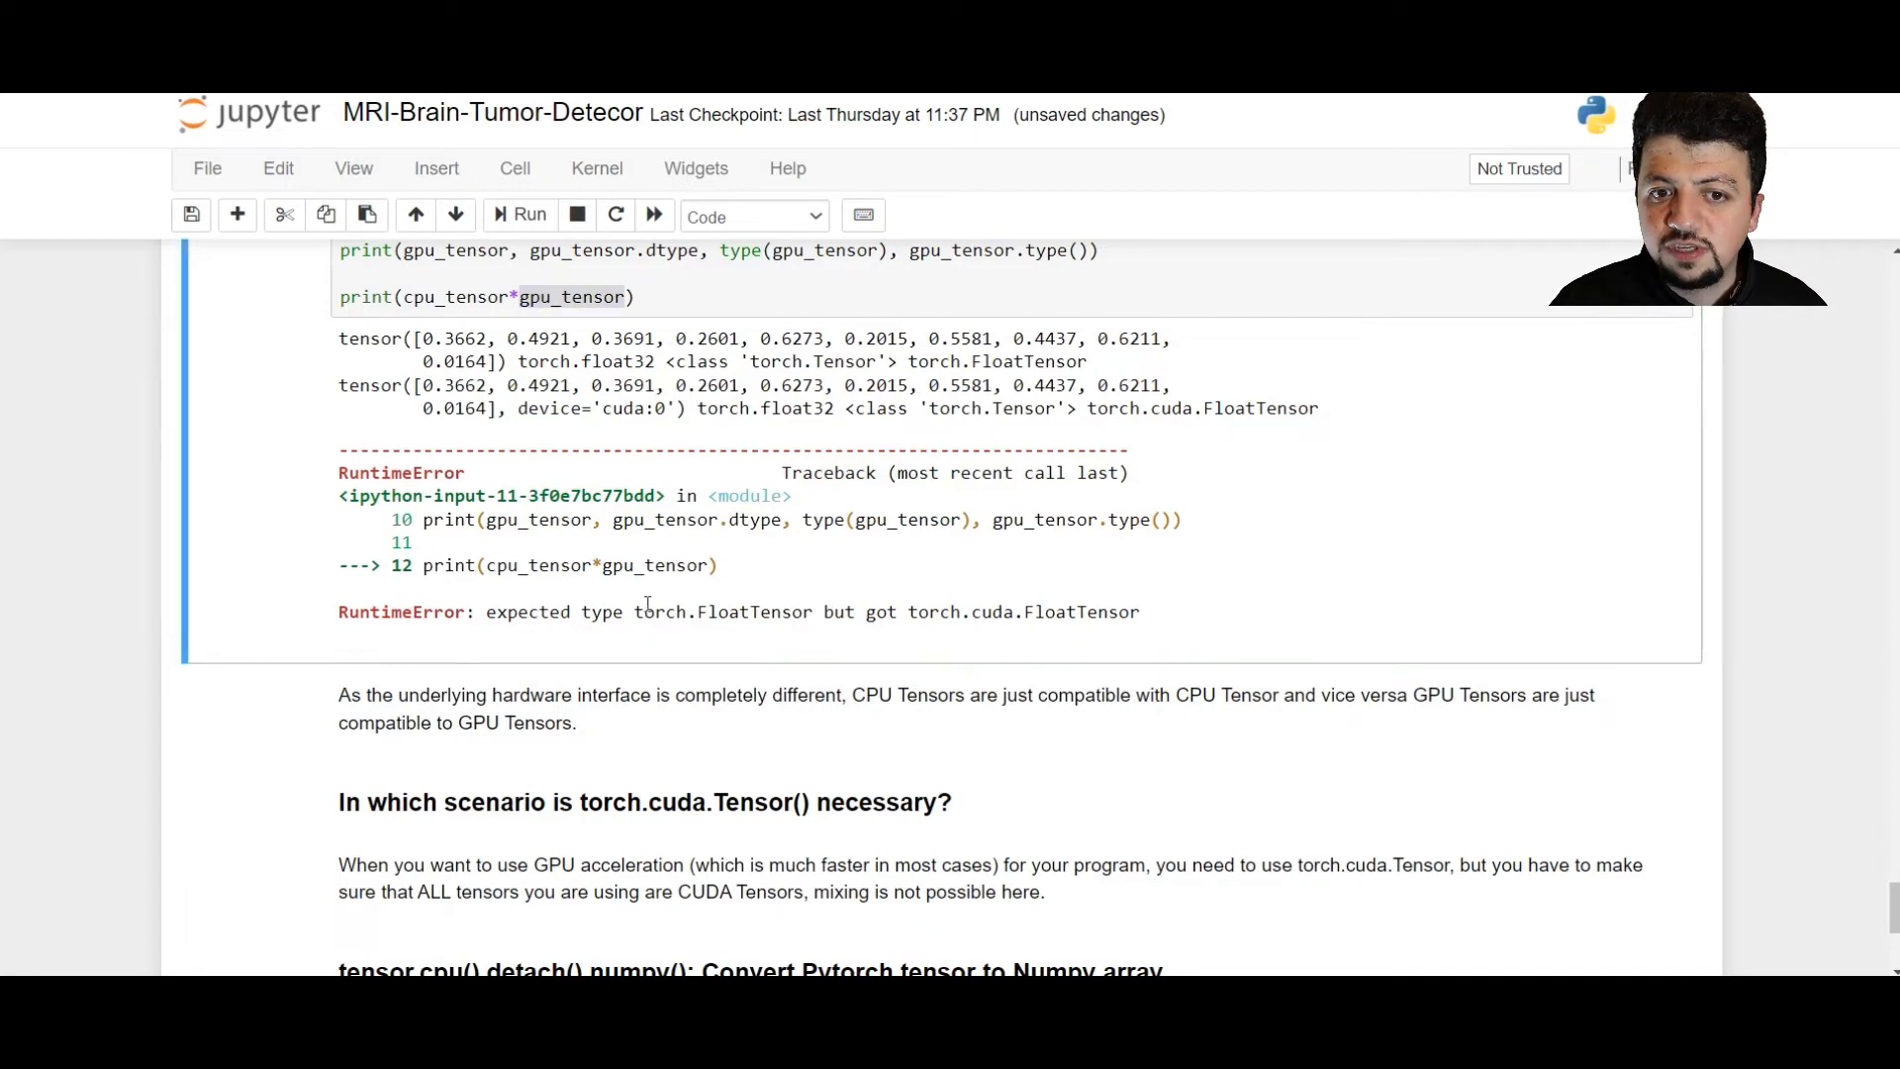
double_click(722, 611)
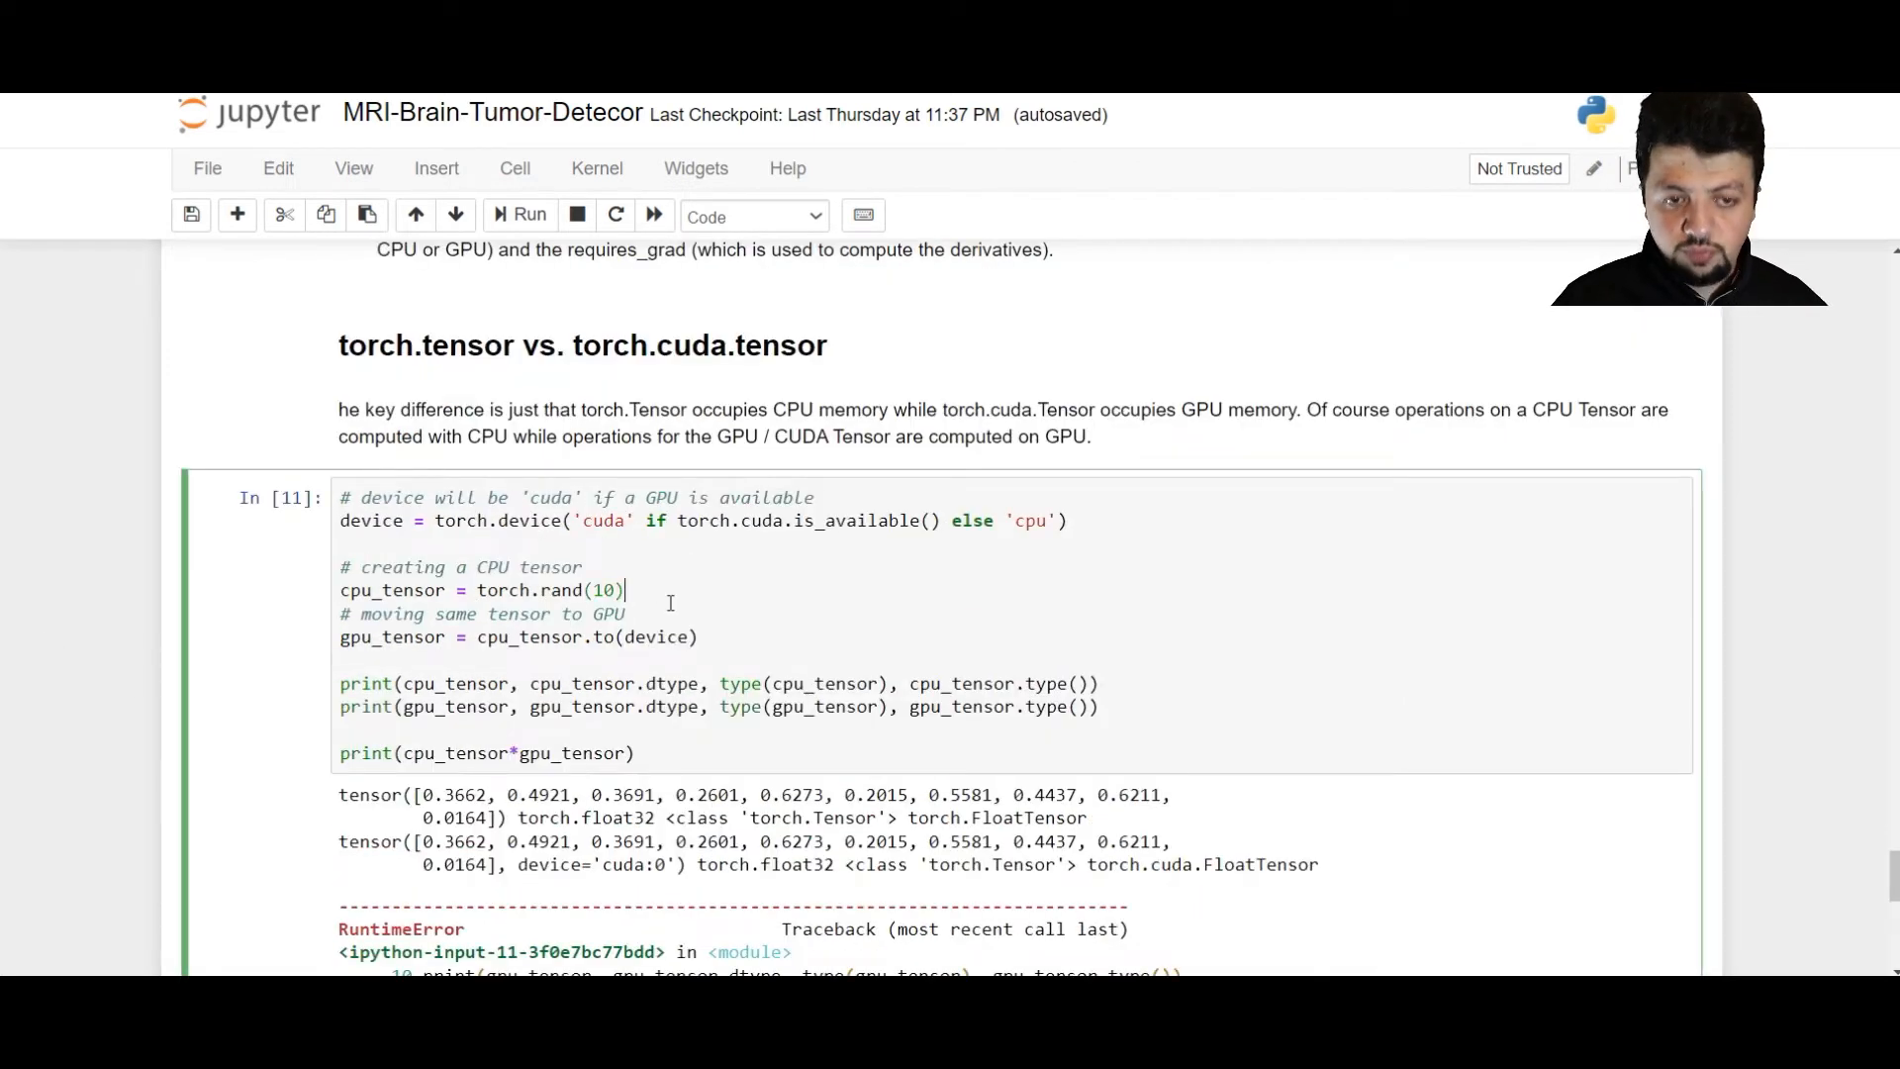
Append .to(device) after torch.rand(10) so the product prints on cuda:0.
type(".to")
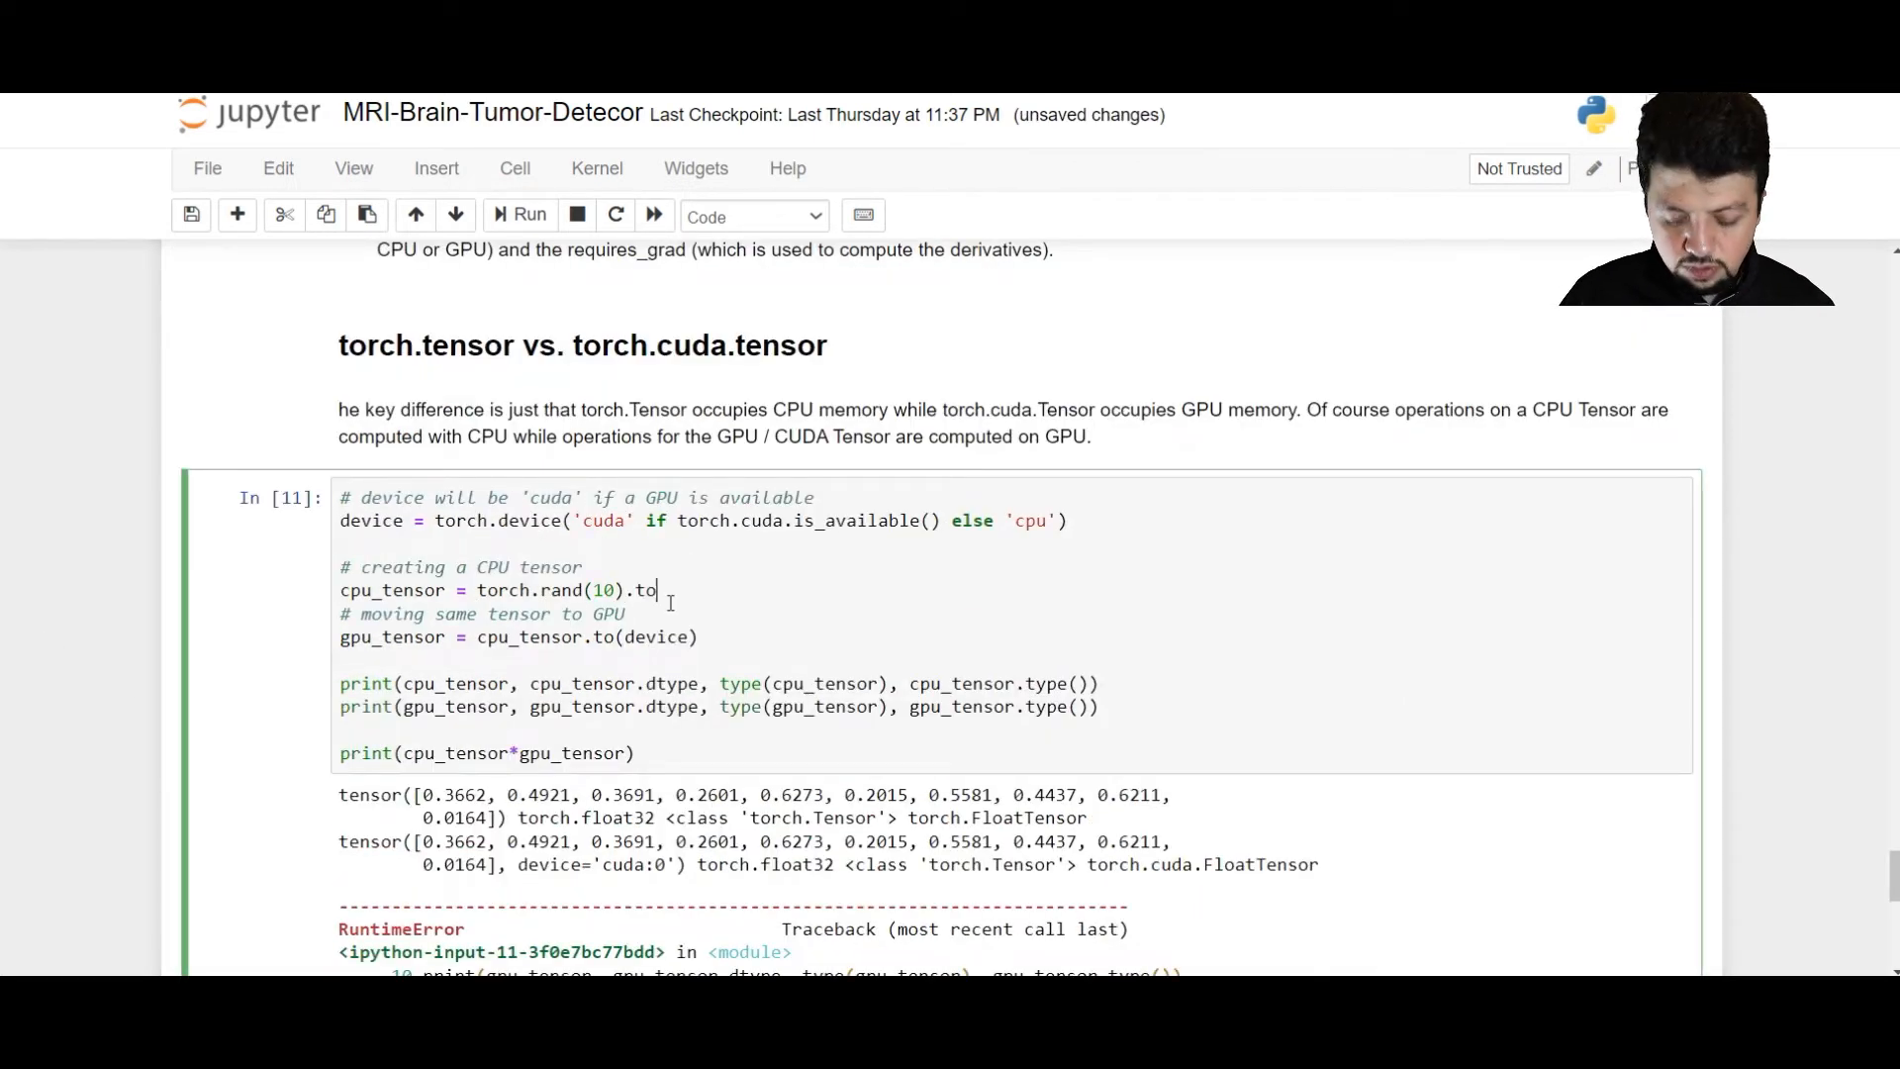
type("(de")
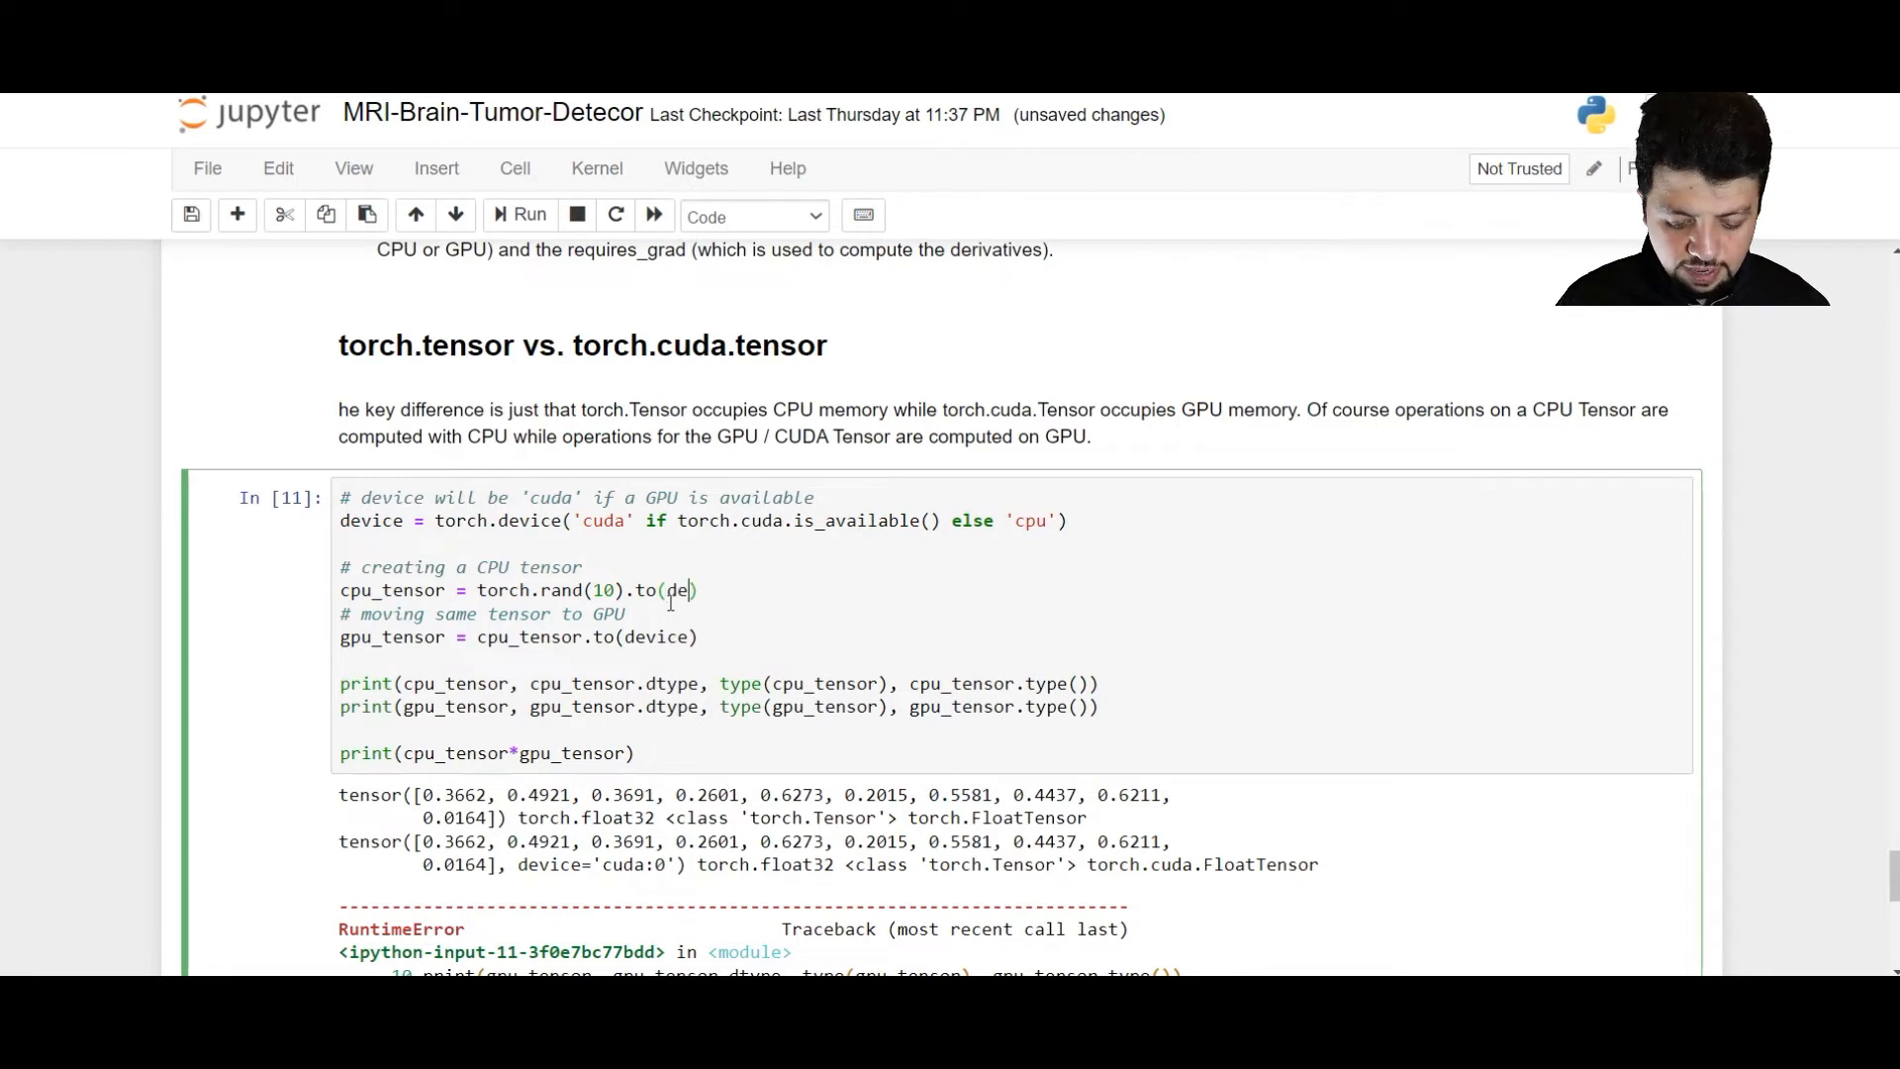
type("vice")
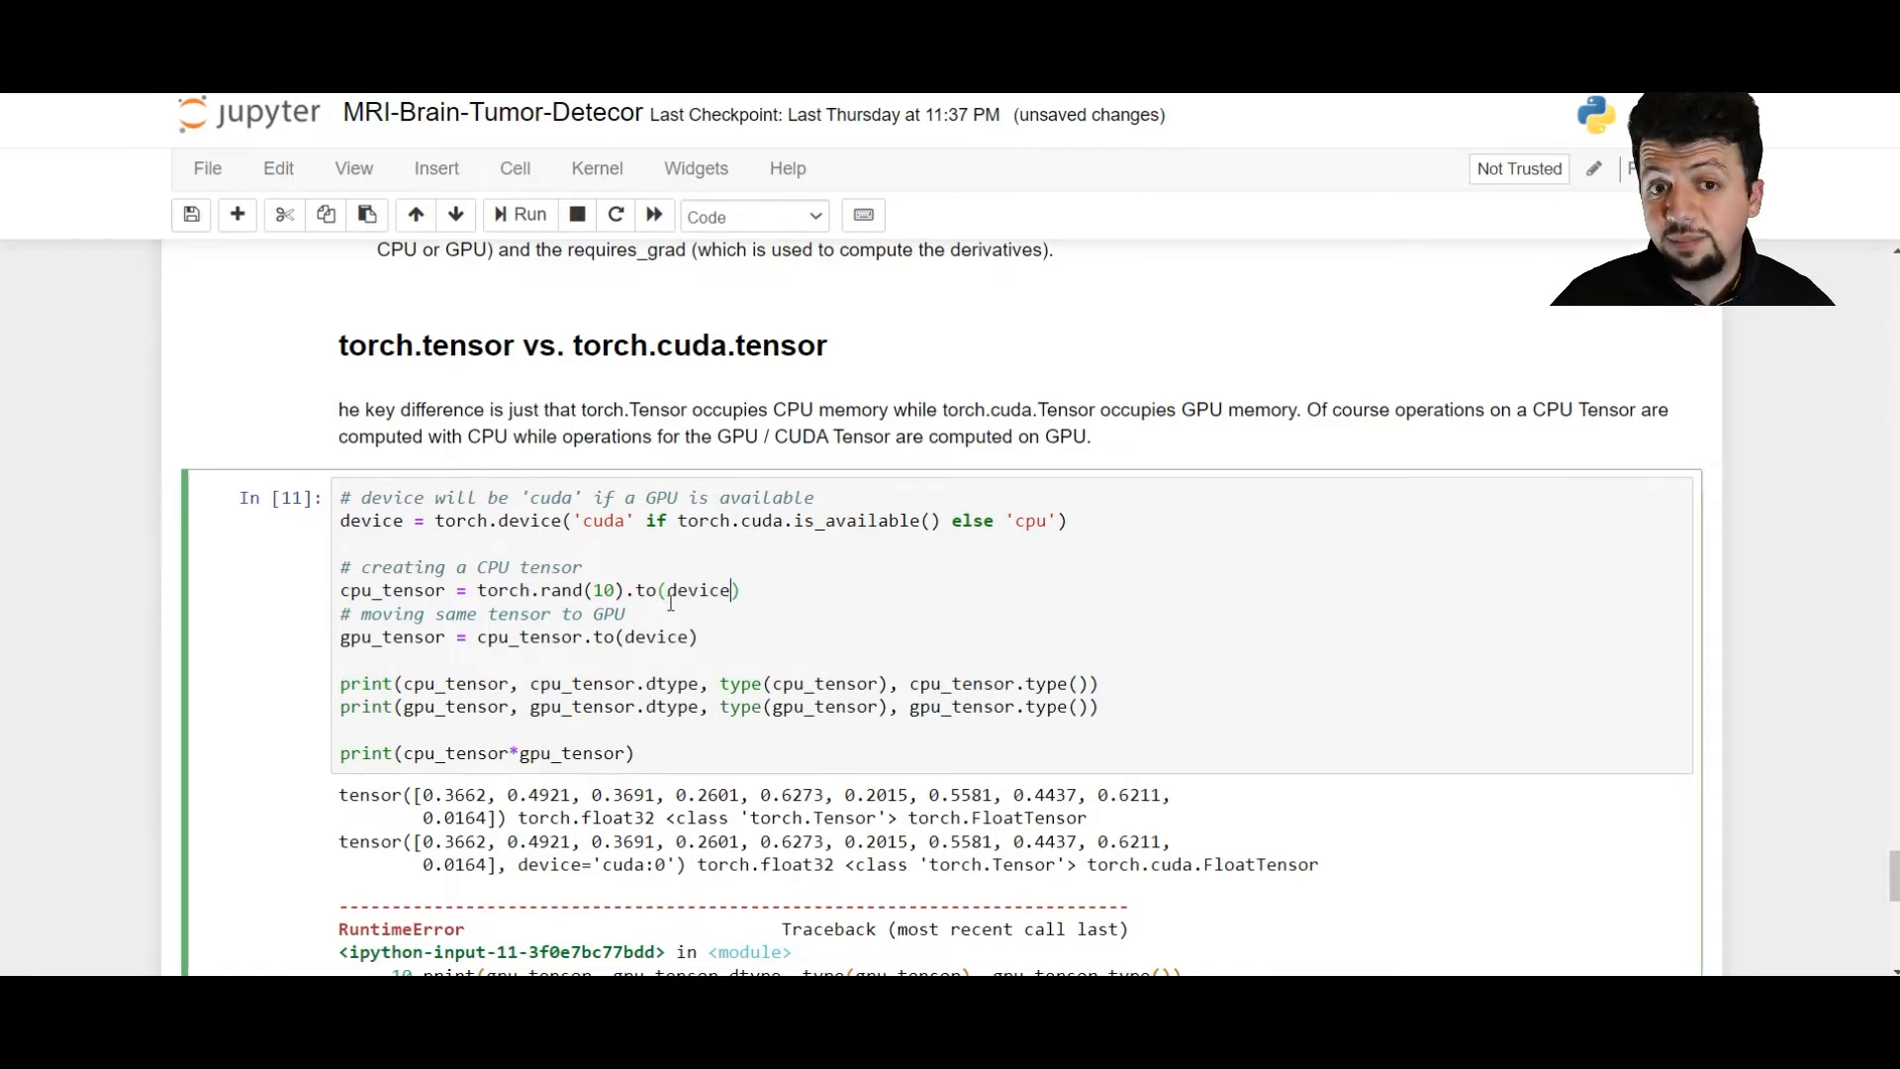
double_click(603, 519)
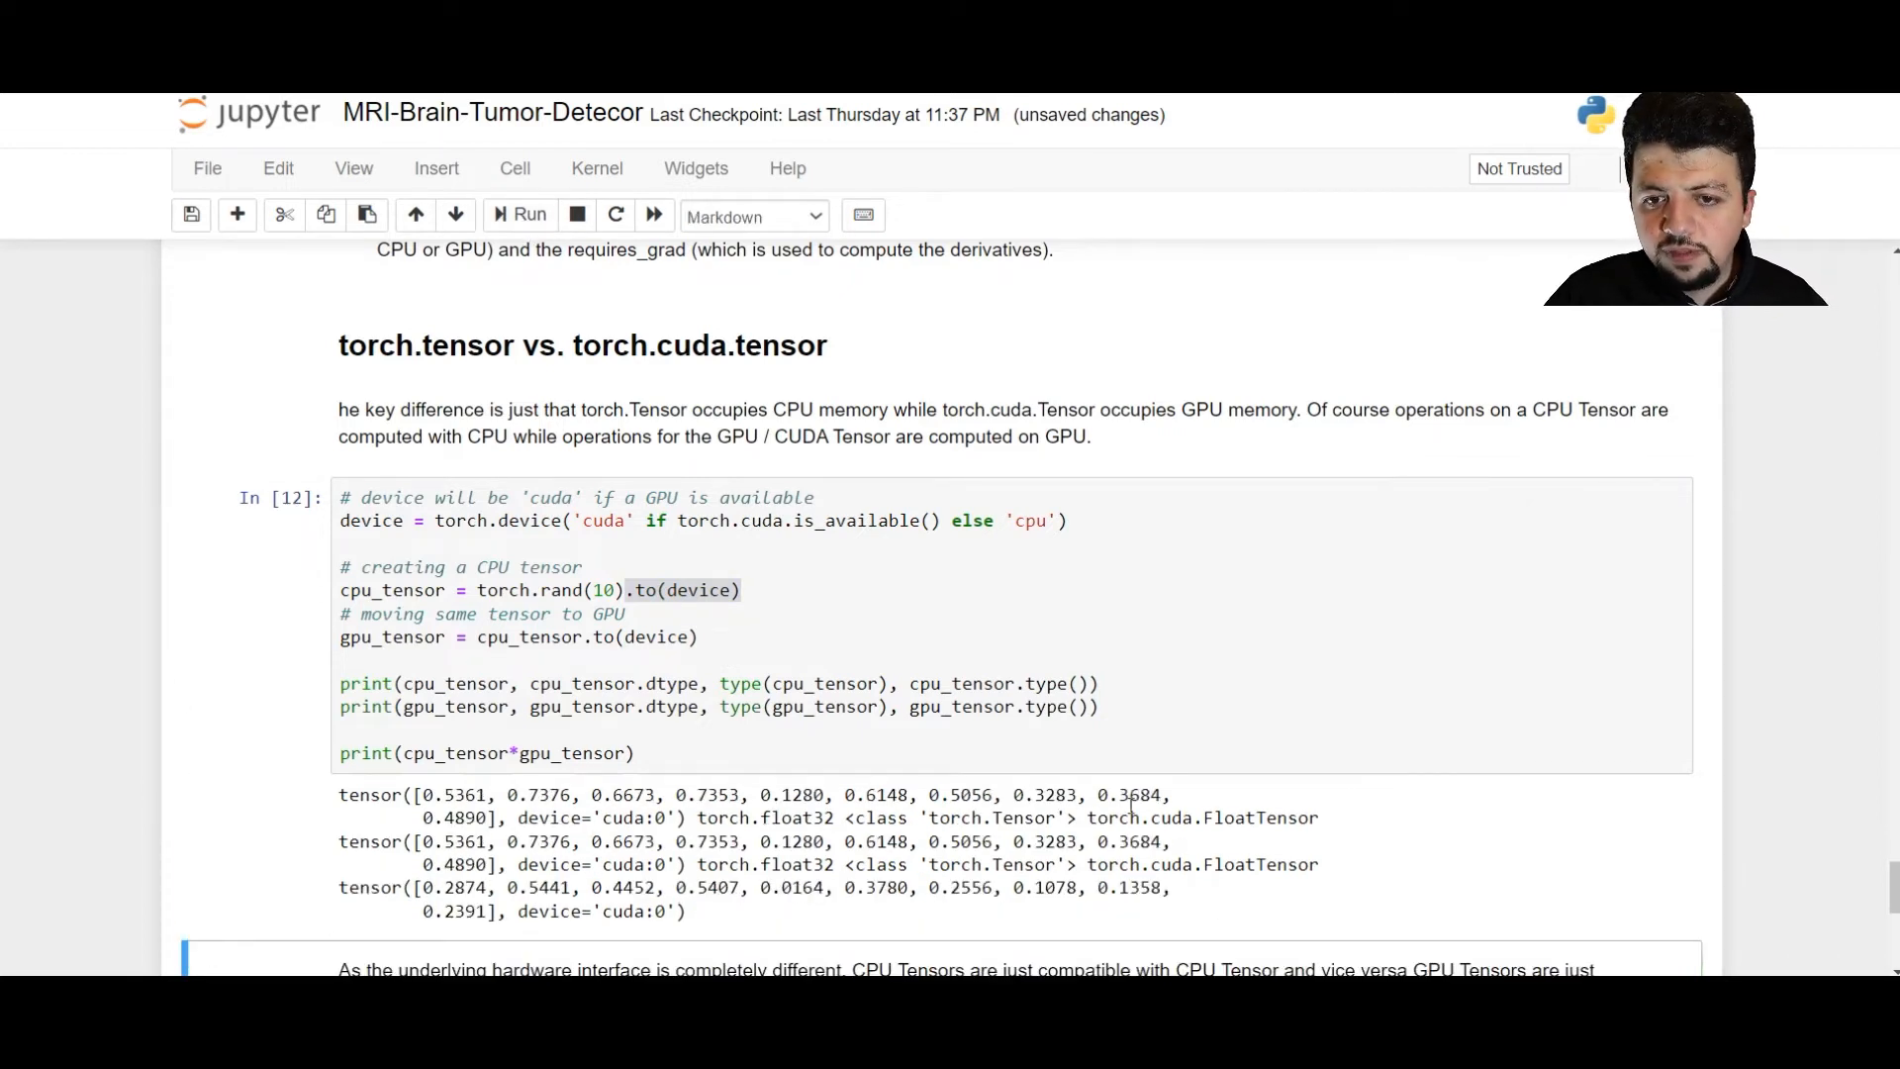
double_click(1200, 816)
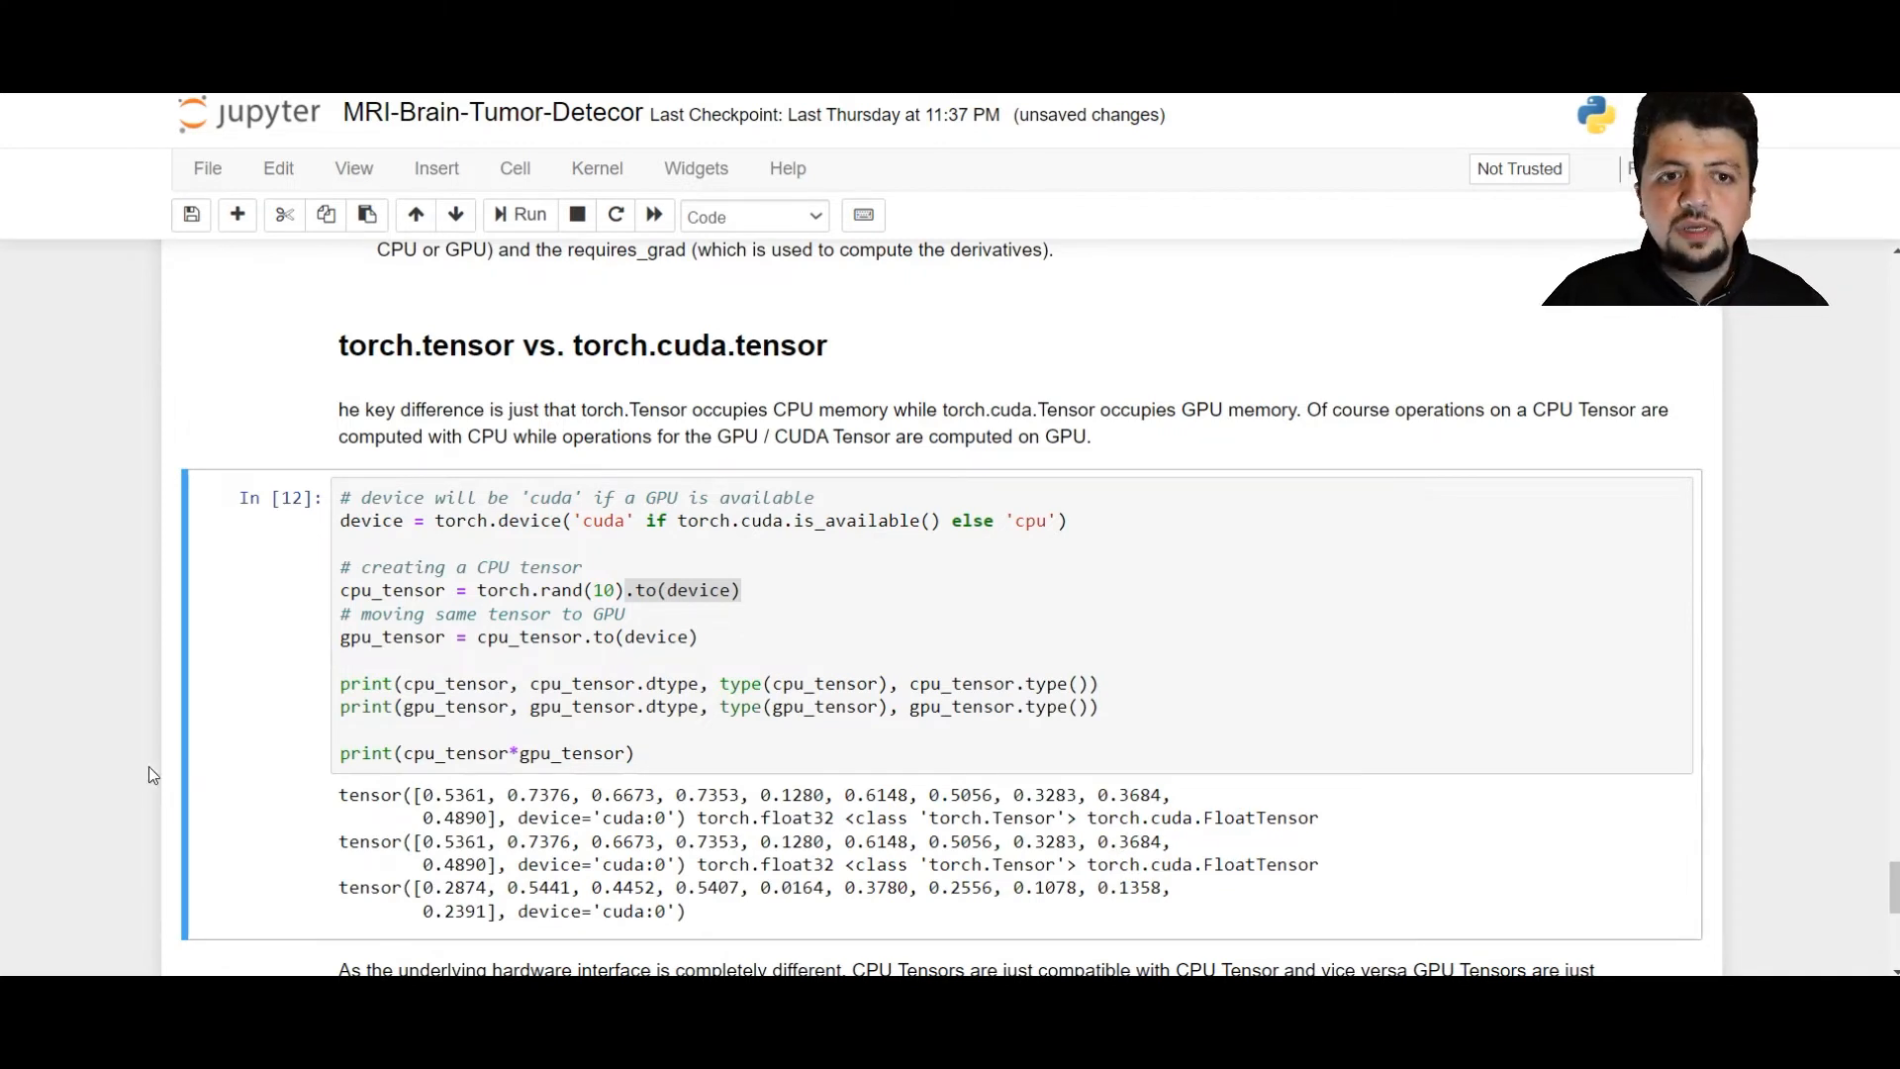
mouse_move(79, 760)
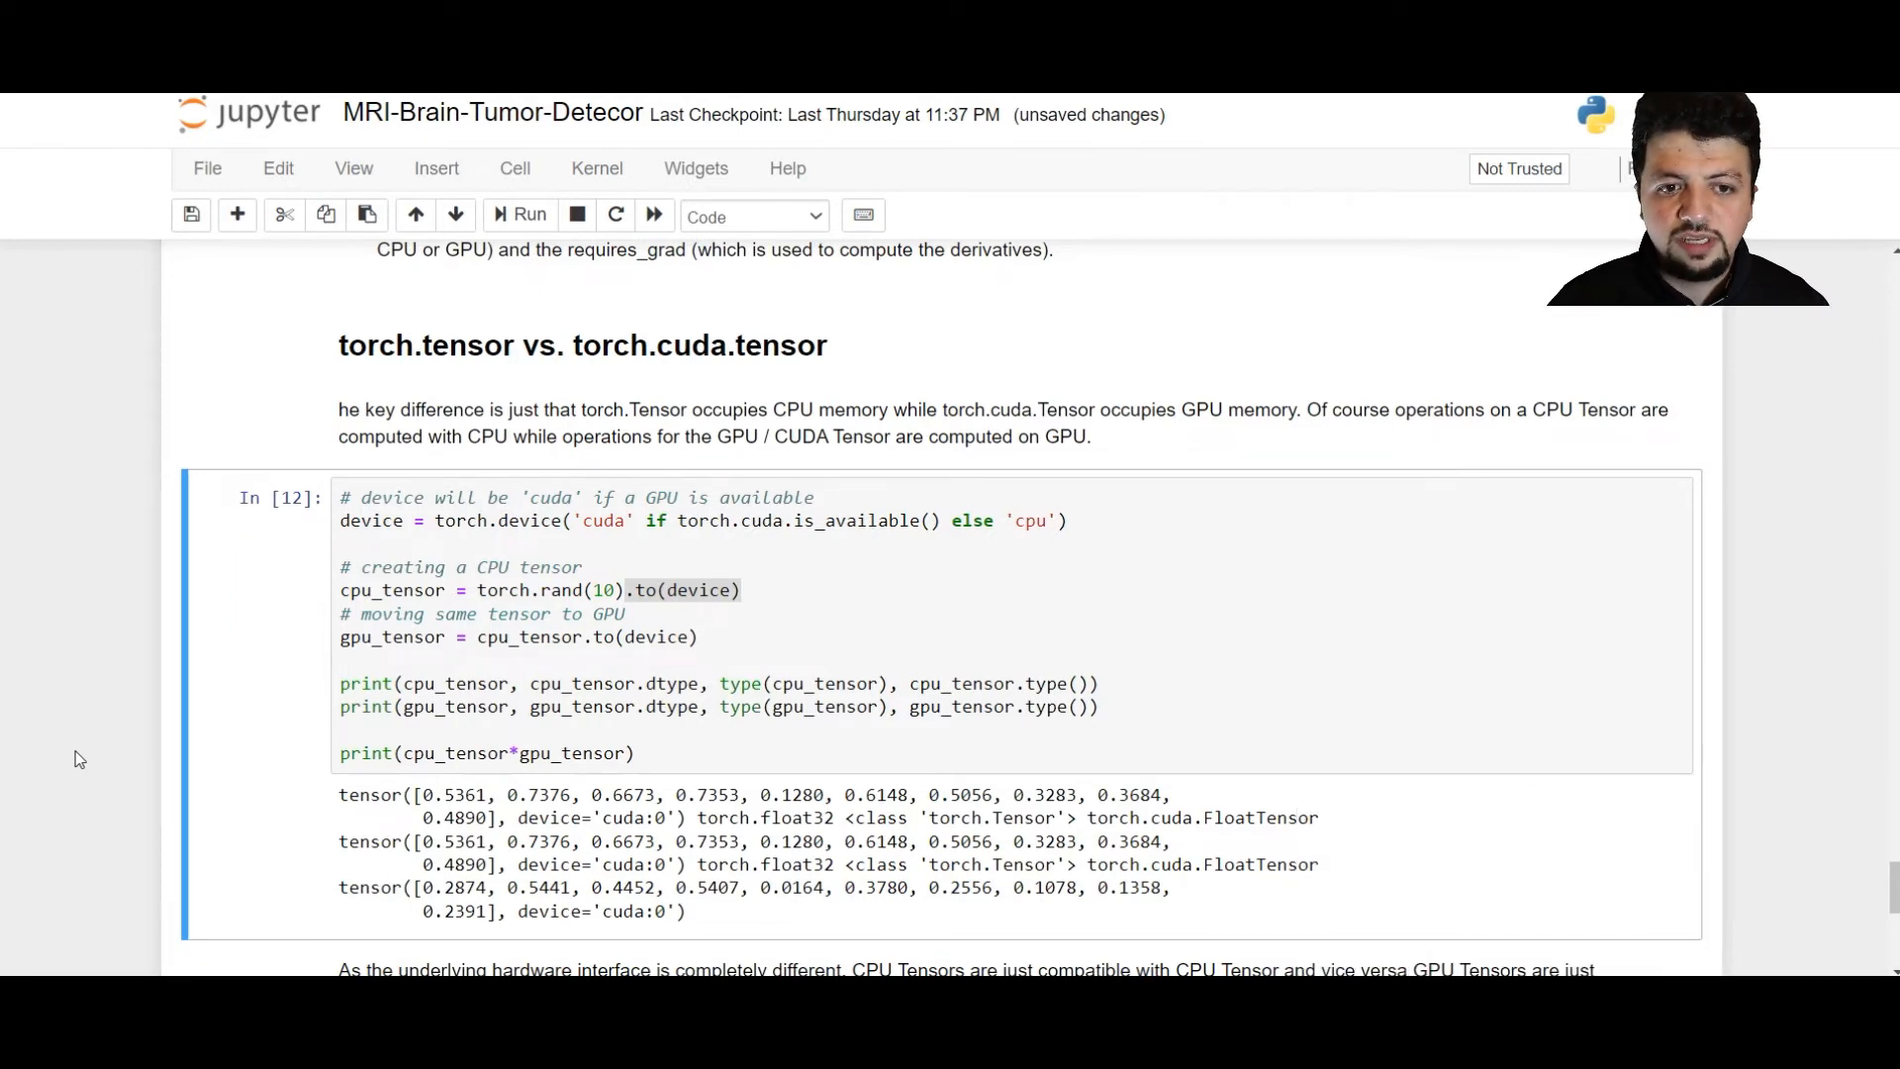
scroll("down", 3)
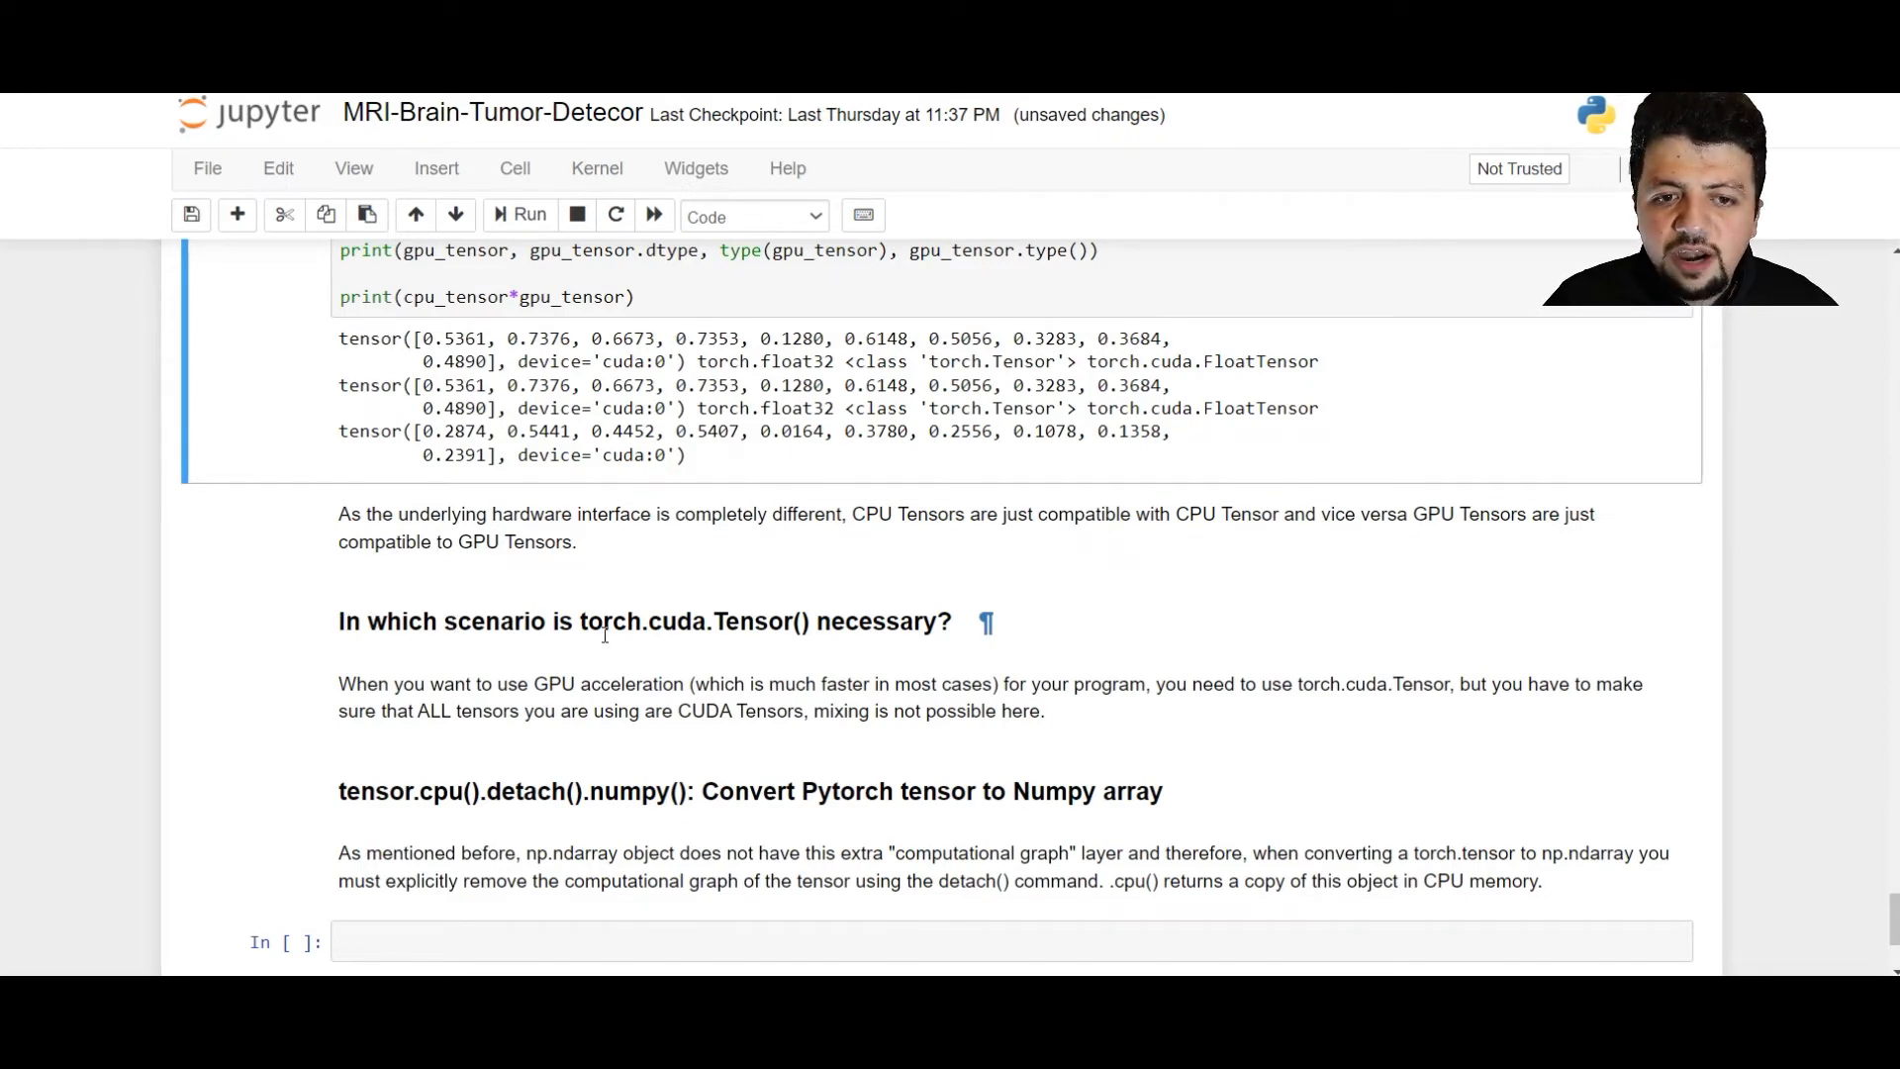
double_click(637, 621)
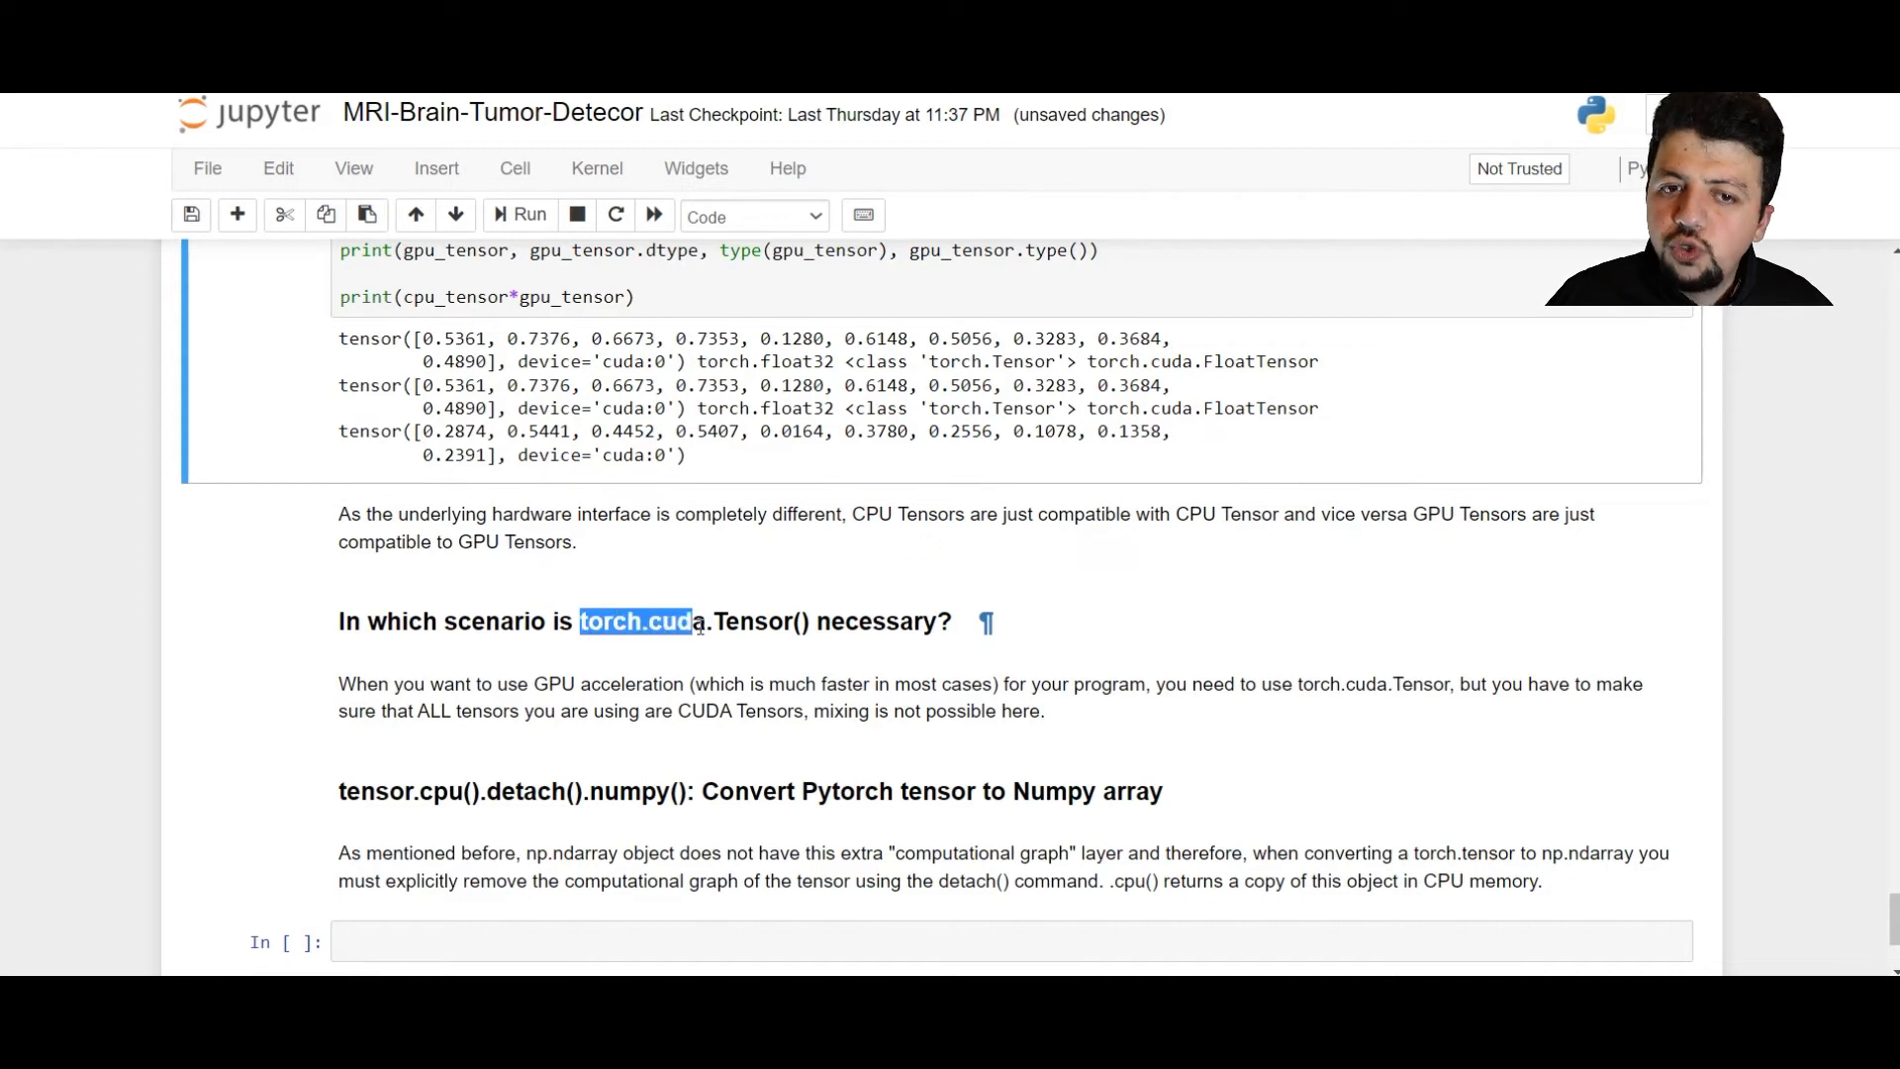
left_click_drag(691, 621, 834, 622)
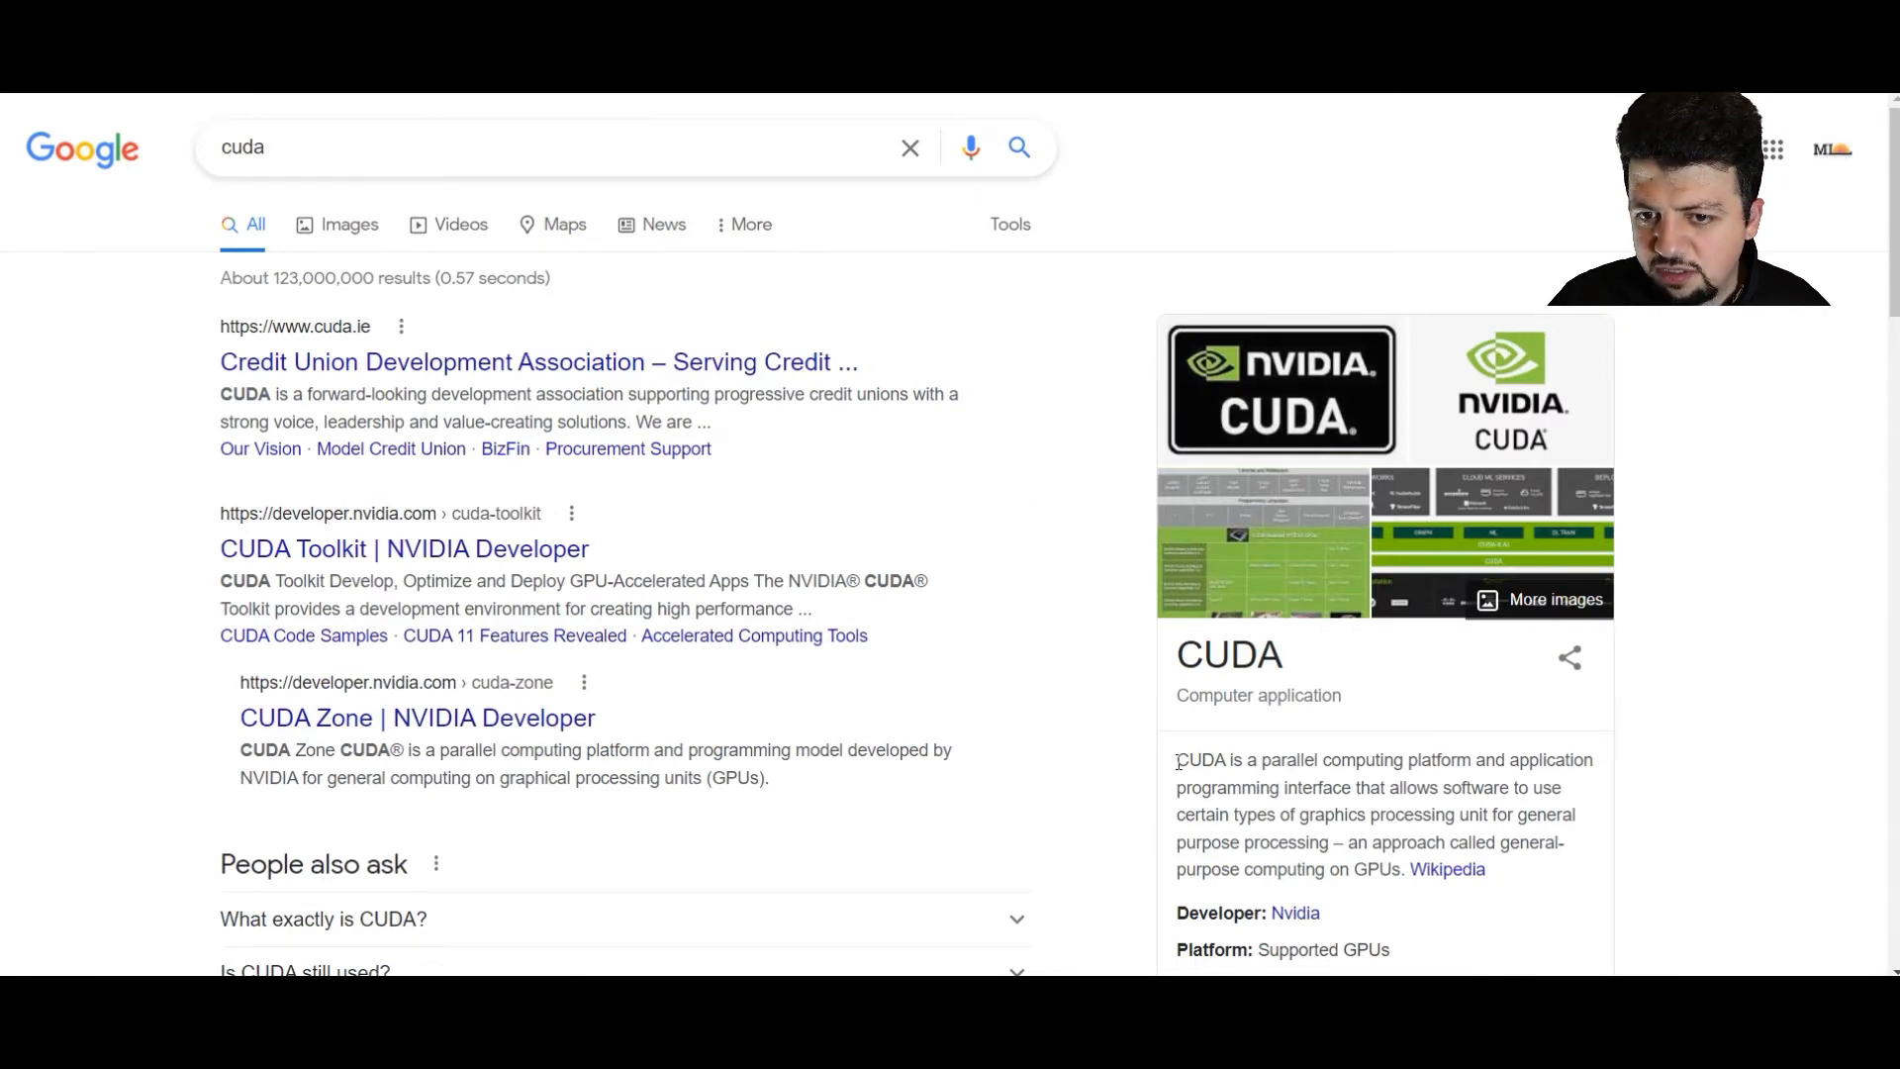
mouse_move(1235, 785)
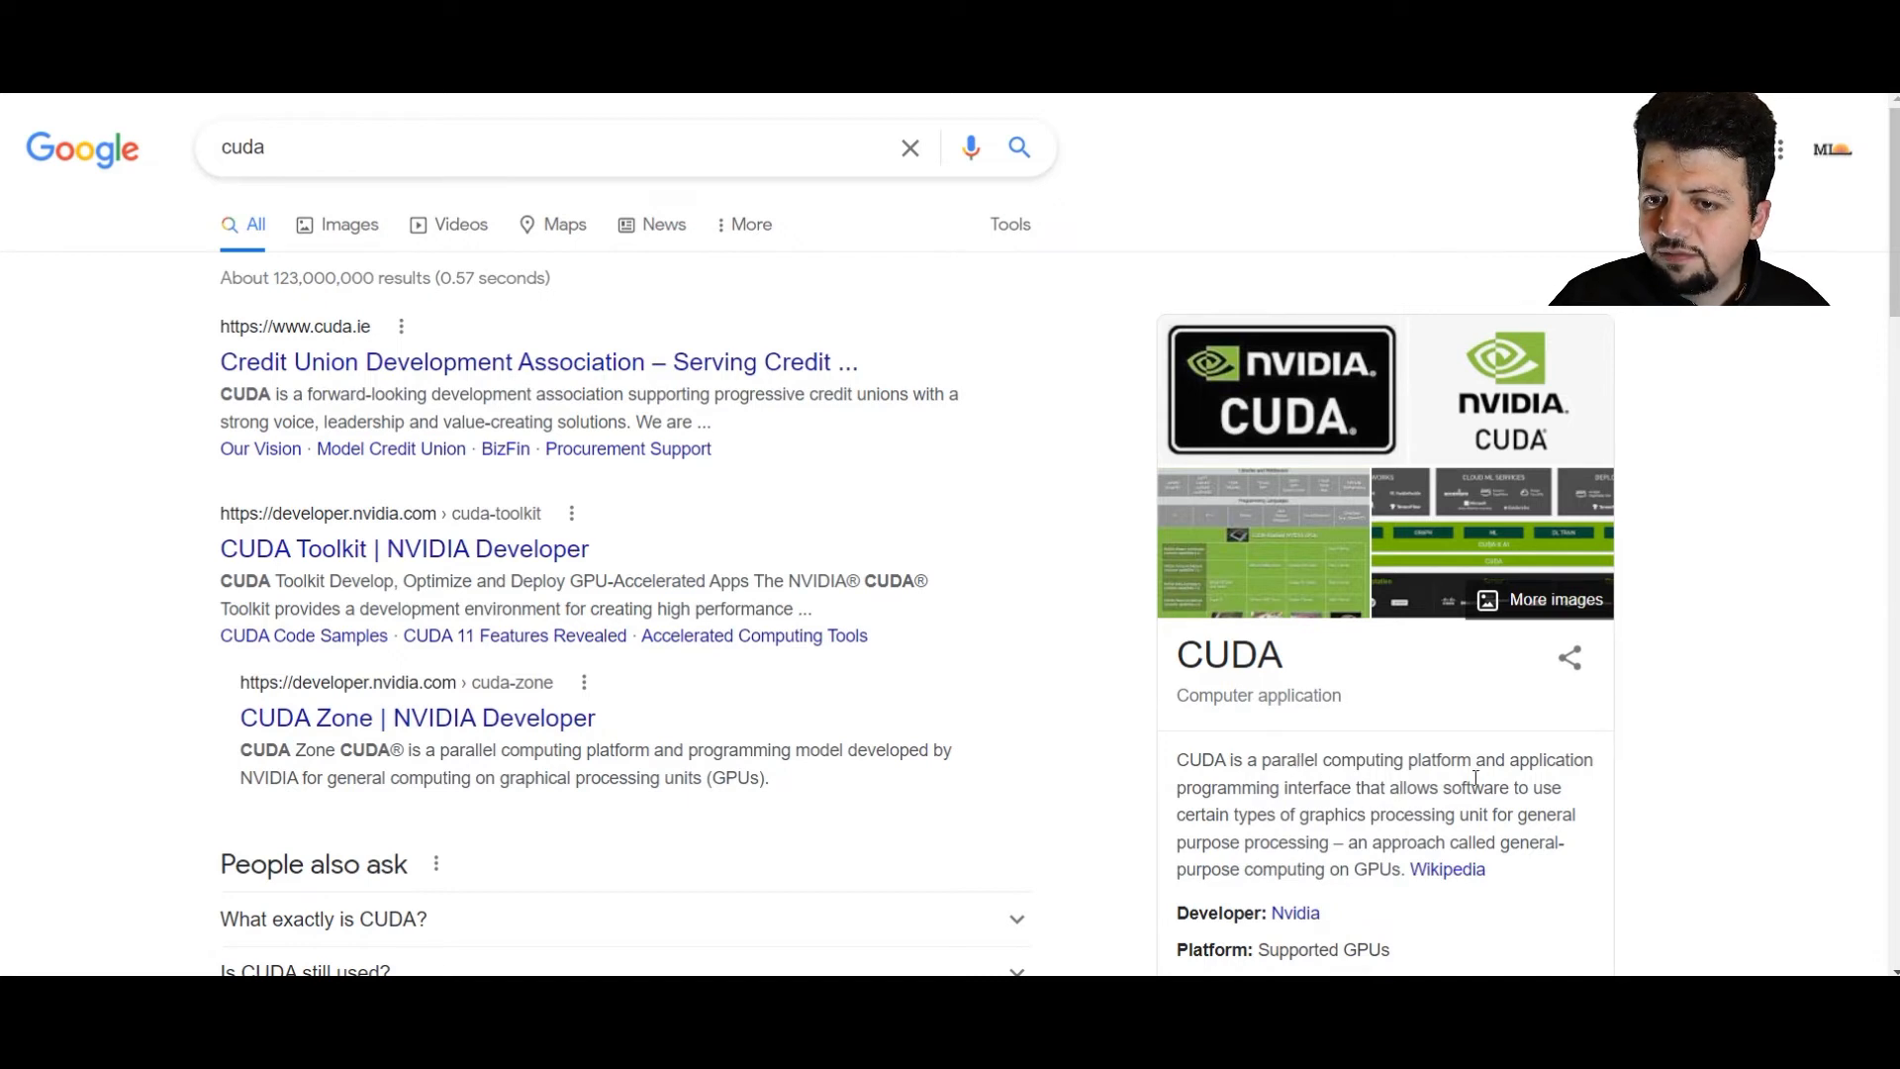
double_click(1480, 760)
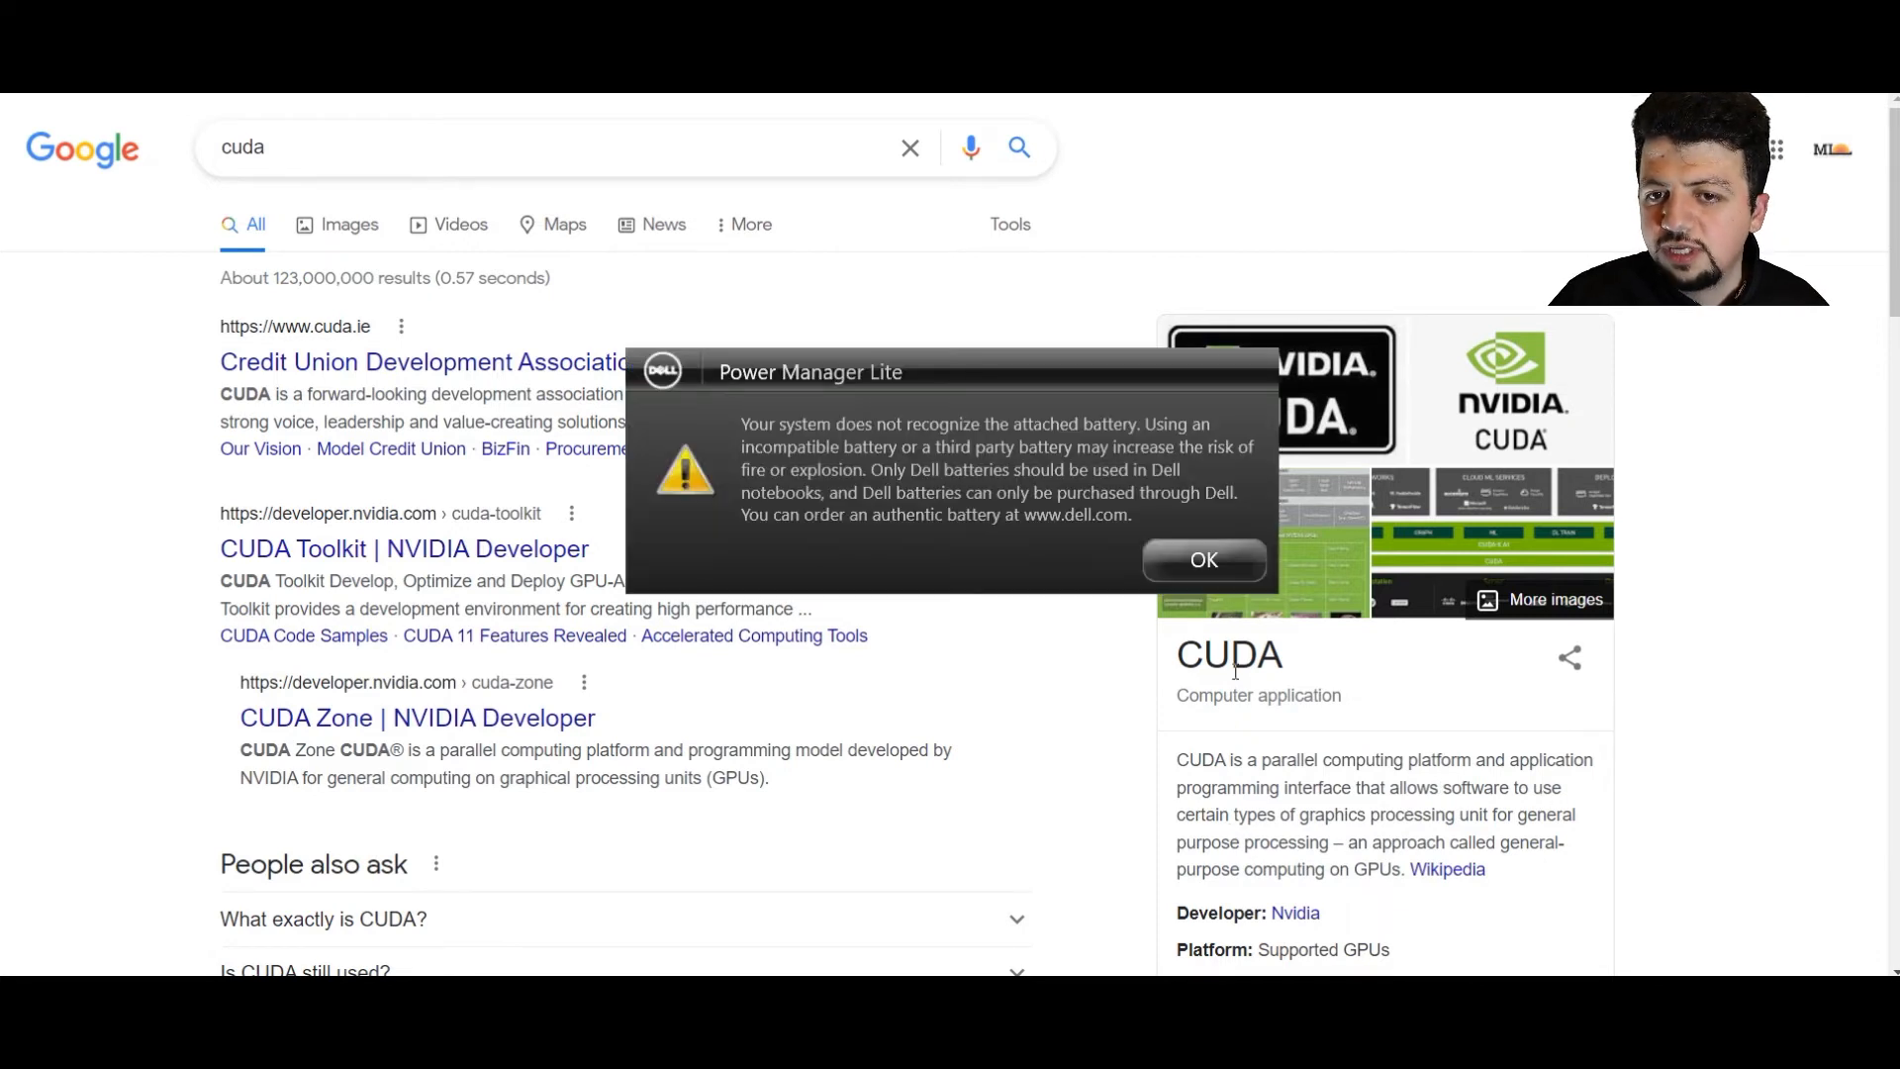
left_click(1204, 560)
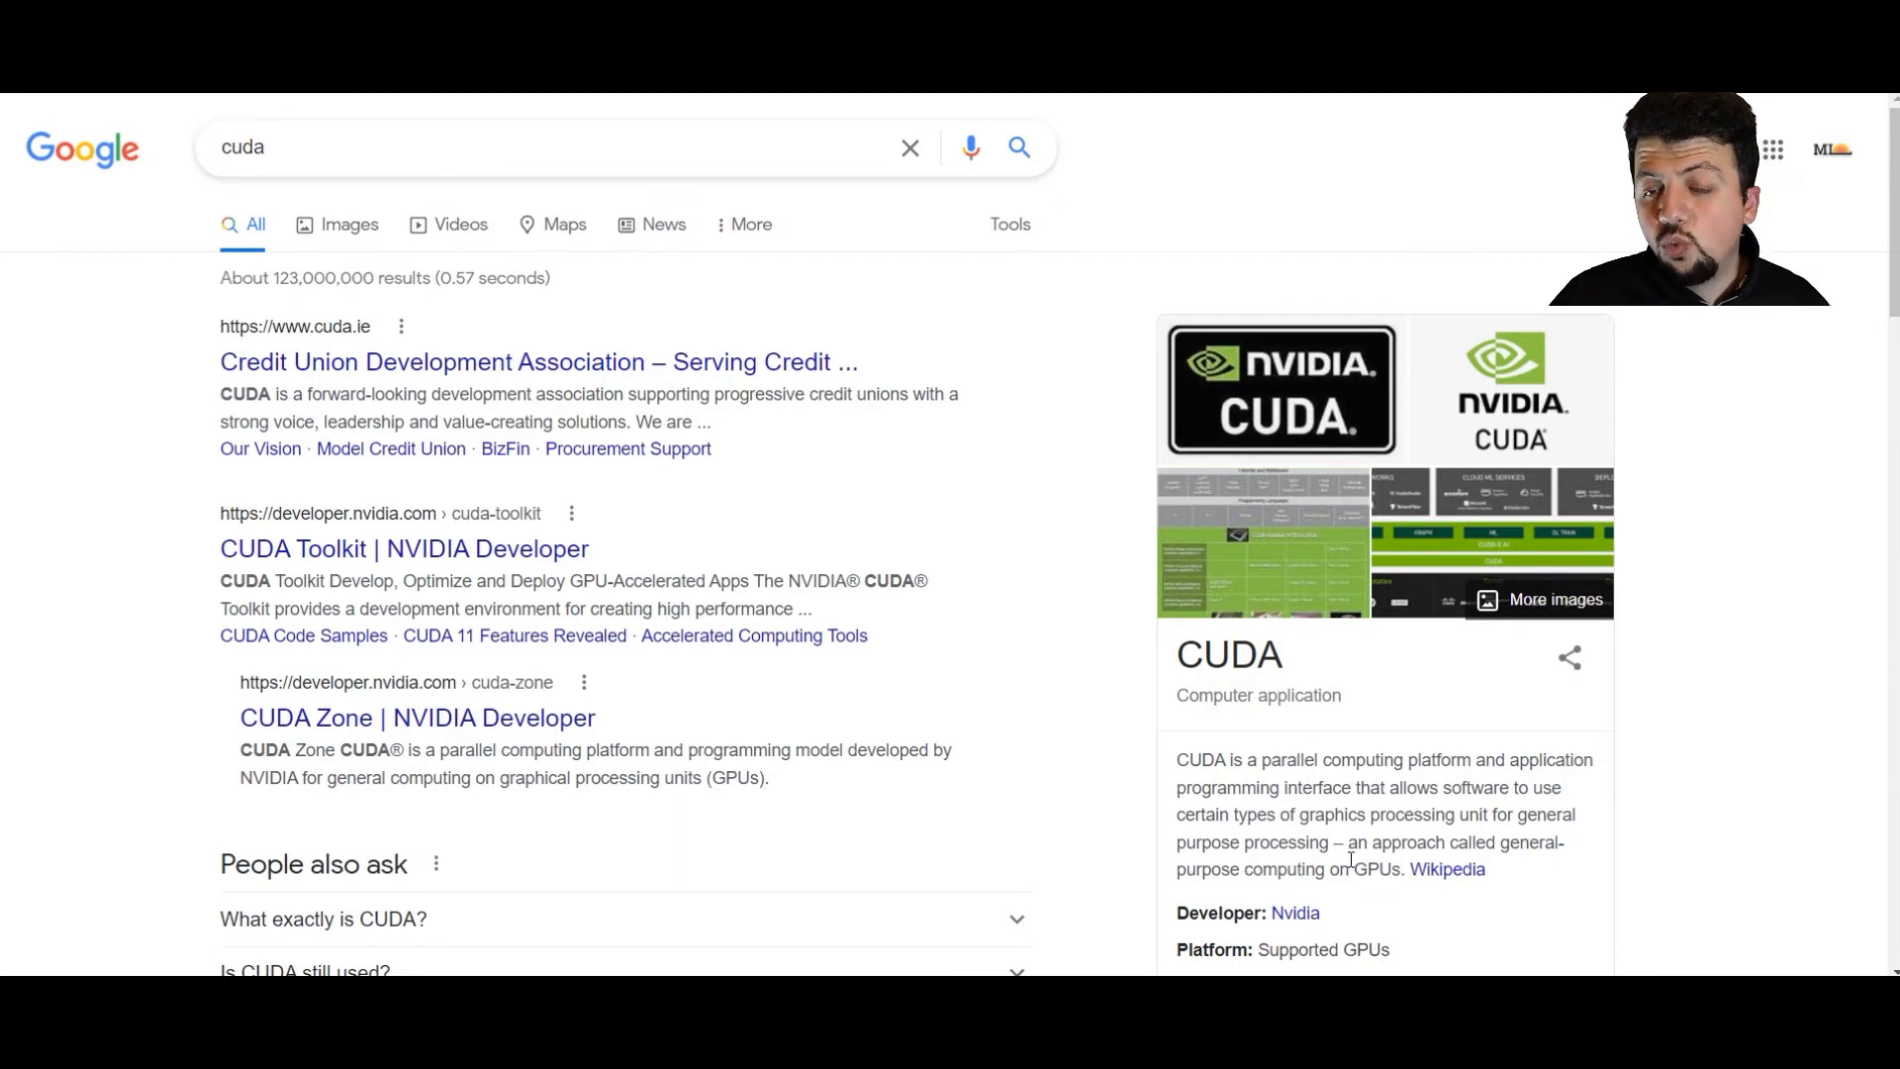
mouse_move(1530, 868)
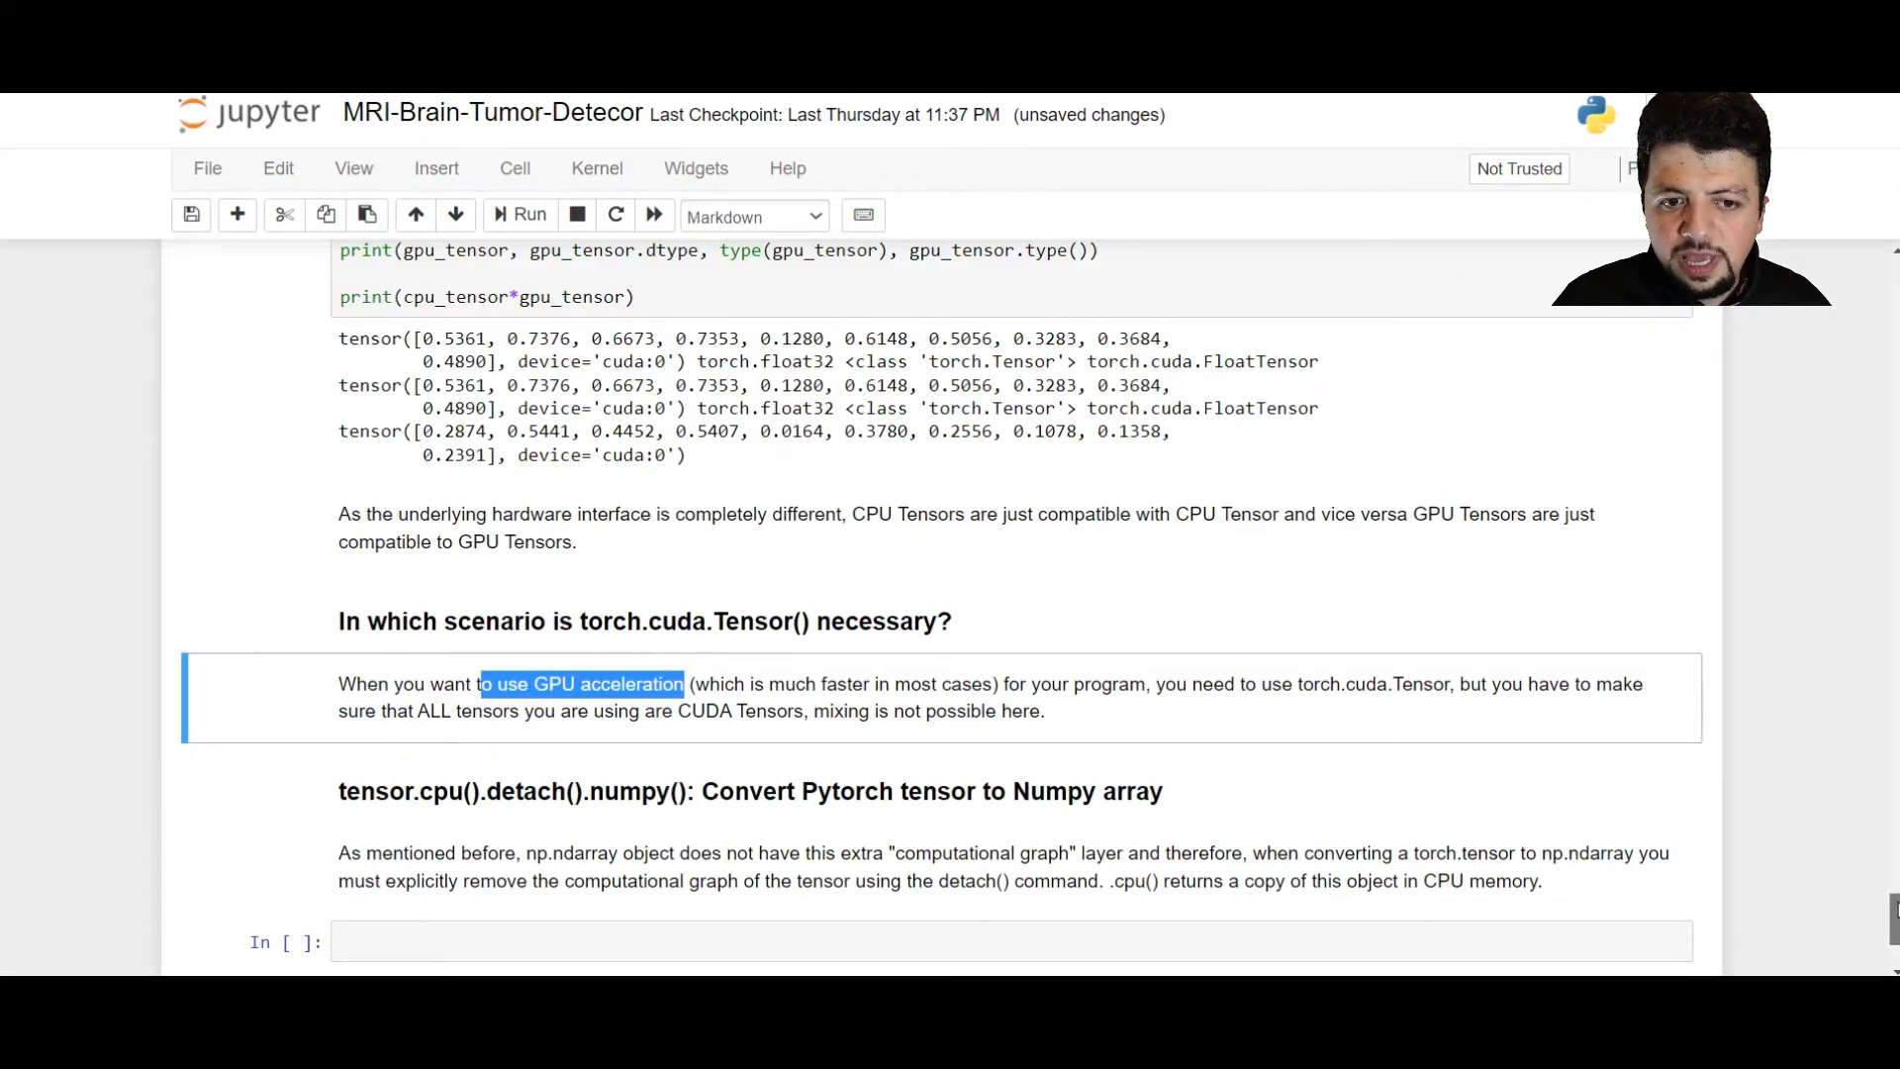
Scroll down to the tensor.cpu().detach().numpy() conversion section.
scroll("down", 3)
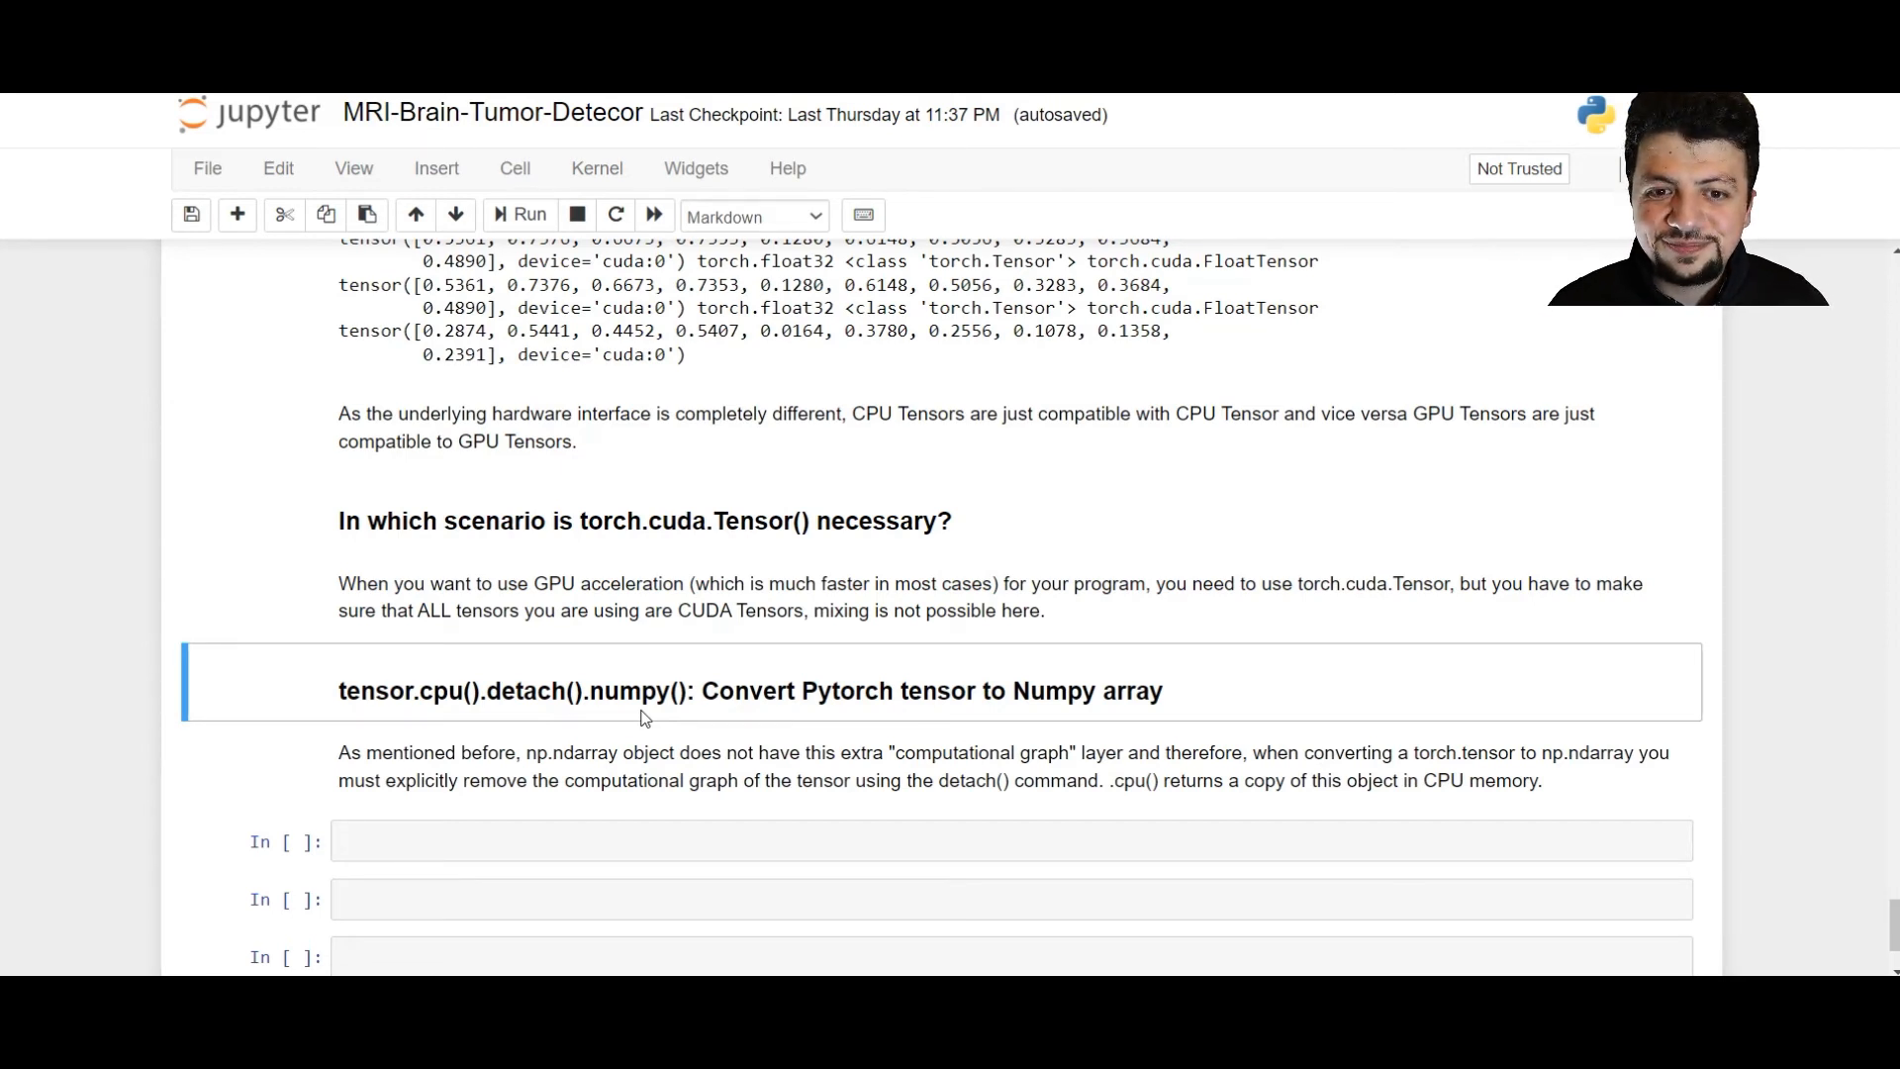
mouse_move(505, 713)
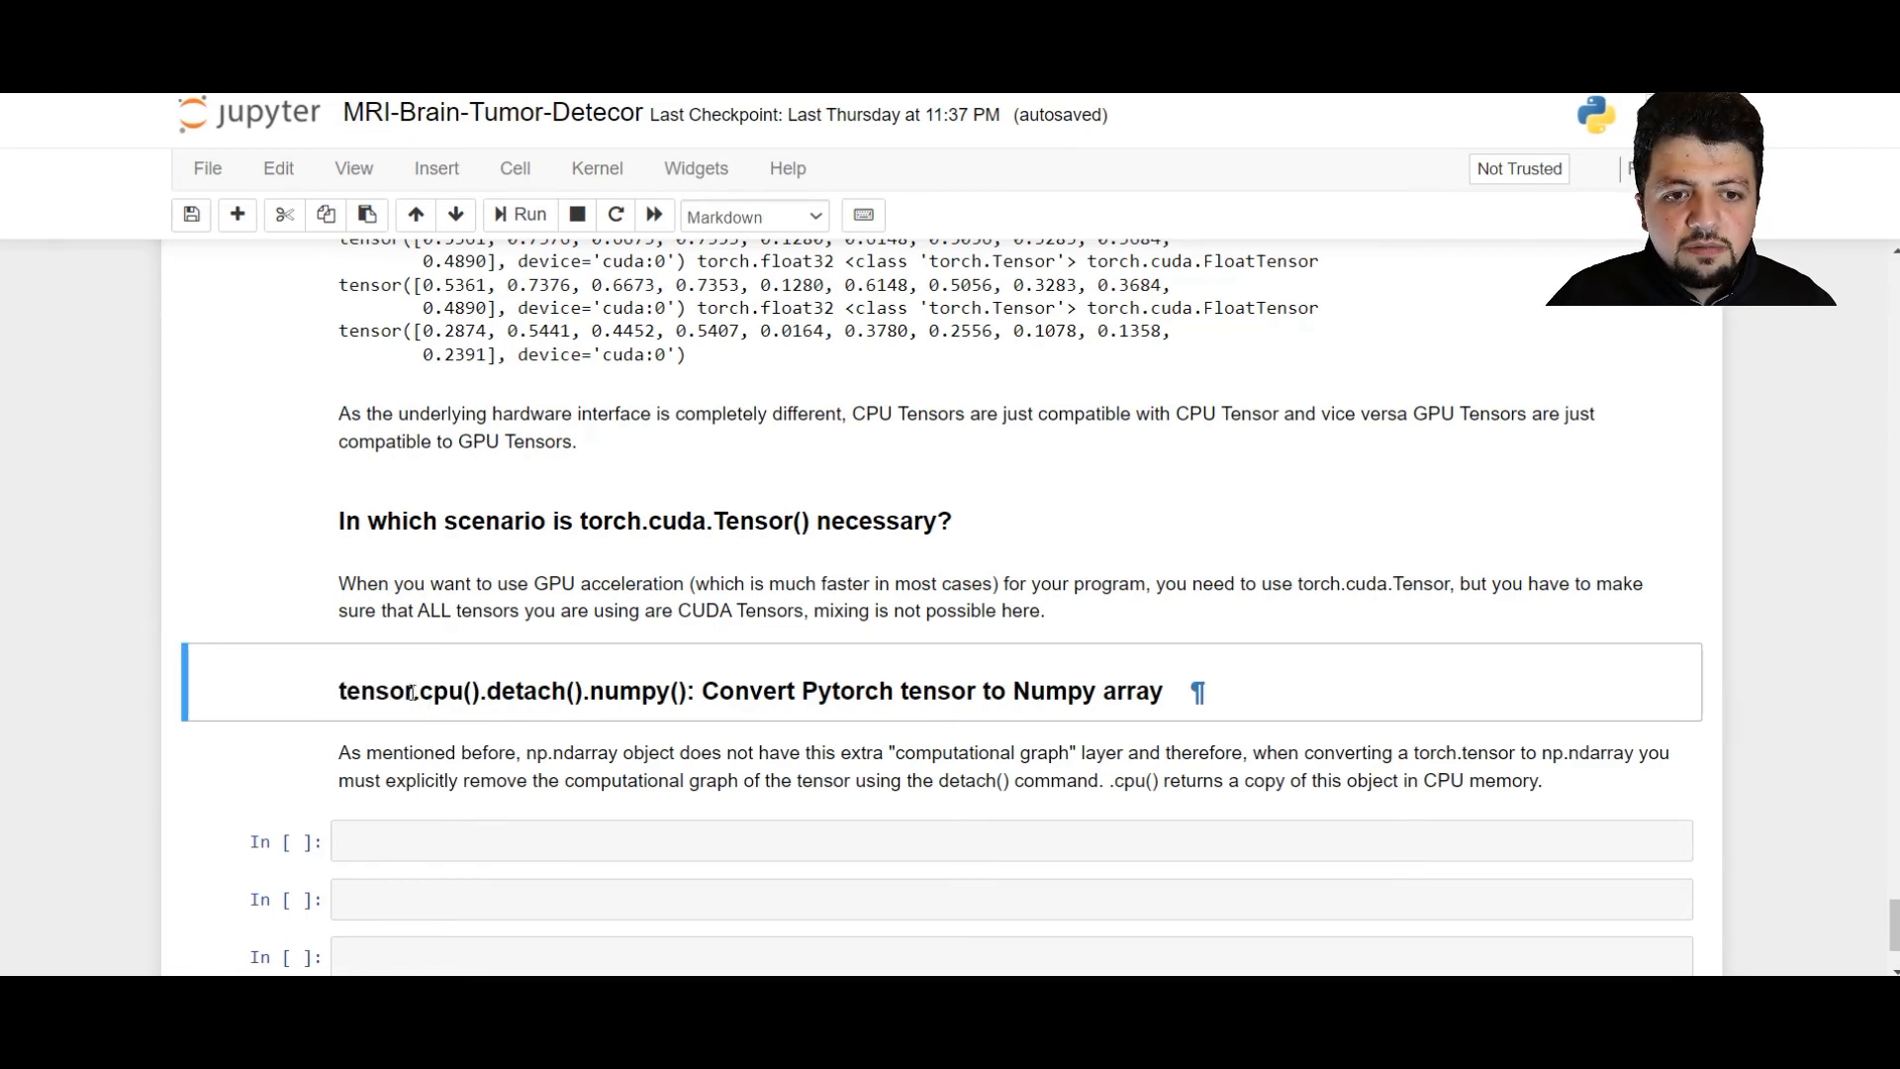
double_click(444, 691)
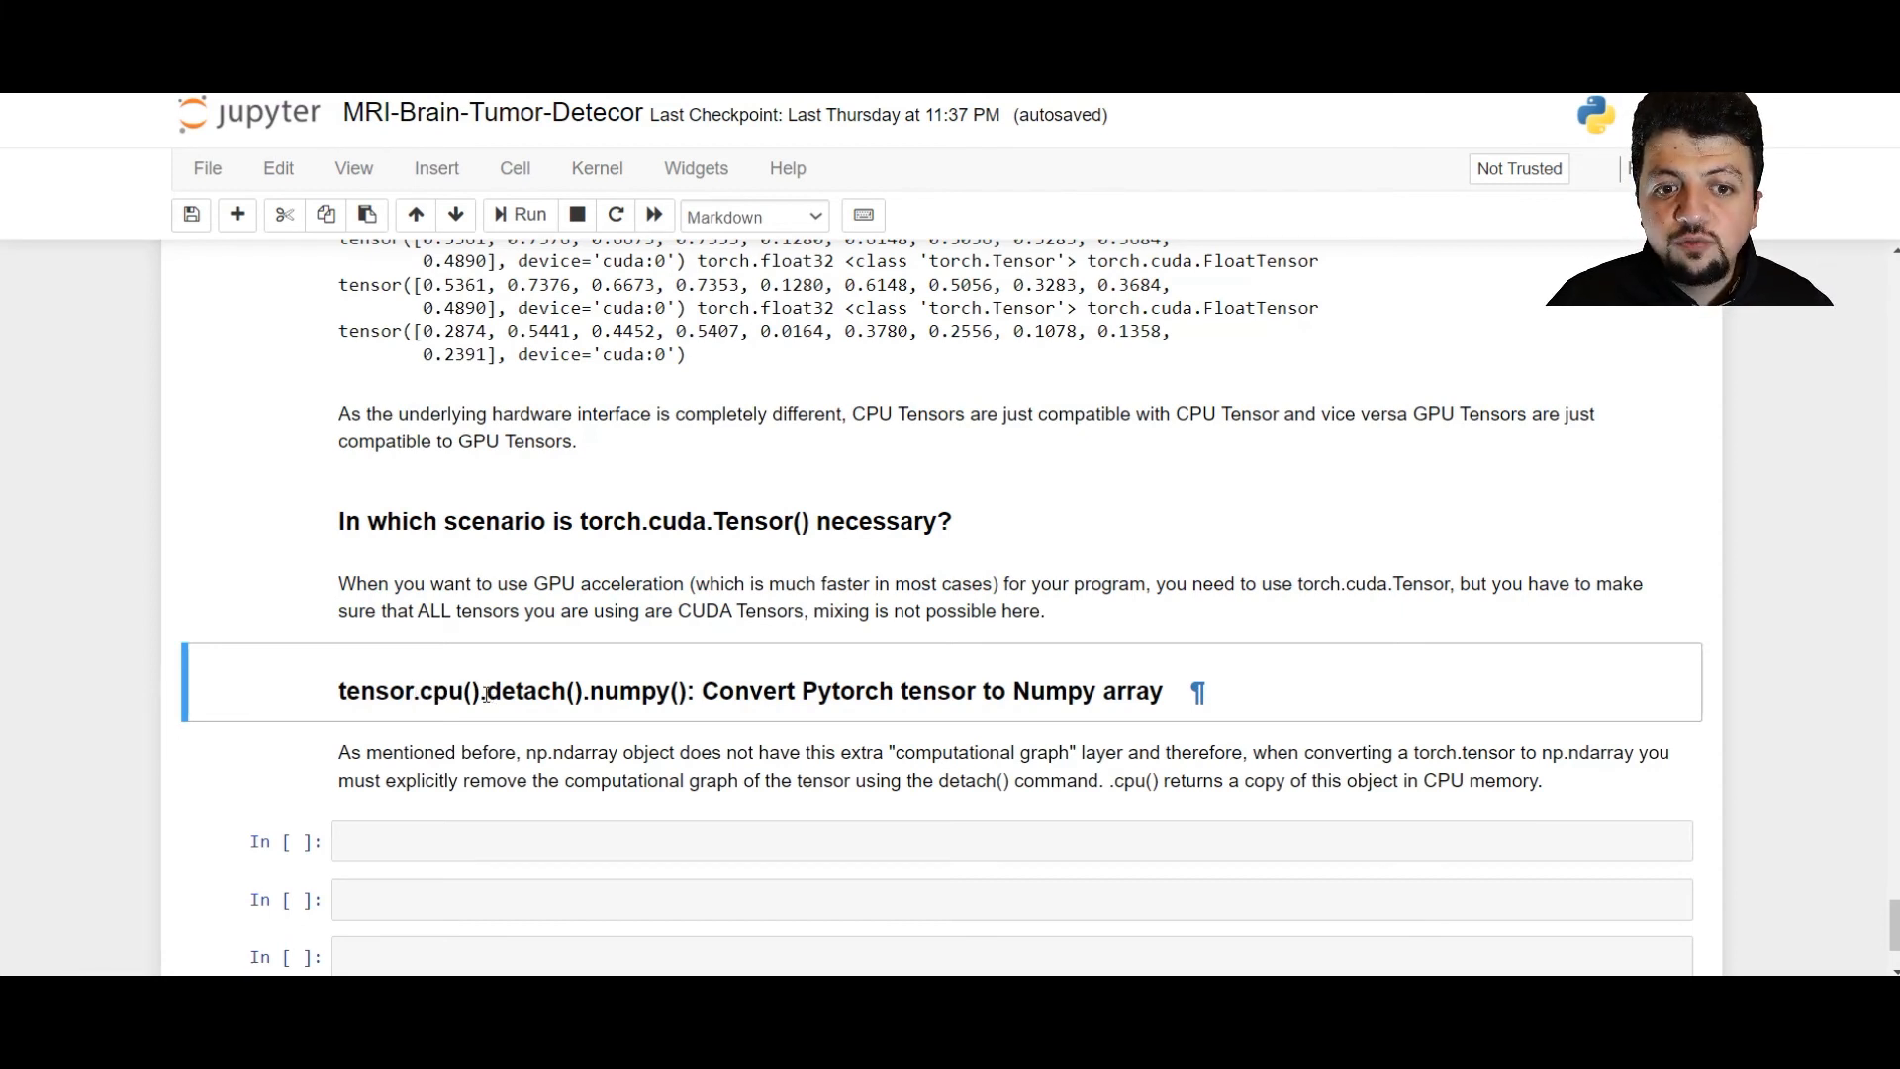
double_click(531, 691)
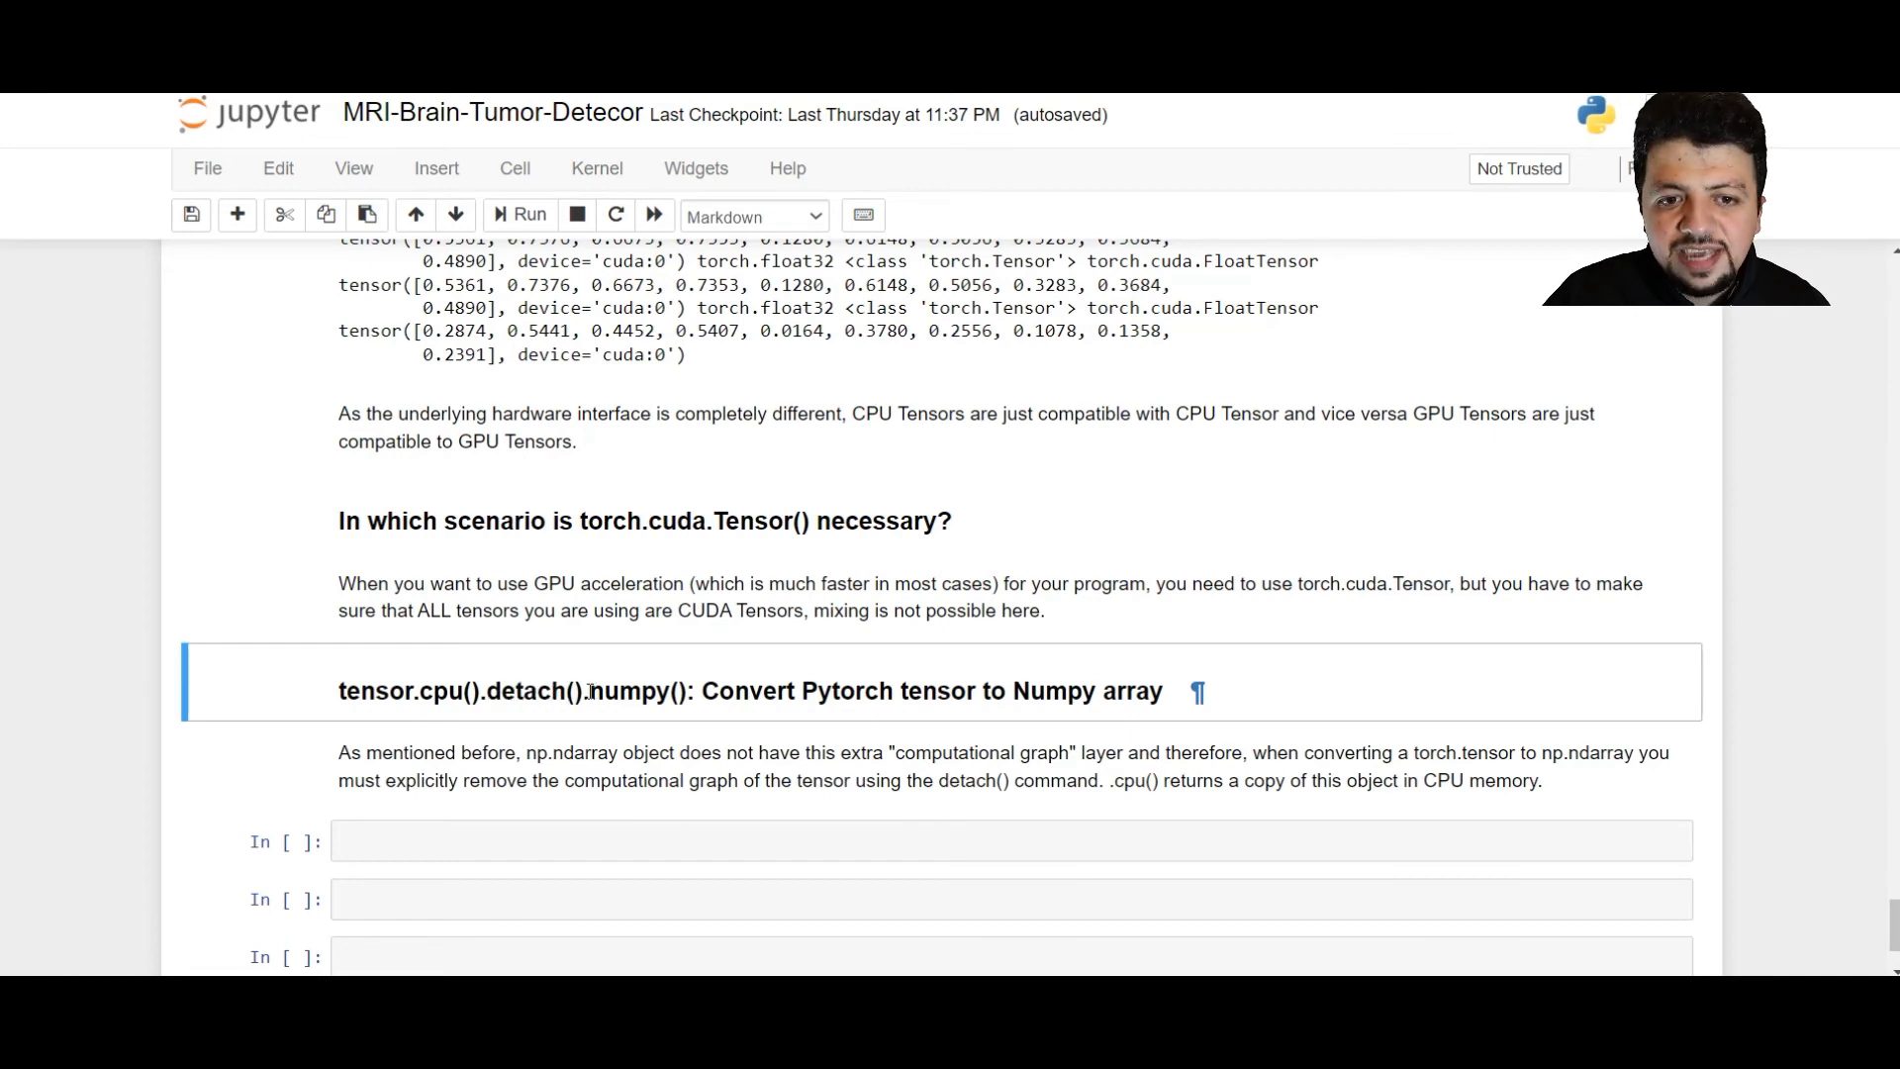
double_click(625, 690)
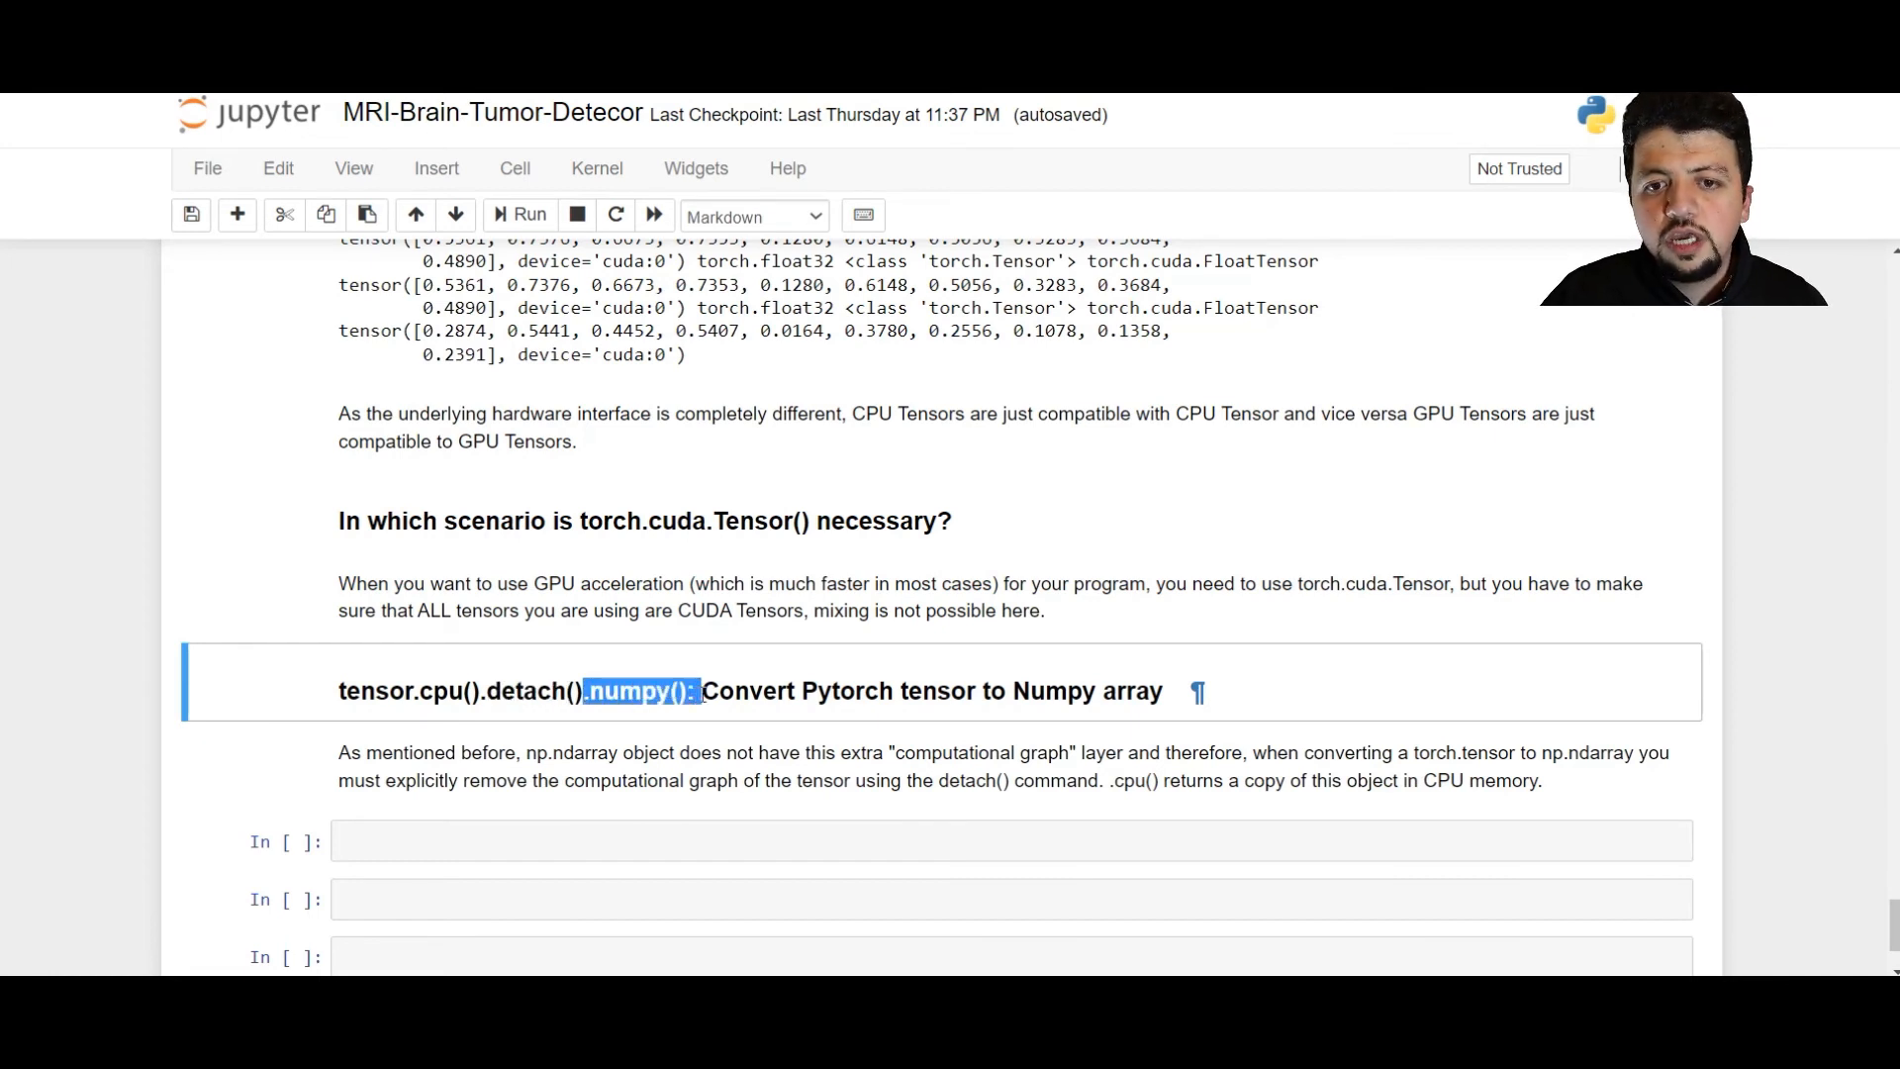
left_click(488, 701)
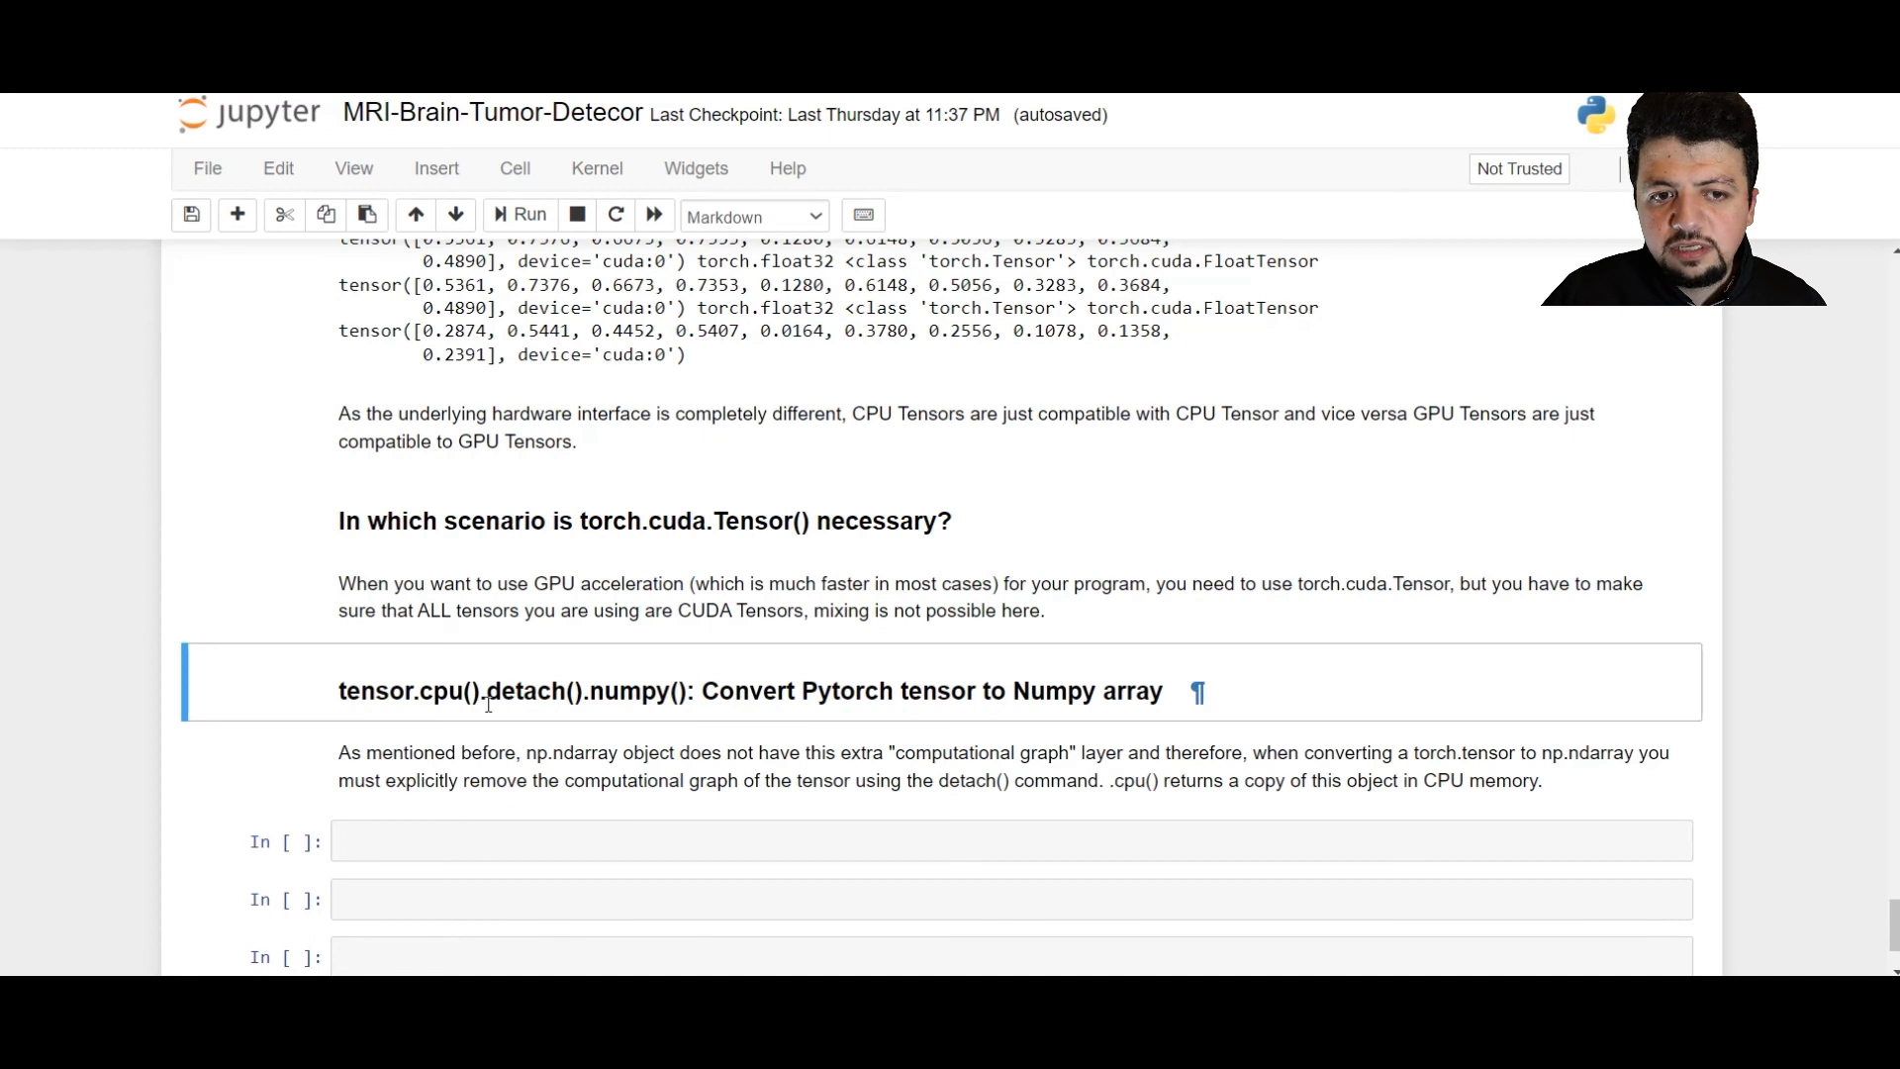
left_click_drag(350, 691, 673, 691)
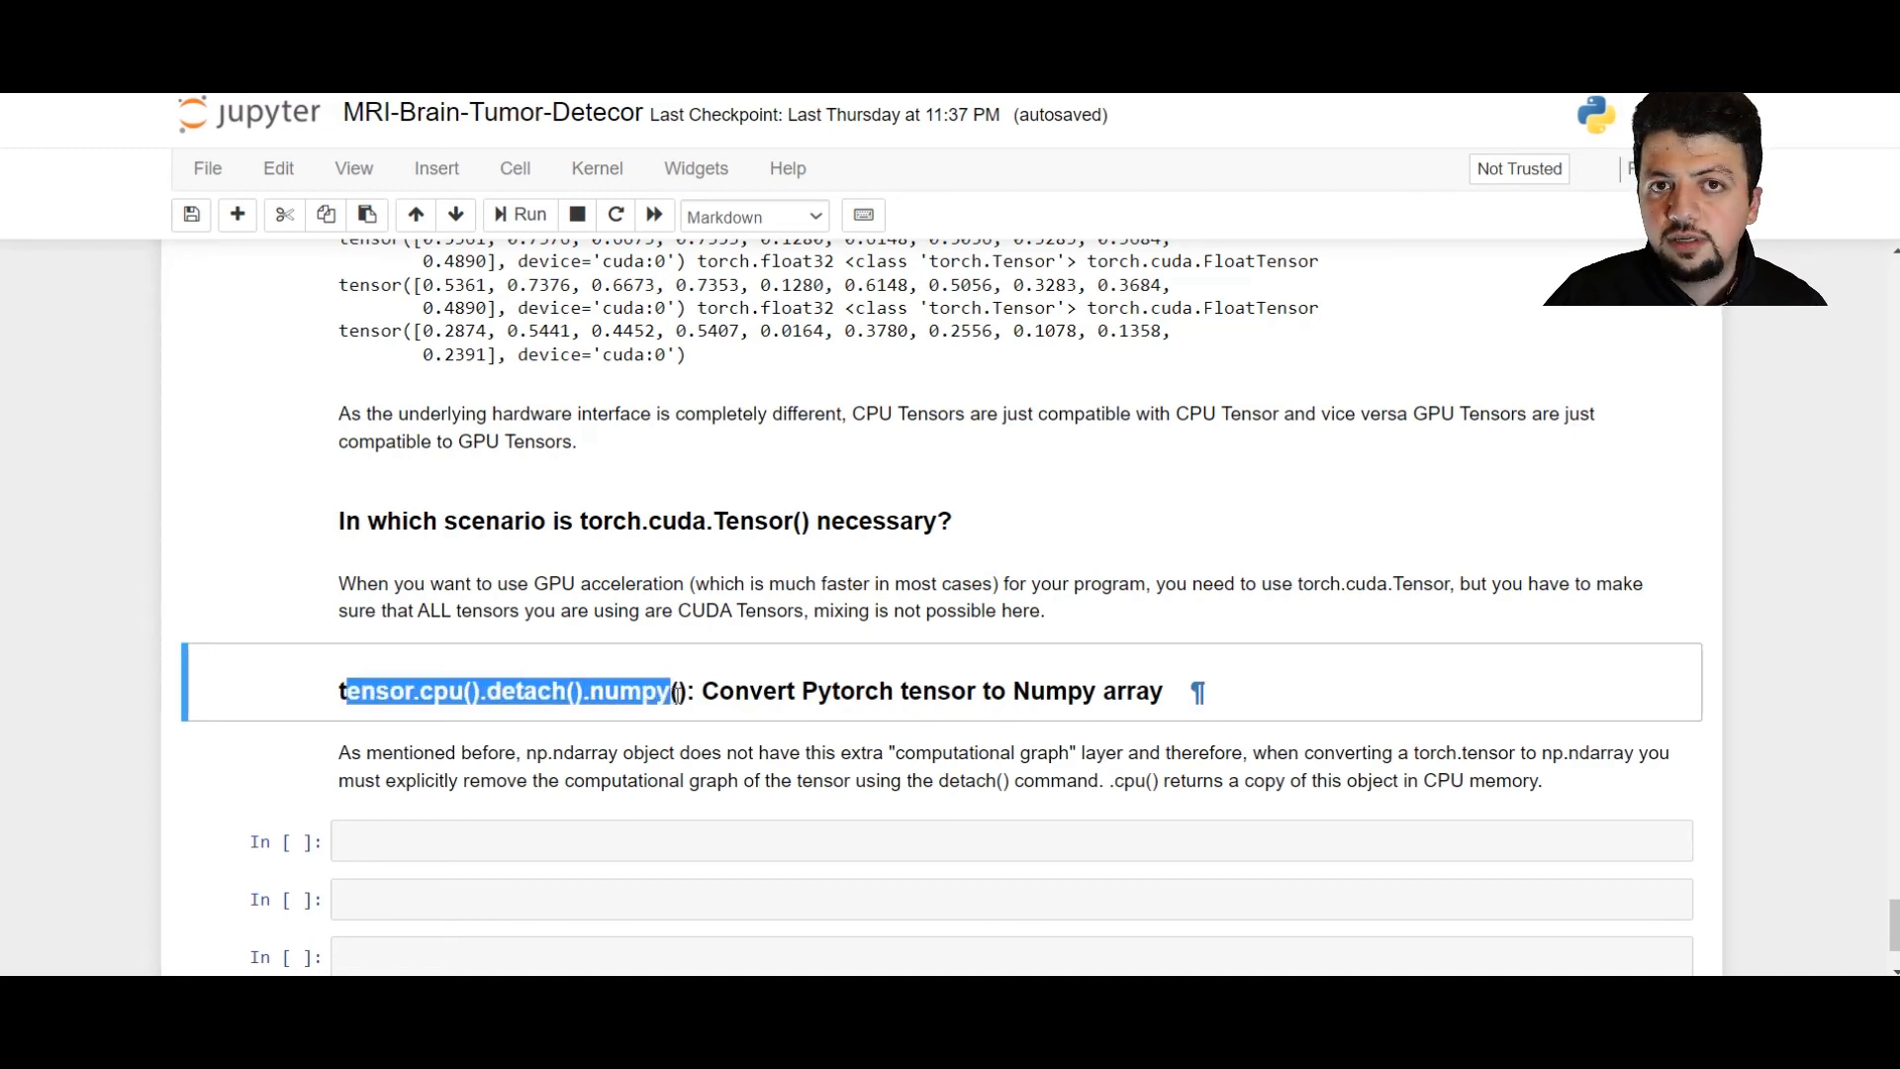
left_click(336, 899)
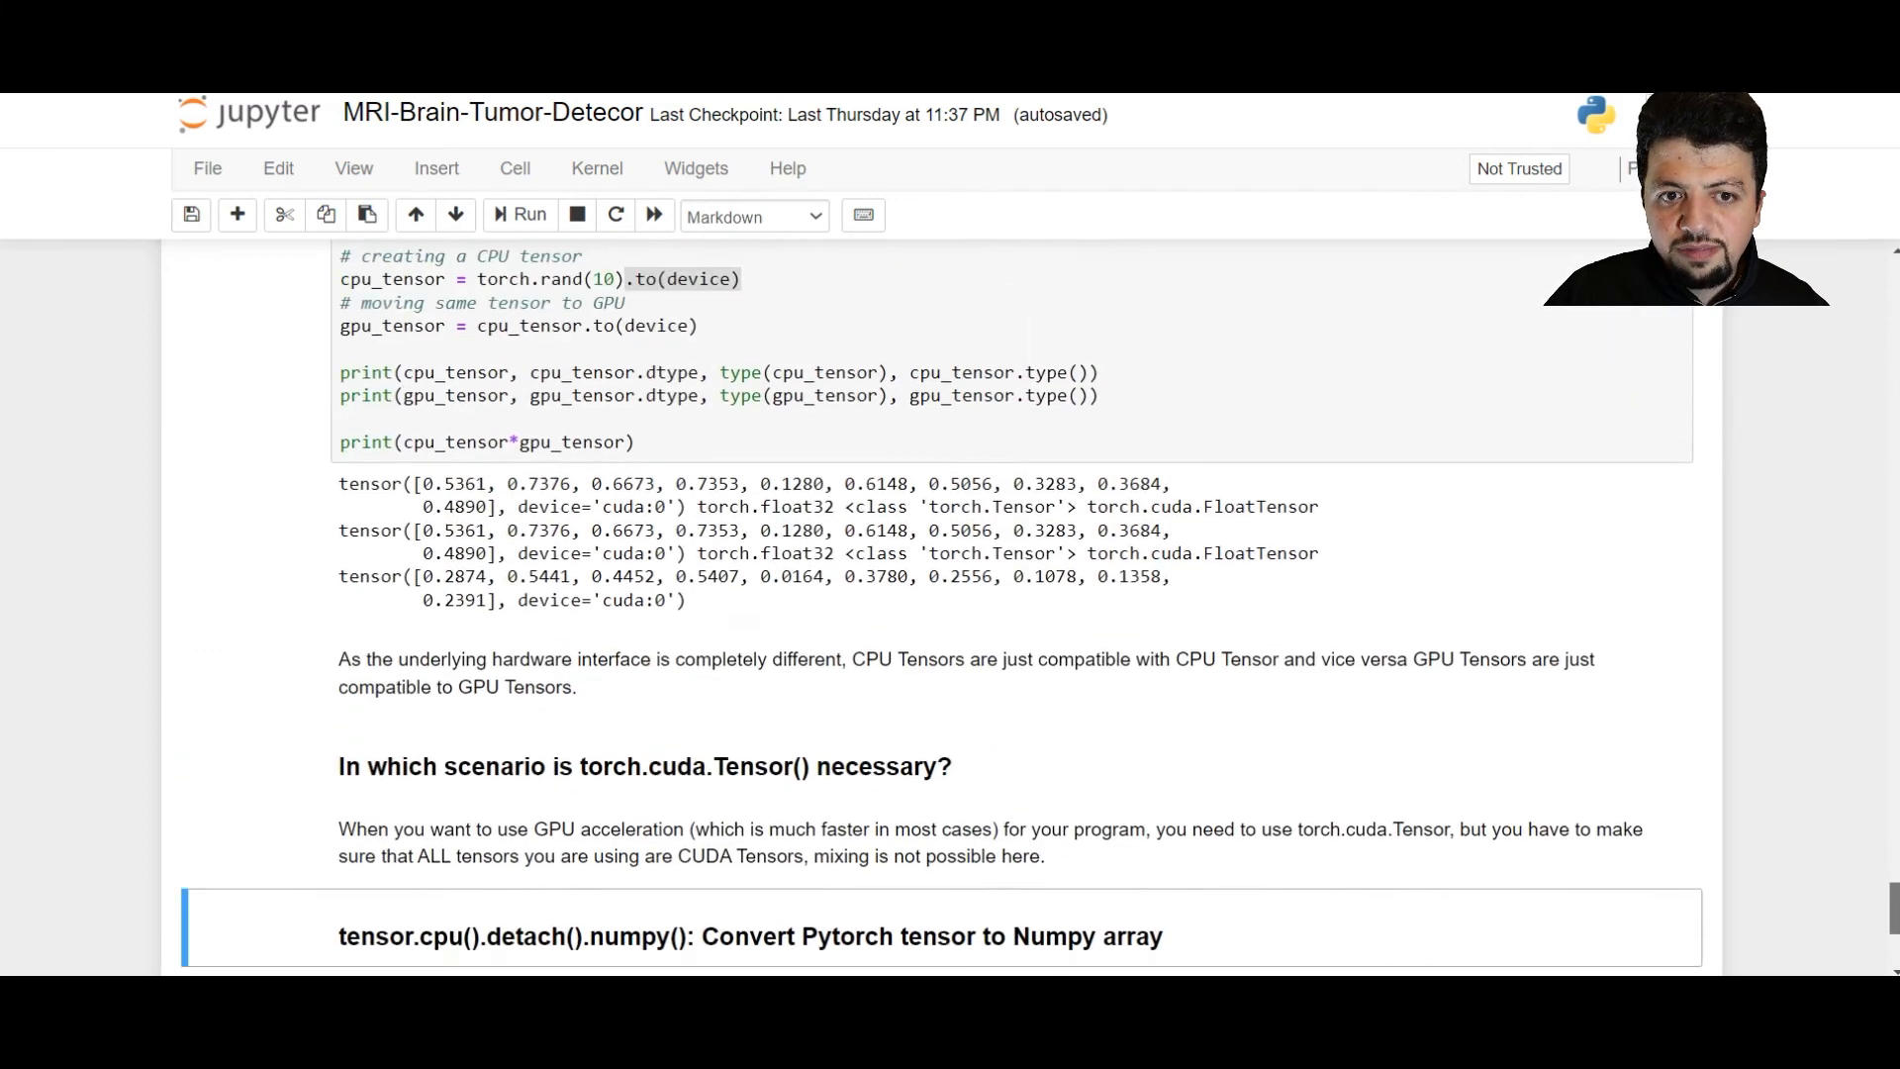
scroll("down", 3)
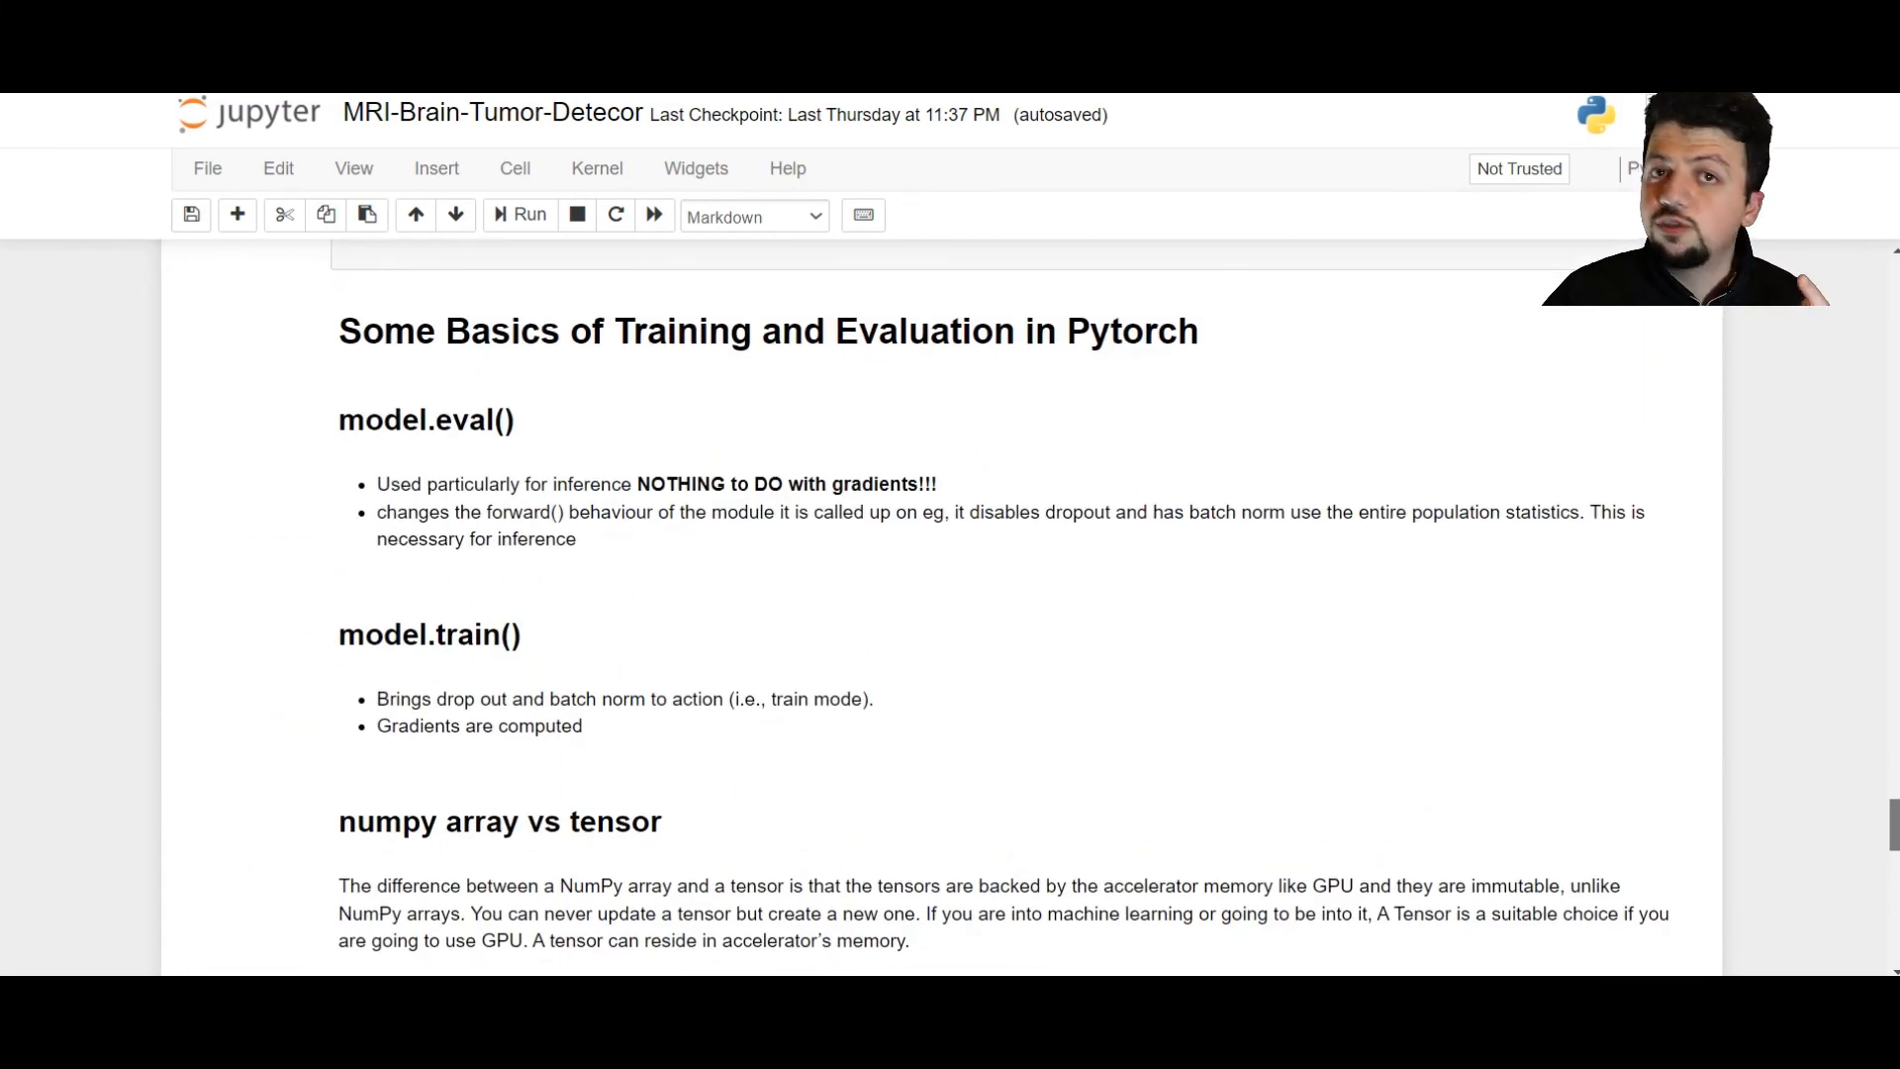
scroll("down", 3)
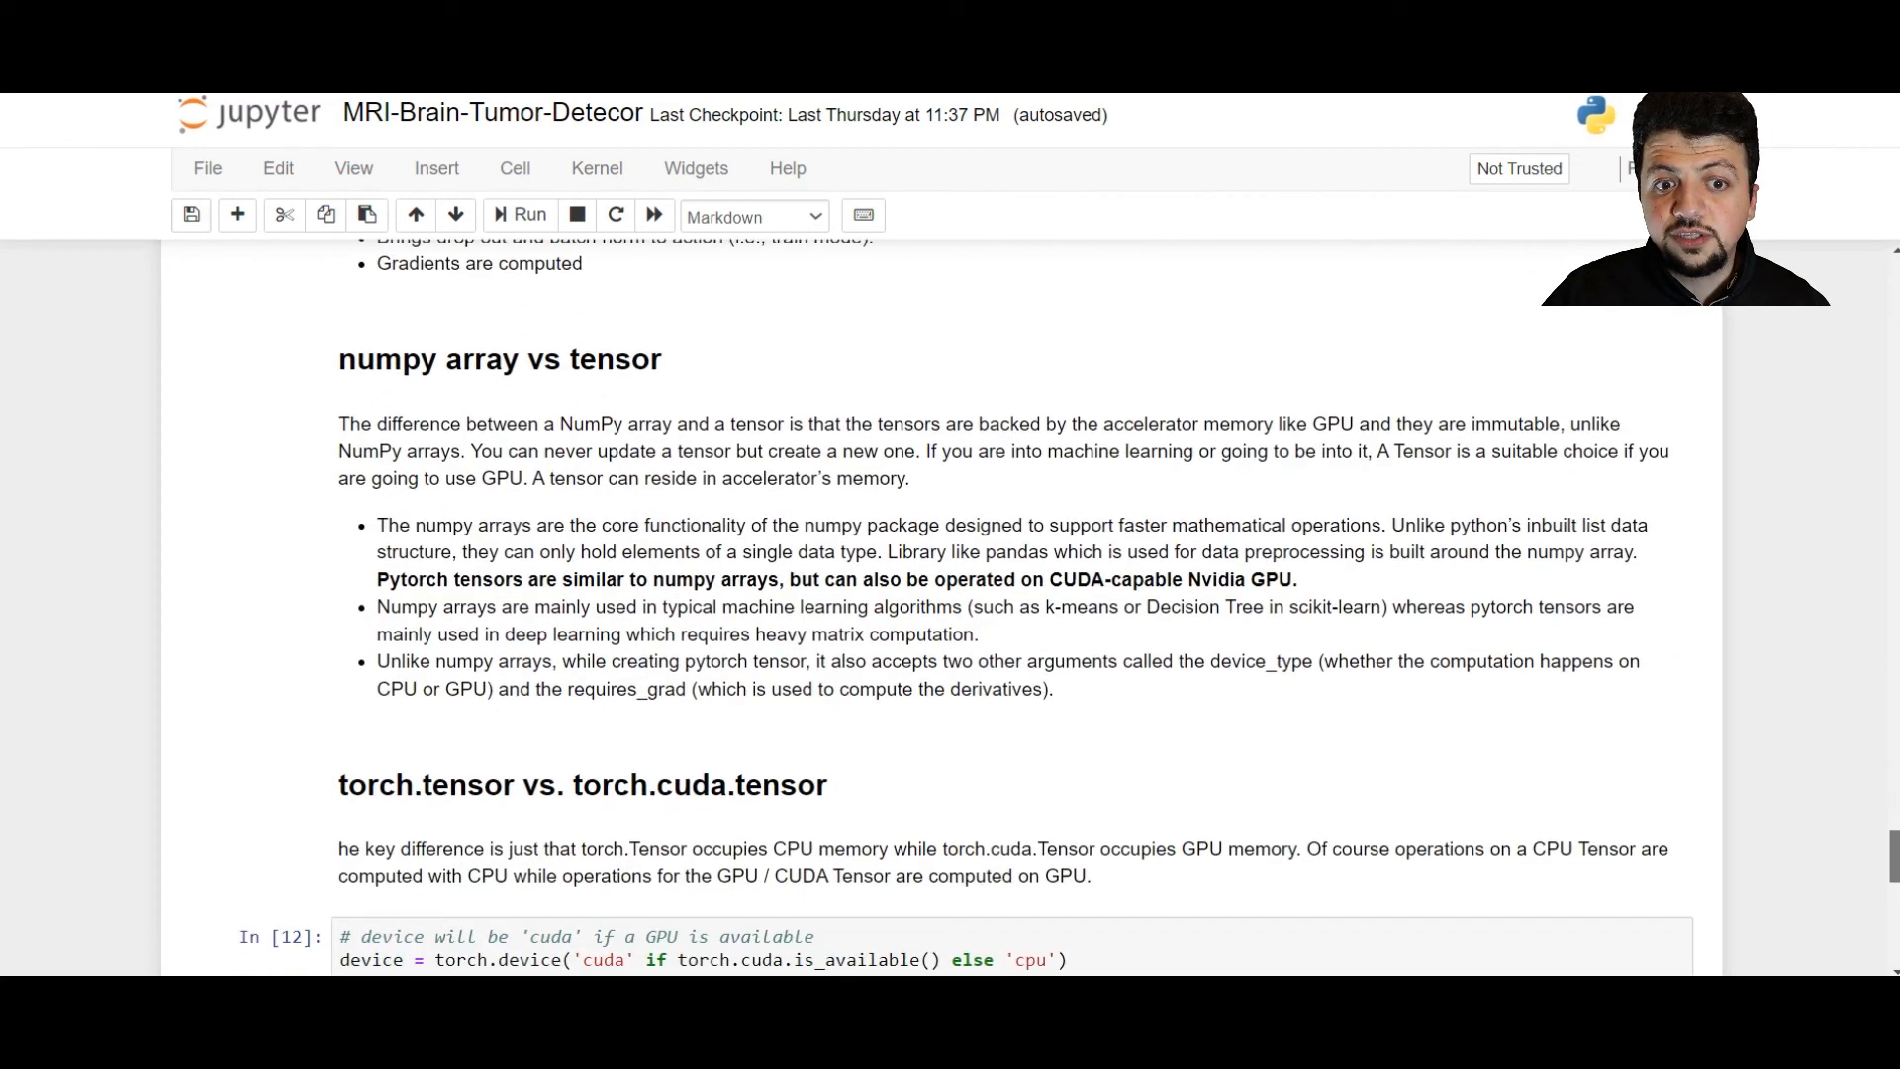
scroll("down", 3)
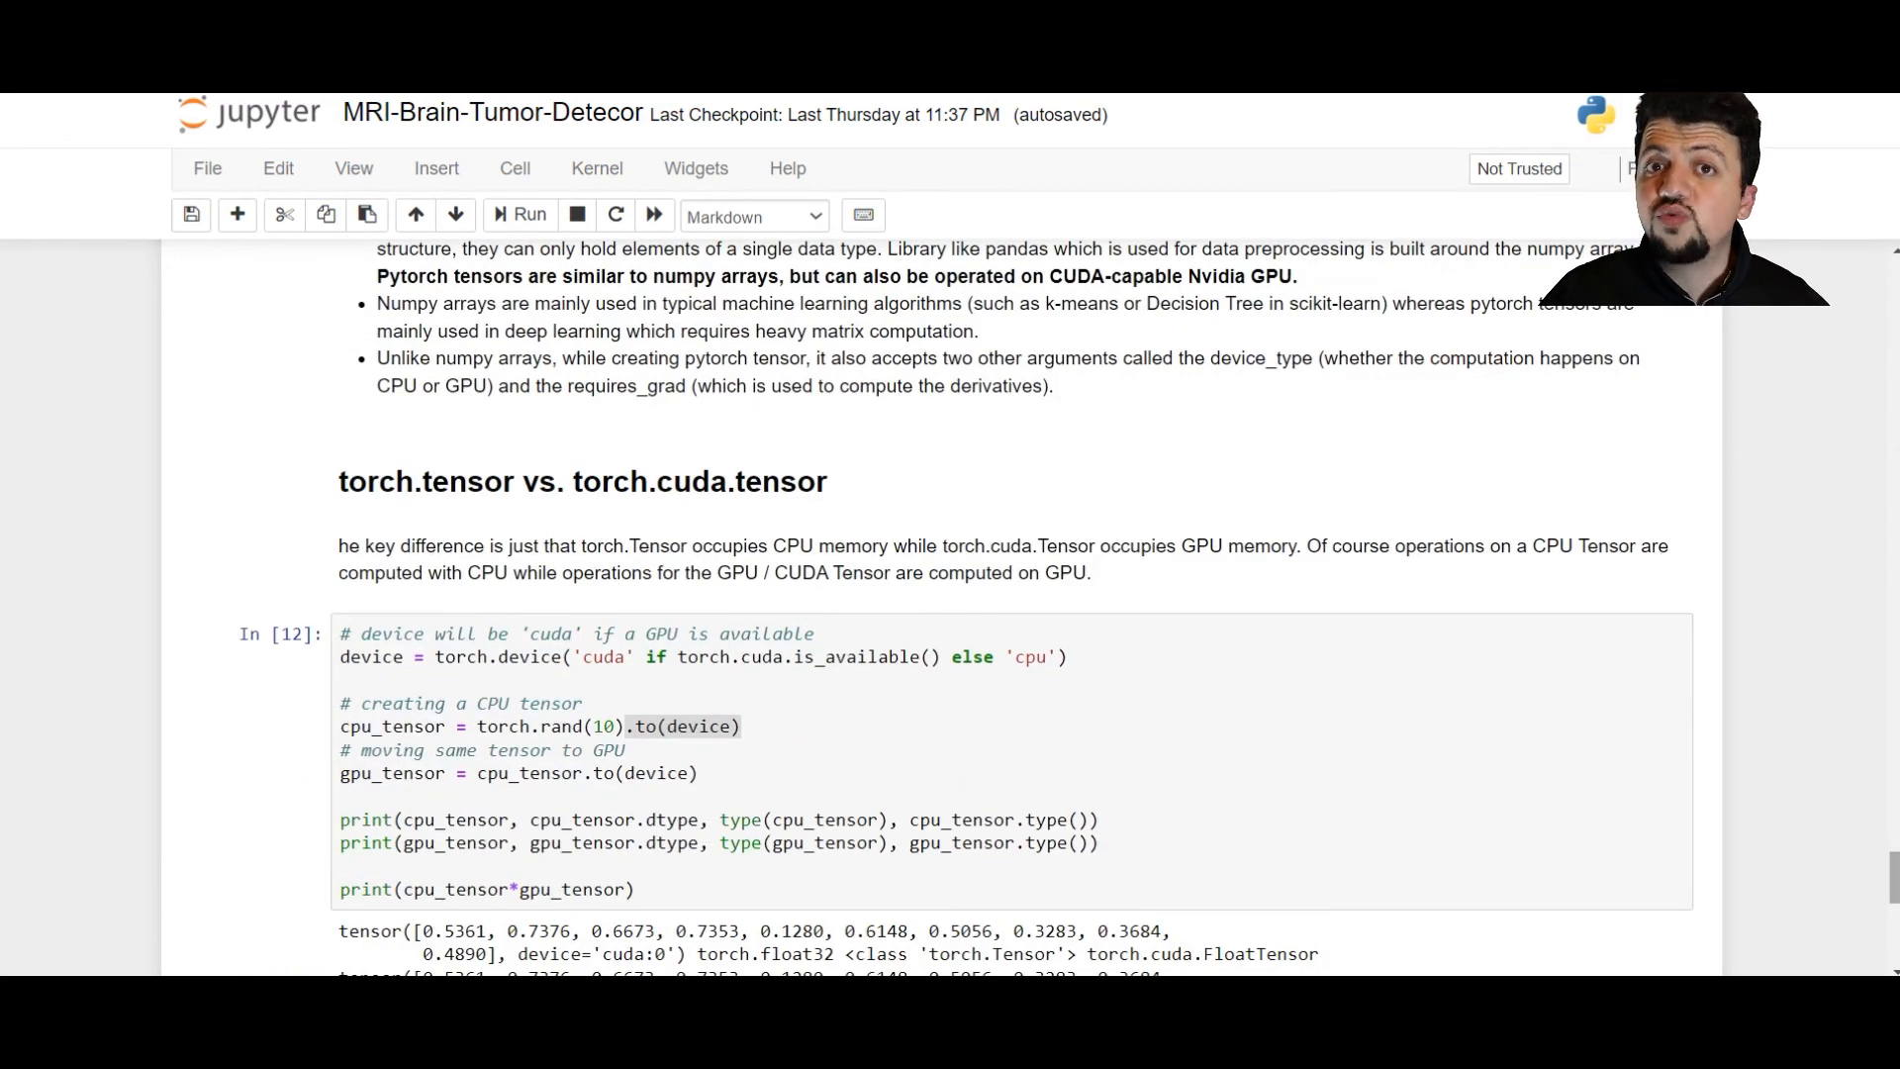
scroll("down", 3)
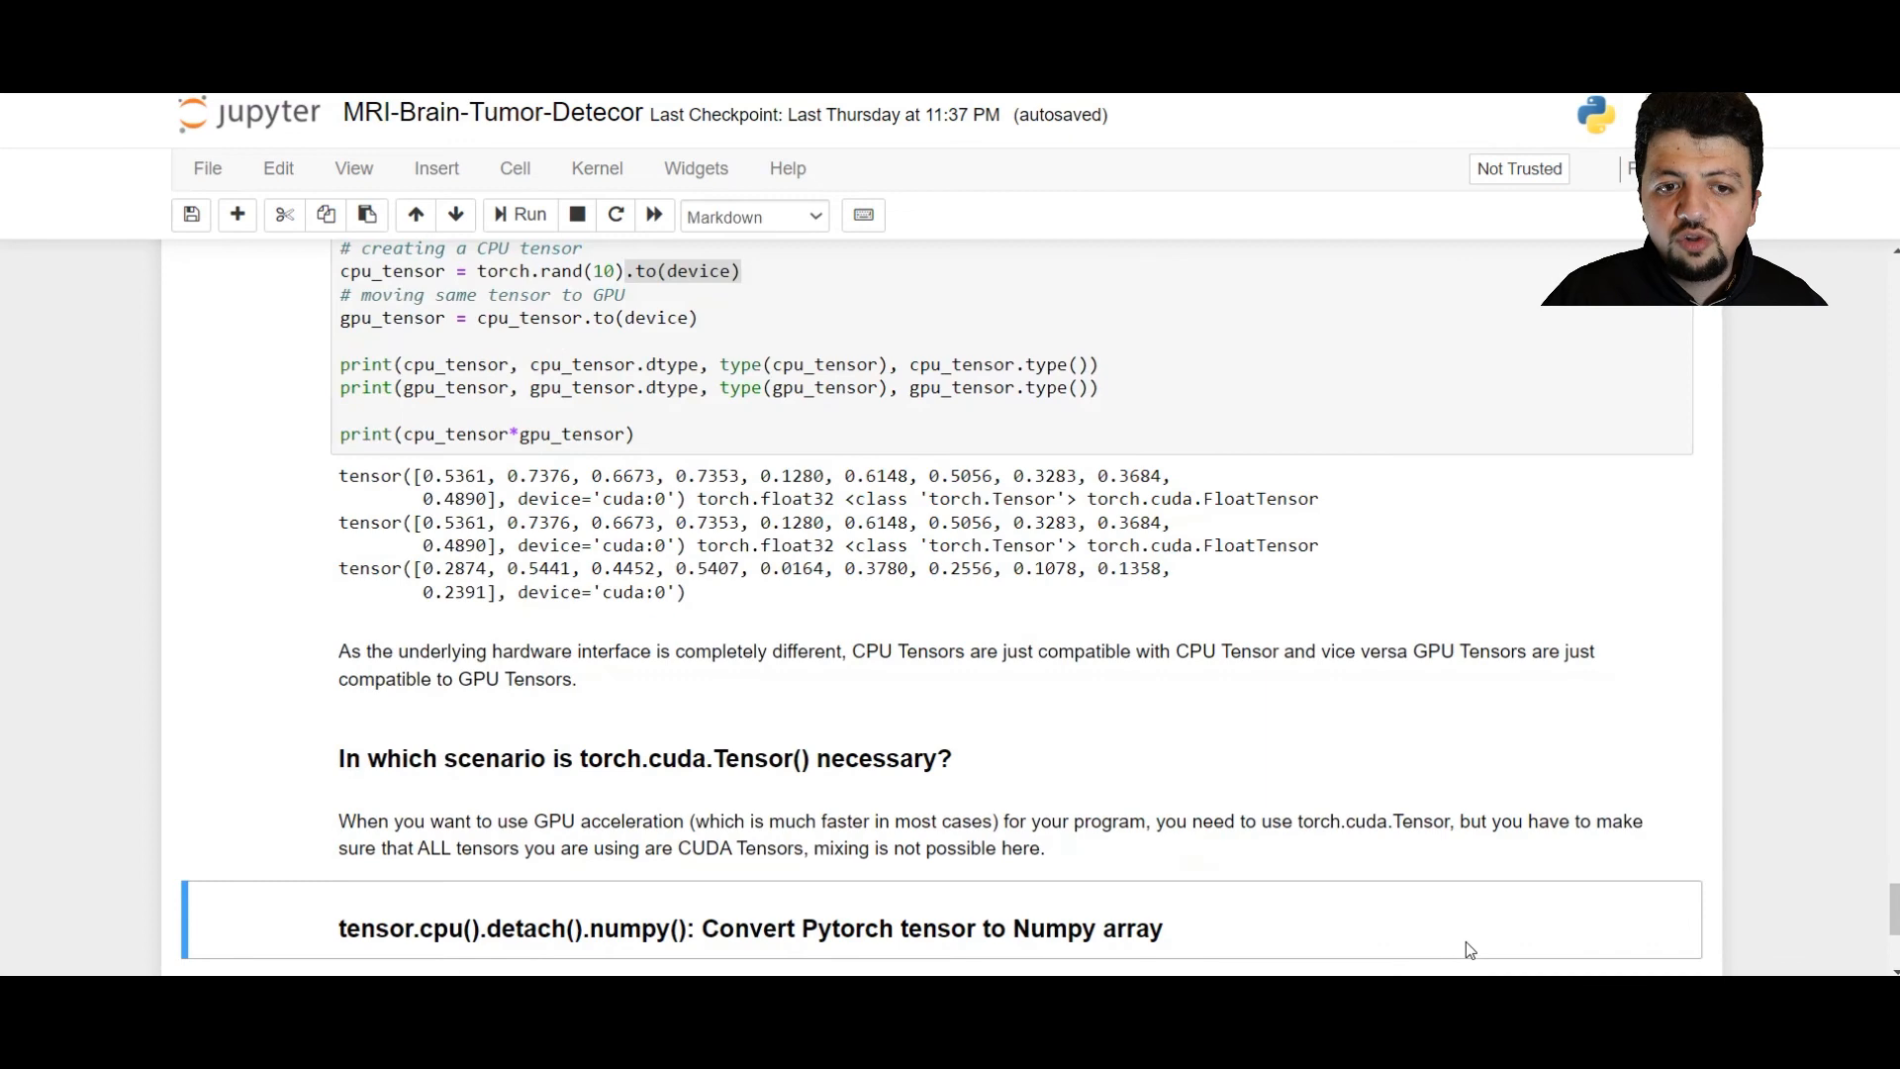
scroll("down", 3)
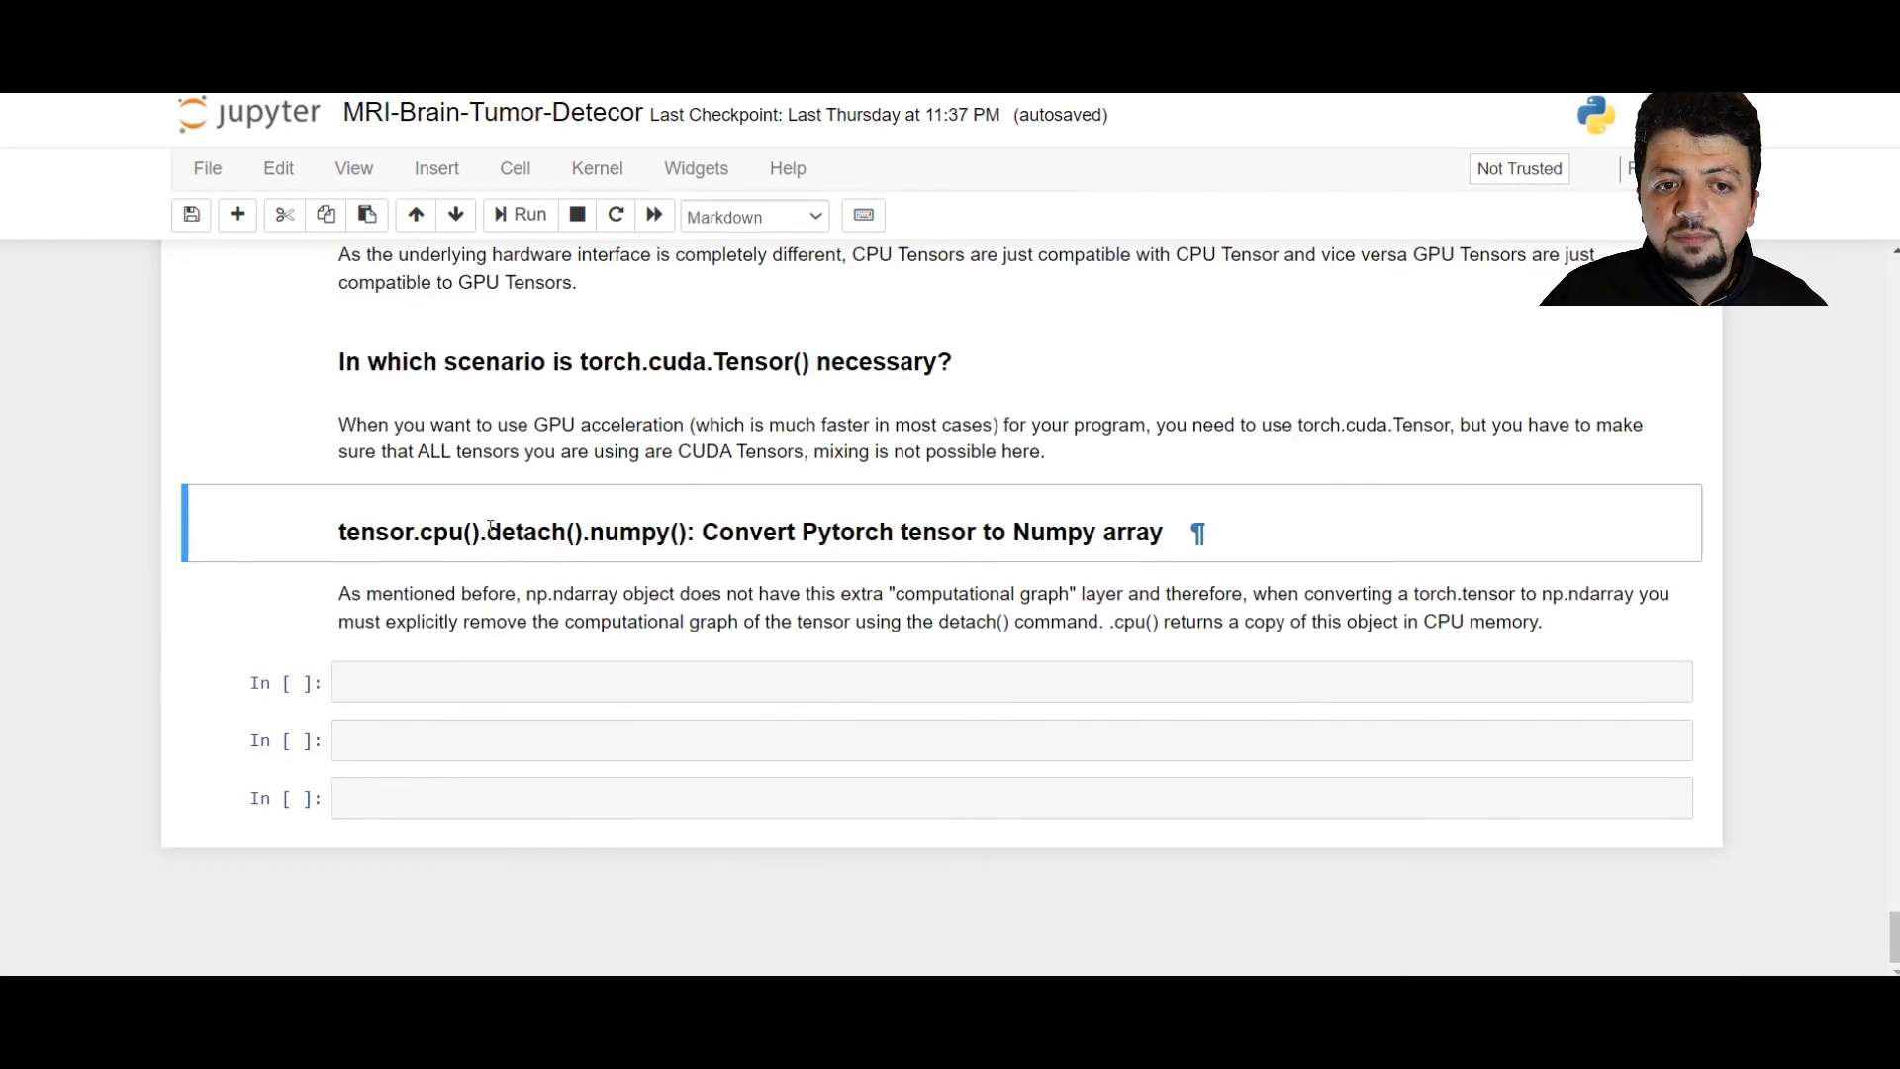